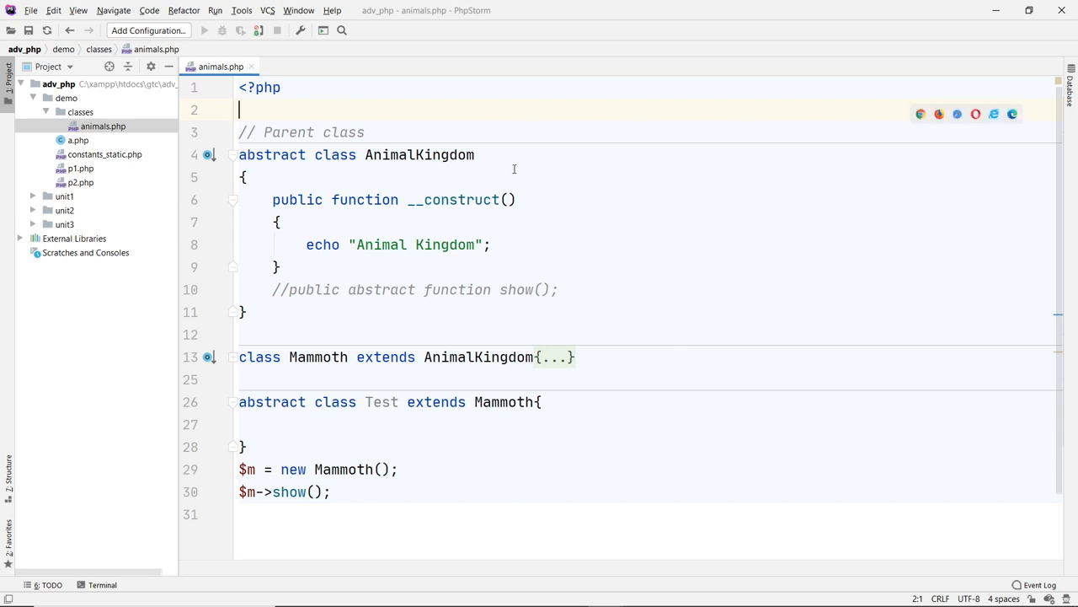
# - Create interfaces.php in the classes folder with blank lines under the opening PHP tag
pyautogui.click(244, 177)
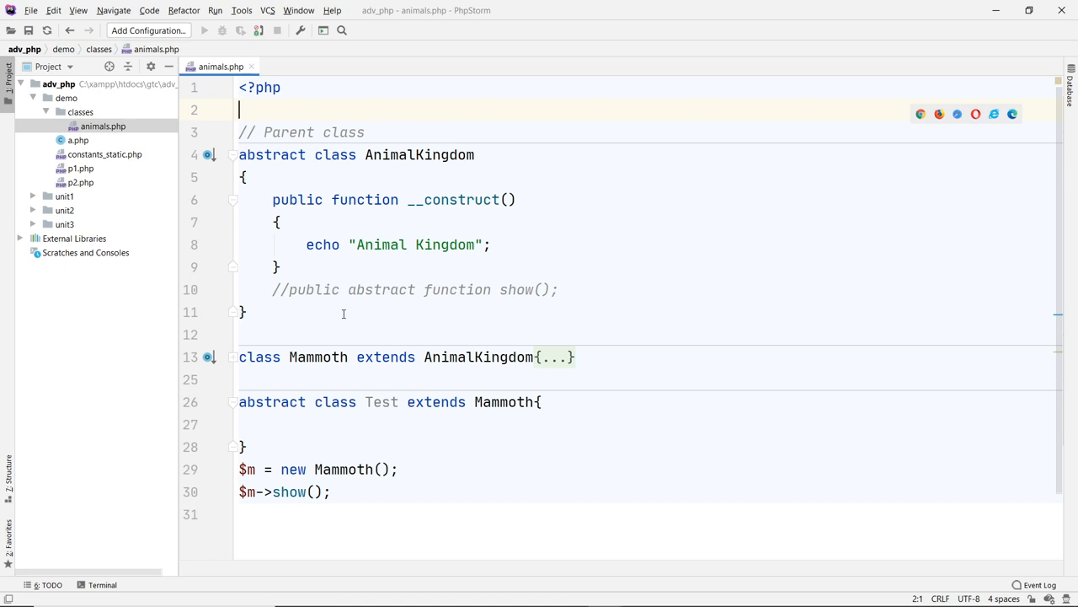
pyautogui.click(243, 312)
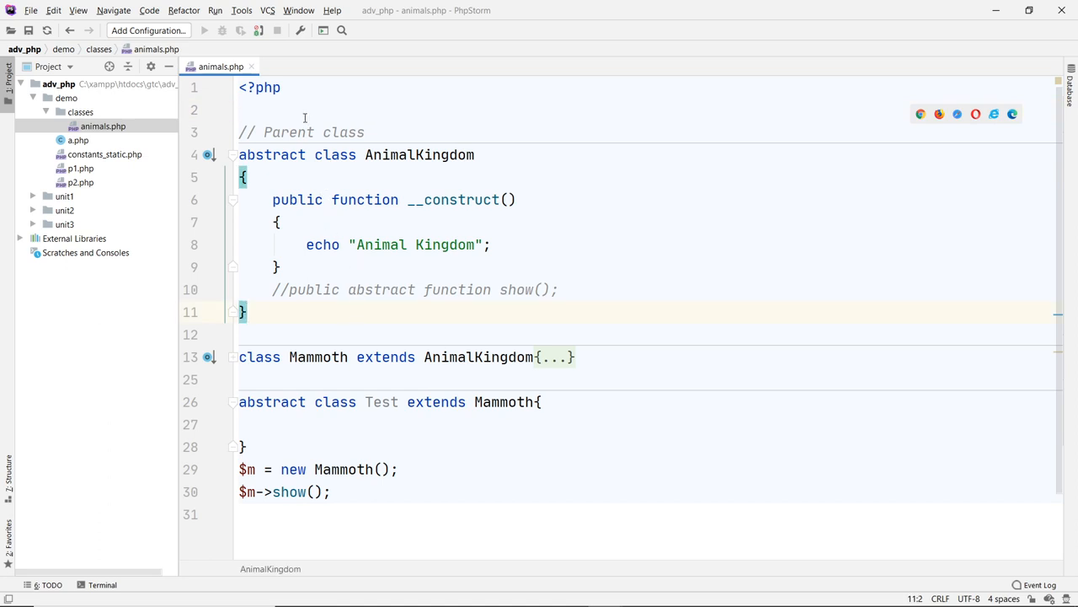
pyautogui.click(253, 110)
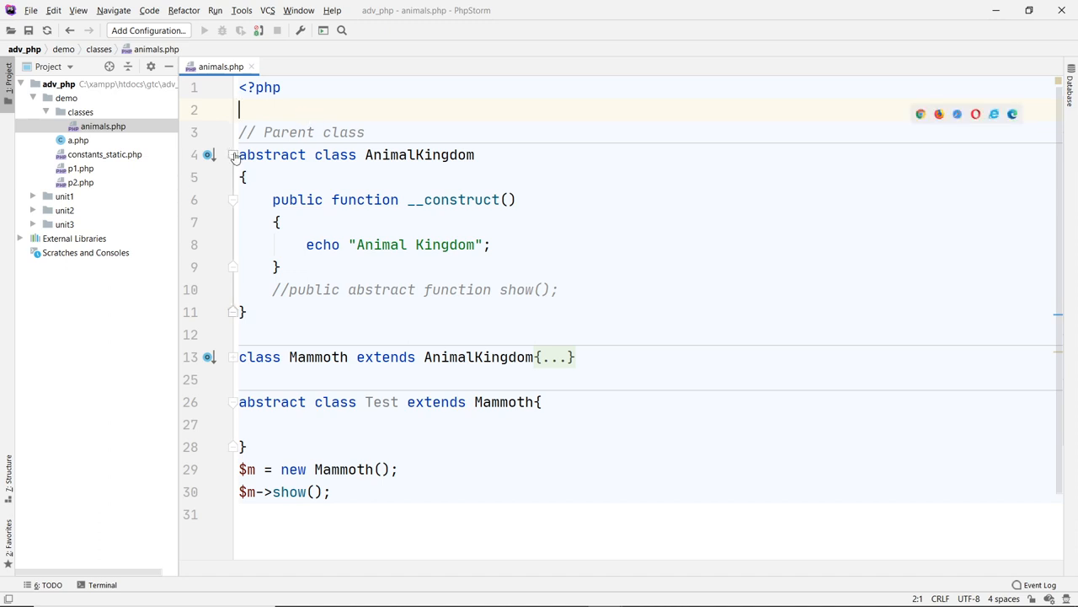
pyautogui.click(251, 67)
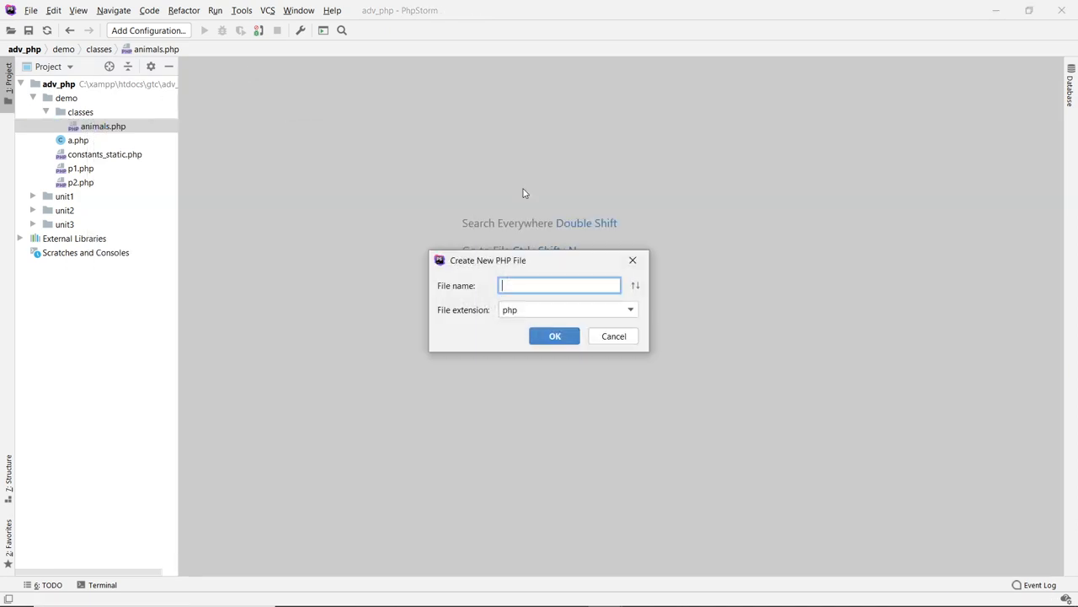
pyautogui.write('inter')
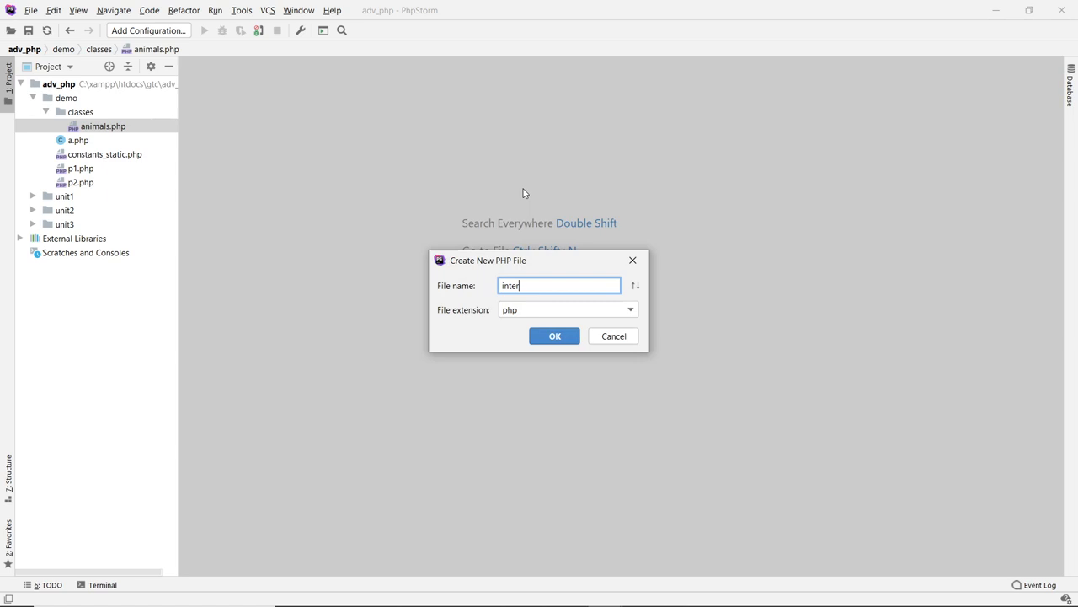
pyautogui.click(554, 336)
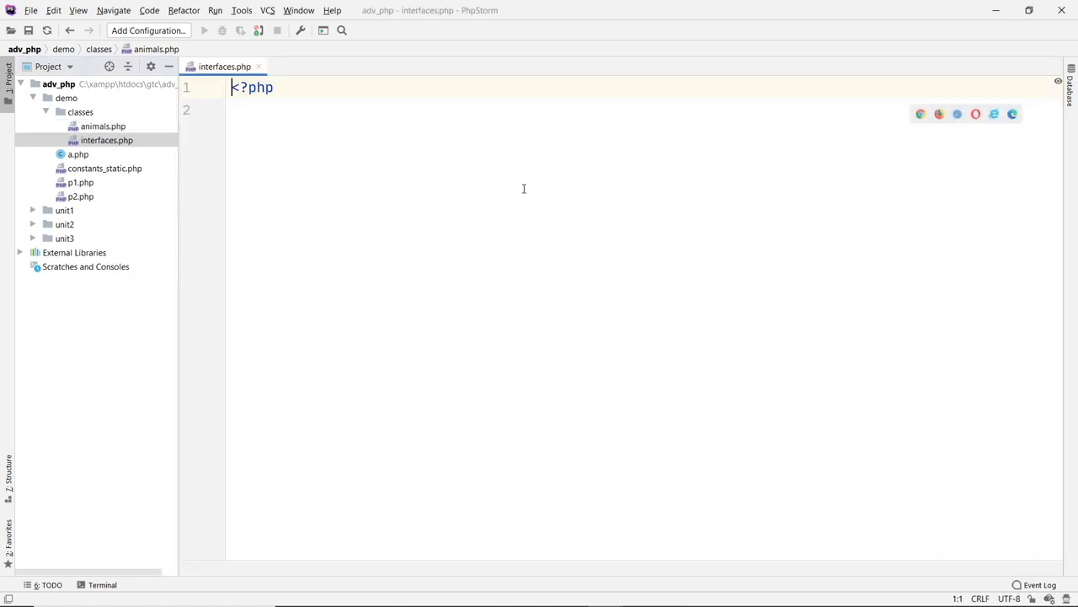
pyautogui.press('Return')
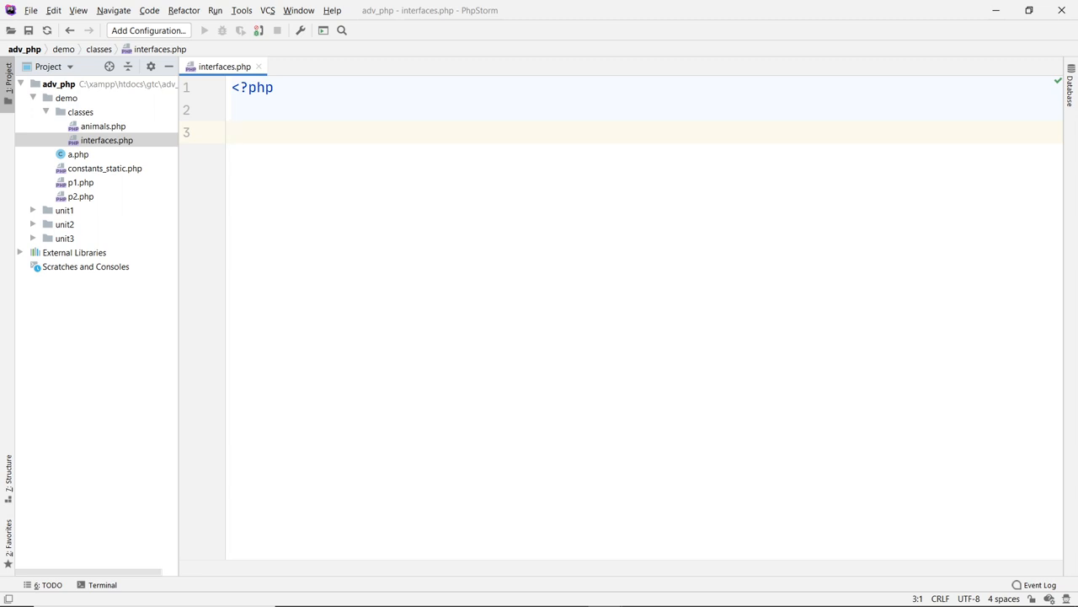
# - Declare an interface Species with an opening brace and enter its body
pyautogui.write('integf')
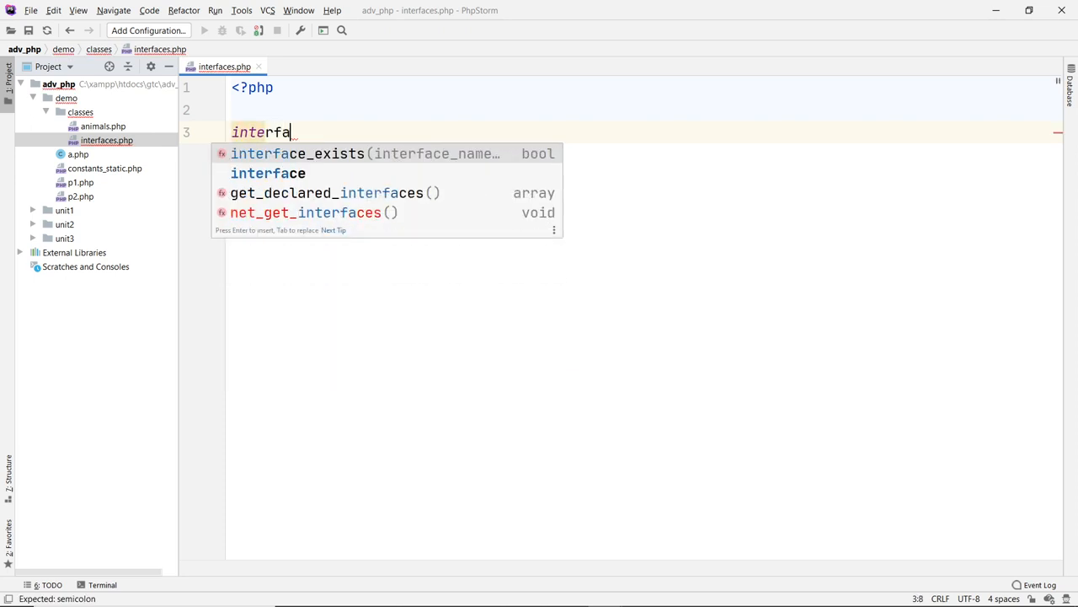
pyautogui.click(268, 172)
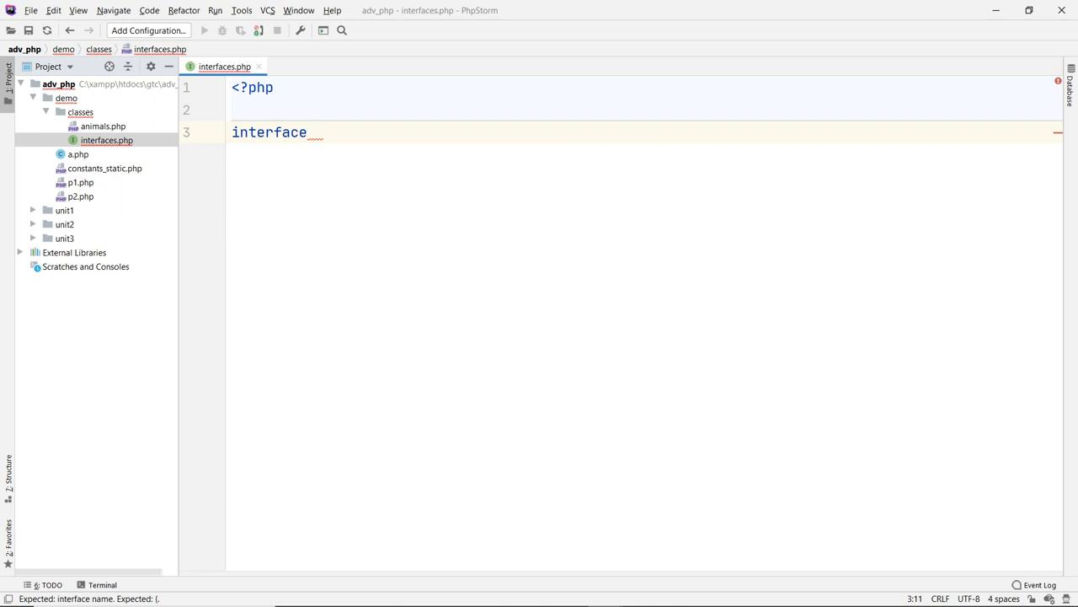
pyautogui.write('Species')
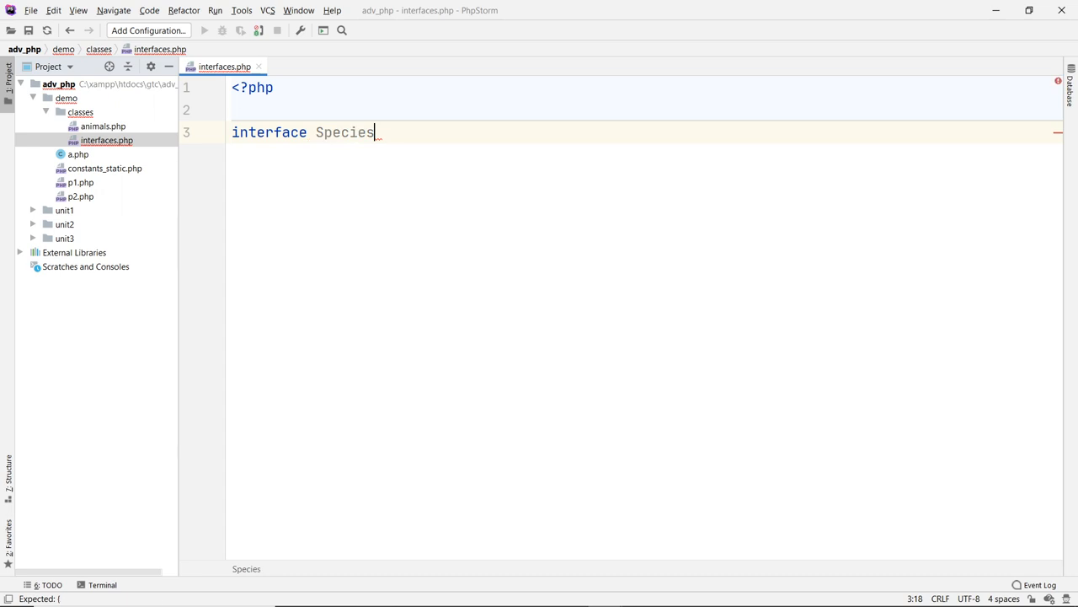
pyautogui.write('{')
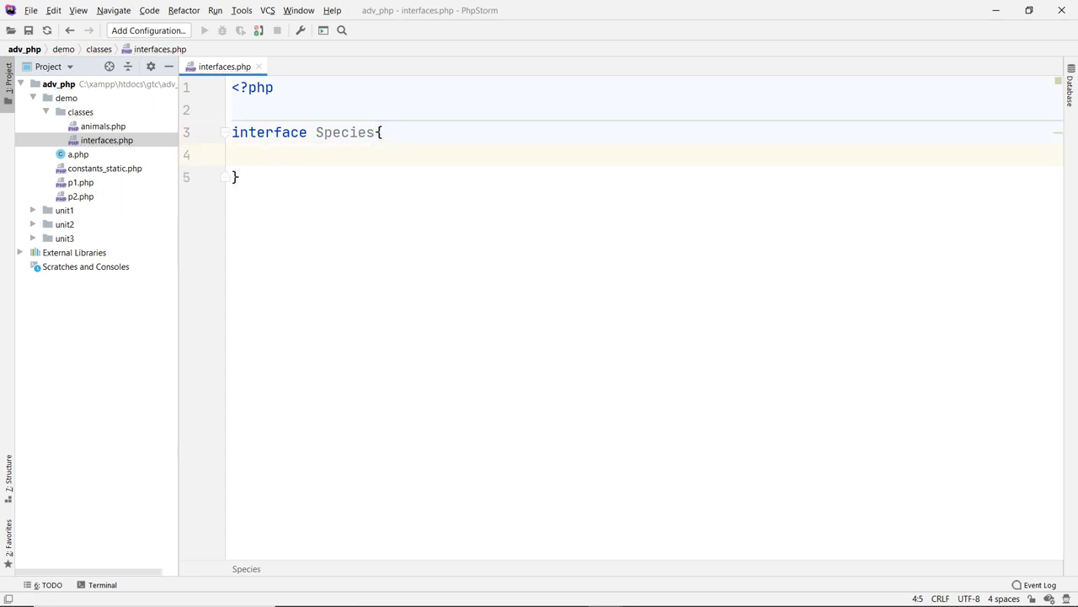
pyautogui.click(266, 155)
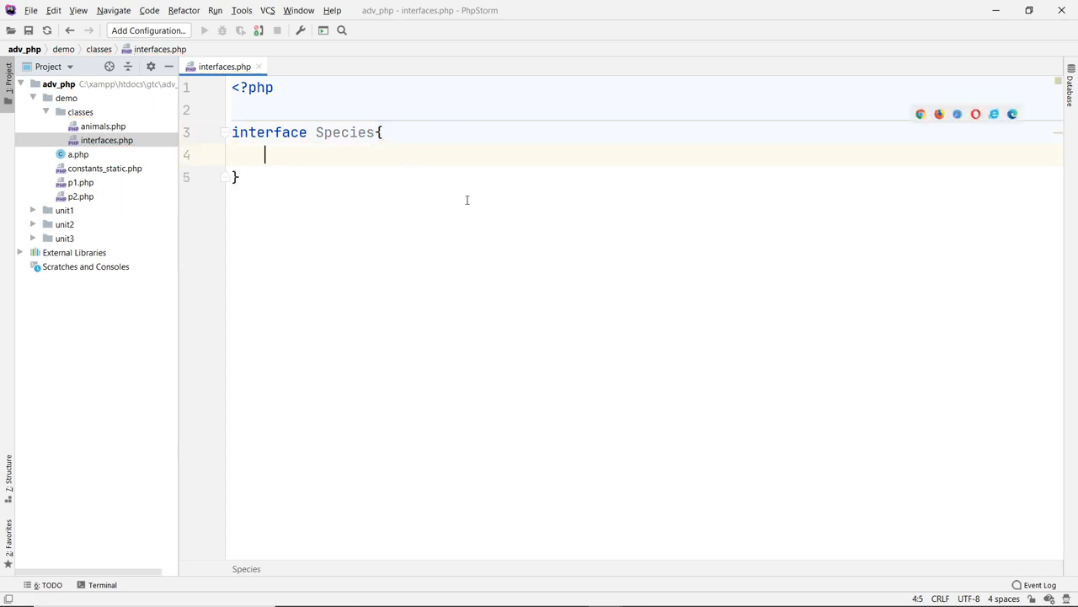
pyautogui.moveTo(509, 219)
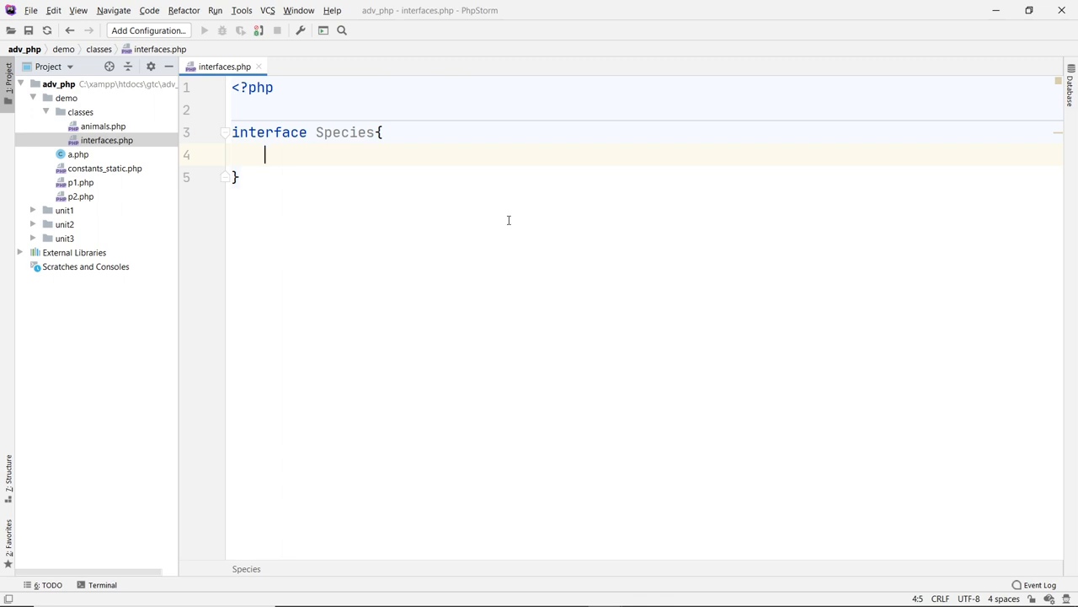
# - Add a private $data; member inside the Species interface
pyautogui.write('pri')
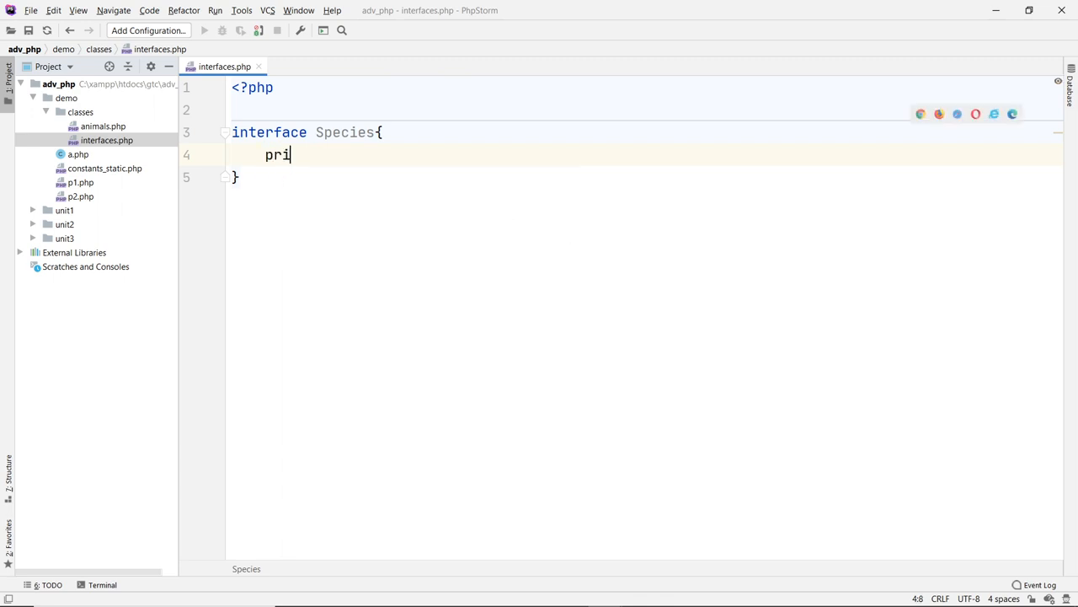
pyautogui.write('vate $data ;')
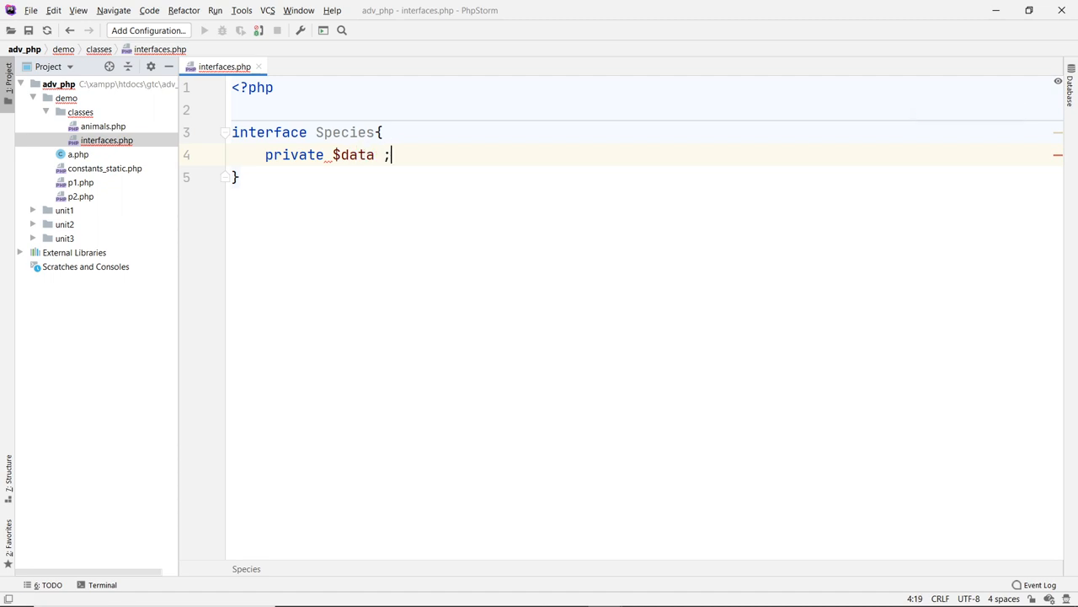
pyautogui.press('Enter')
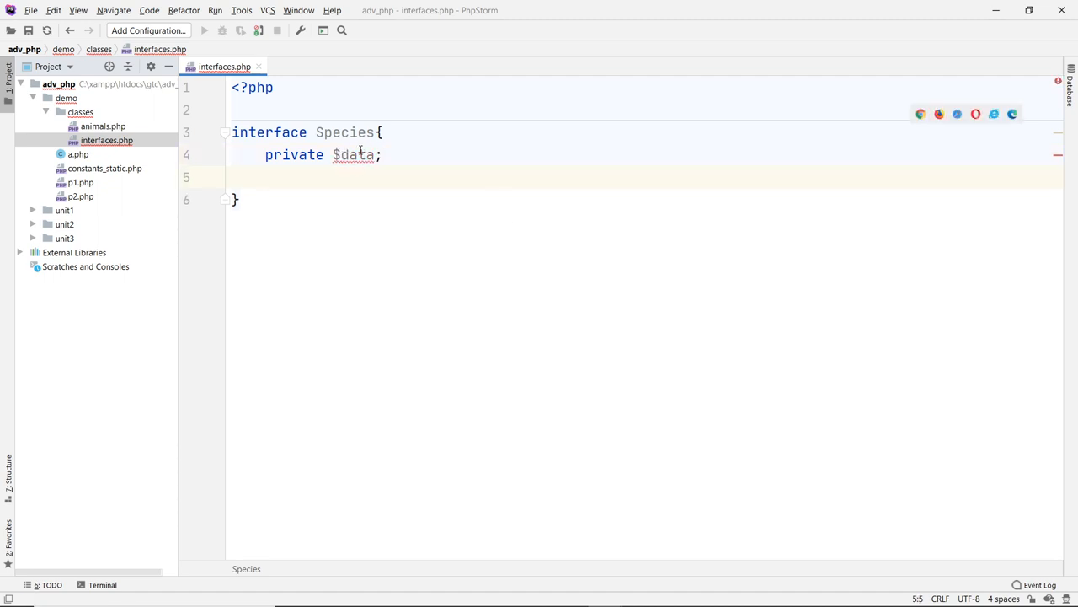
pyautogui.moveTo(354, 155)
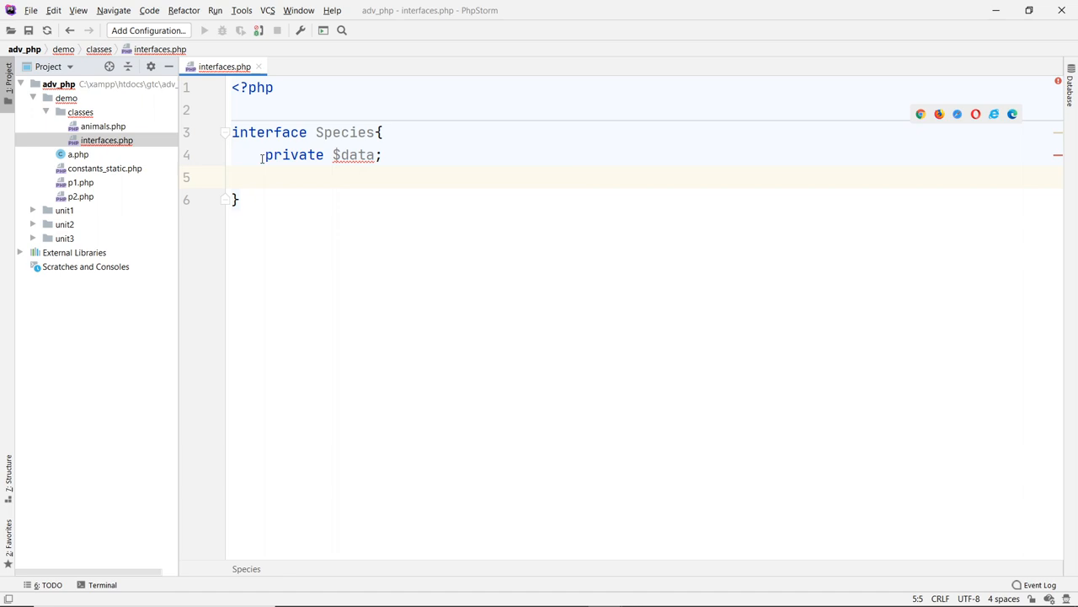
# - Replace $data with a public function age(); signature in Species
pyautogui.doubleClick(354, 155)
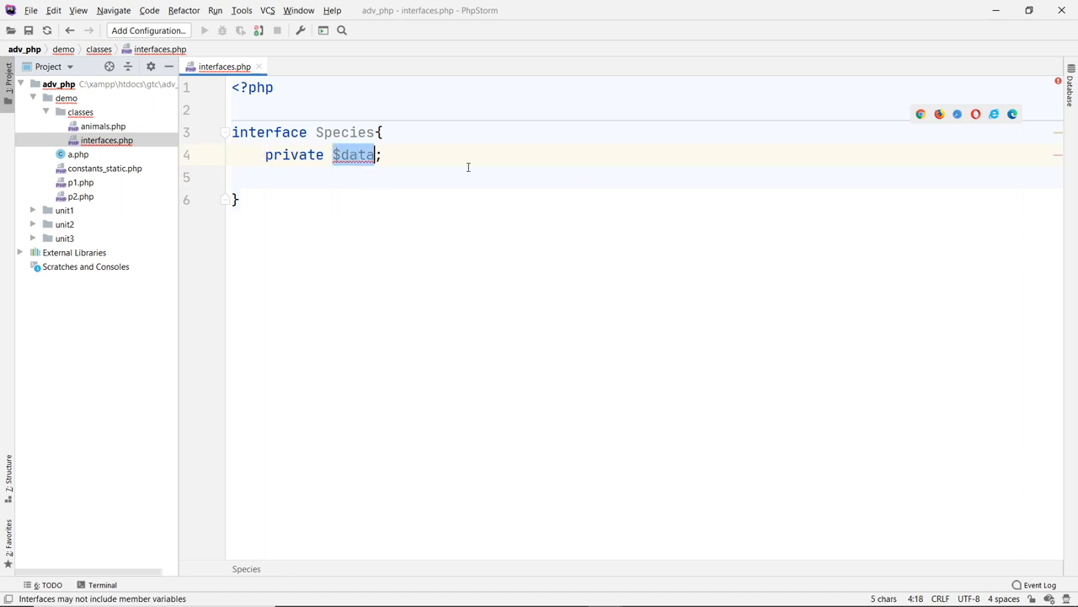
pyautogui.write('function')
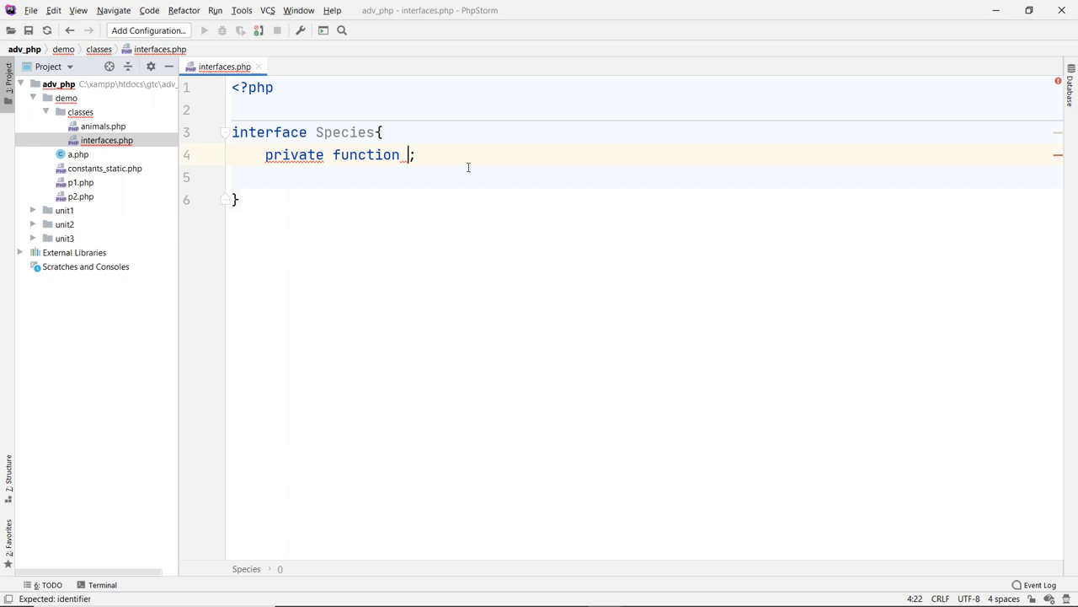
pyautogui.write('age()')
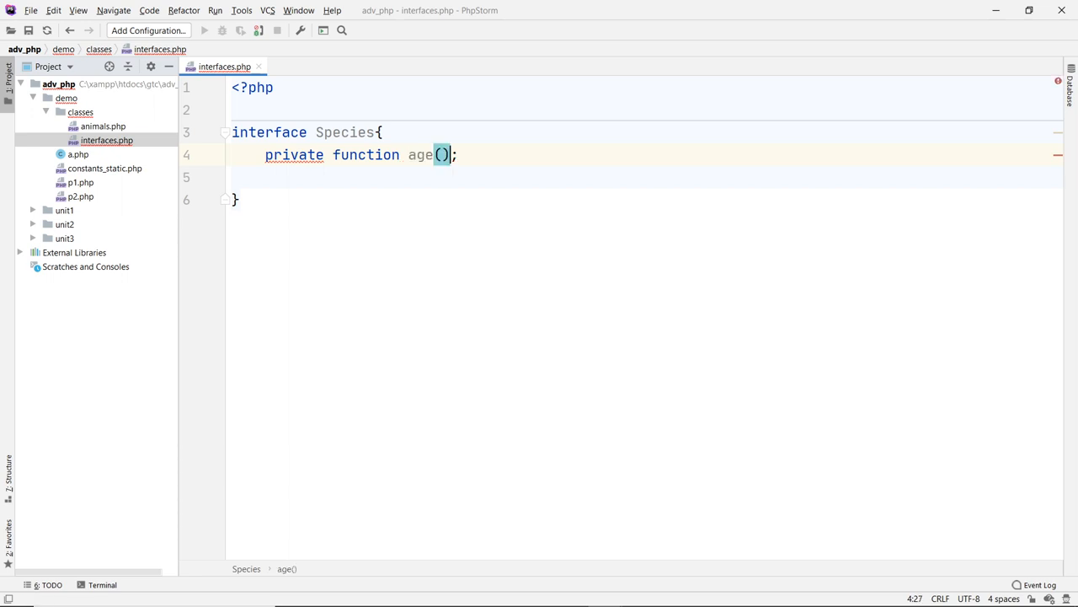
pyautogui.press('Return')
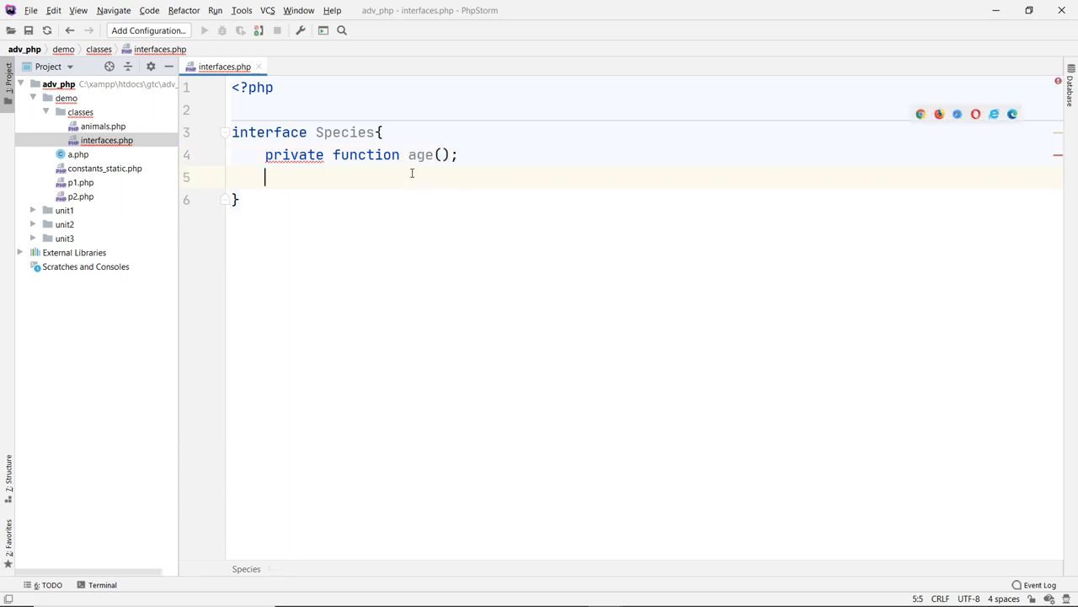
pyautogui.moveTo(393, 169)
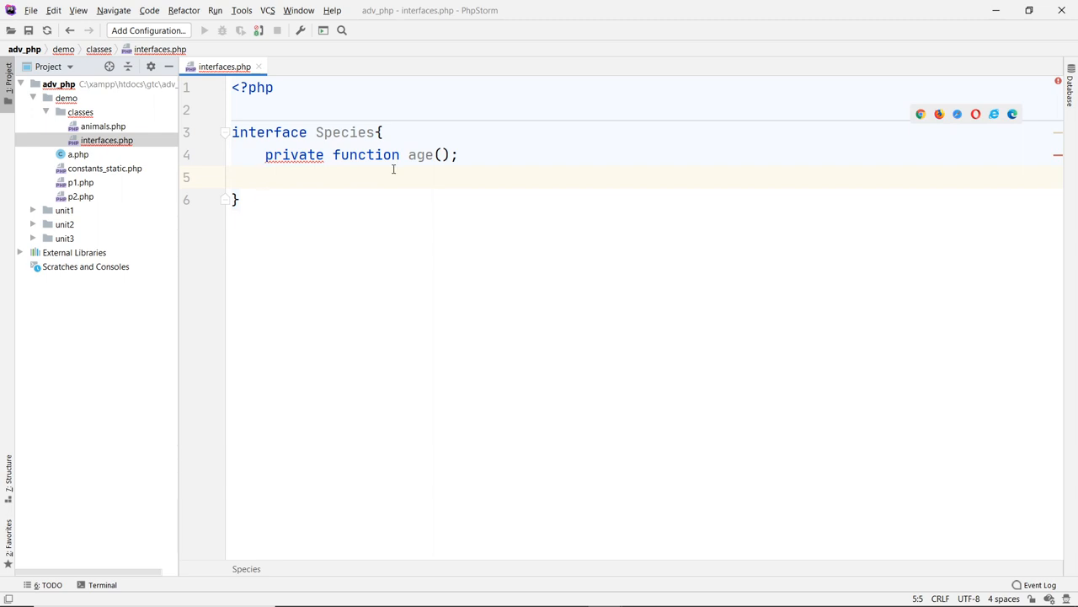
pyautogui.moveTo(293, 155)
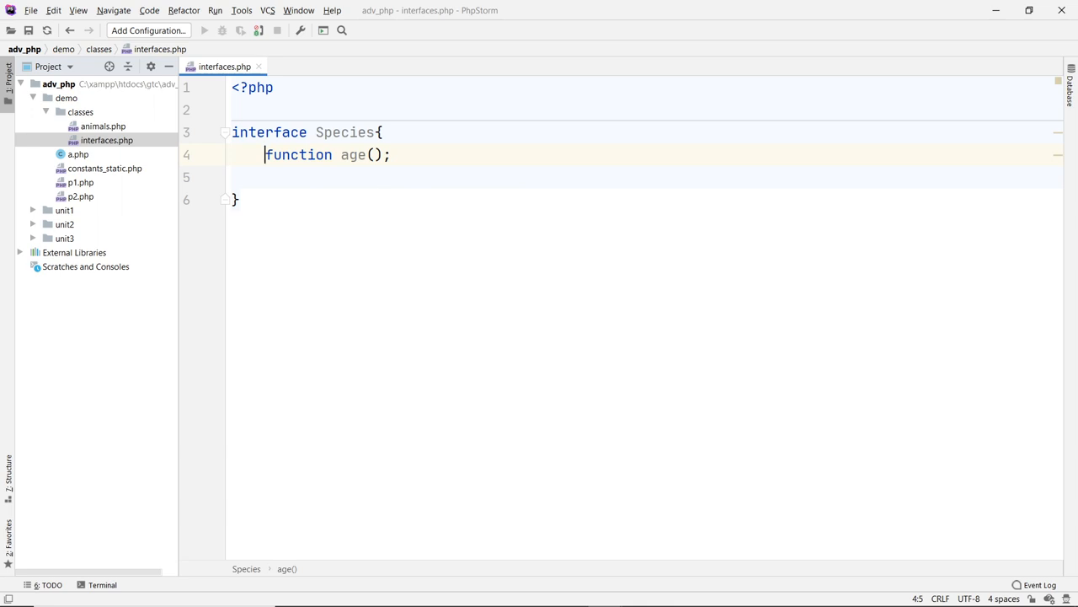
pyautogui.write('public')
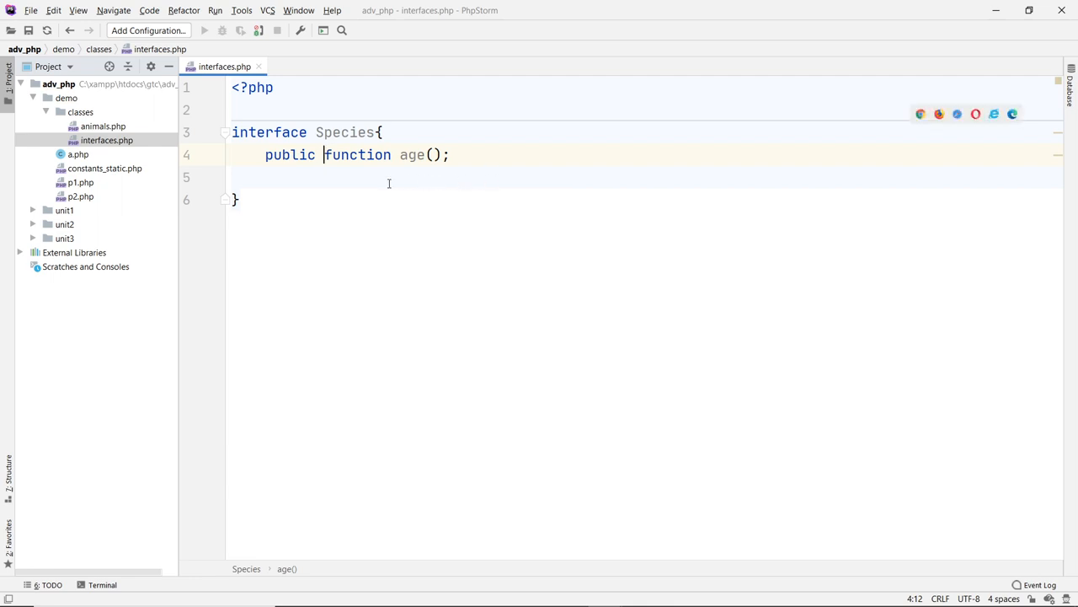
pyautogui.moveTo(291, 182)
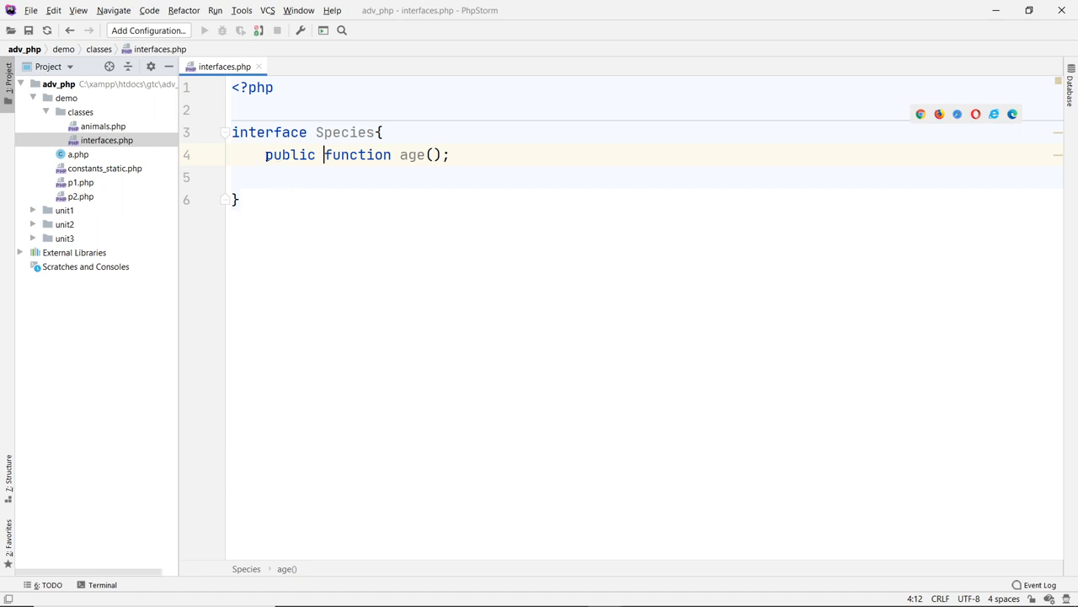
pyautogui.doubleClick(290, 155)
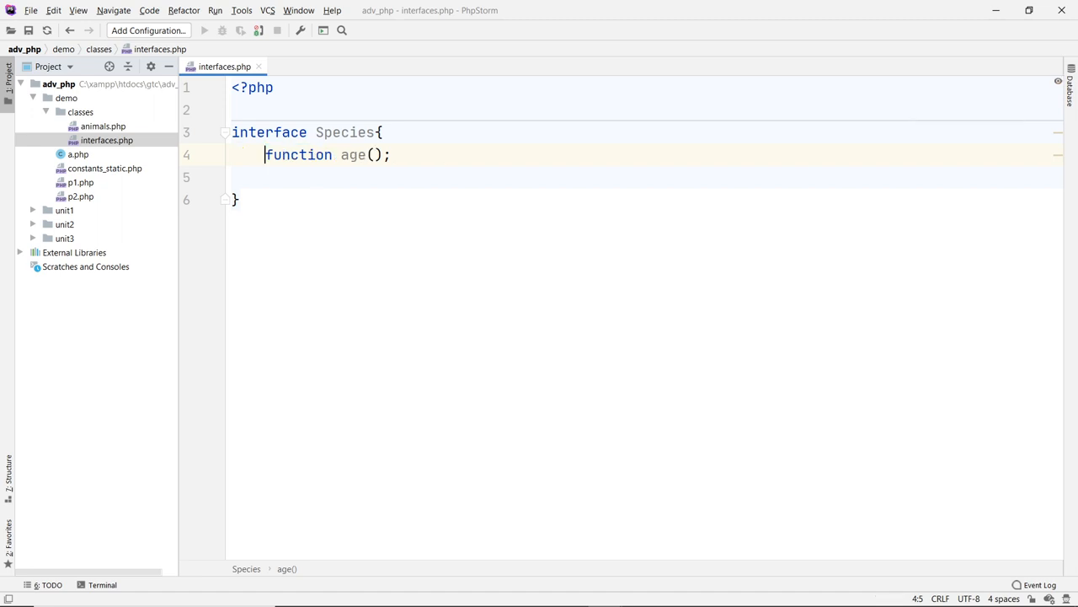
pyautogui.write('public')
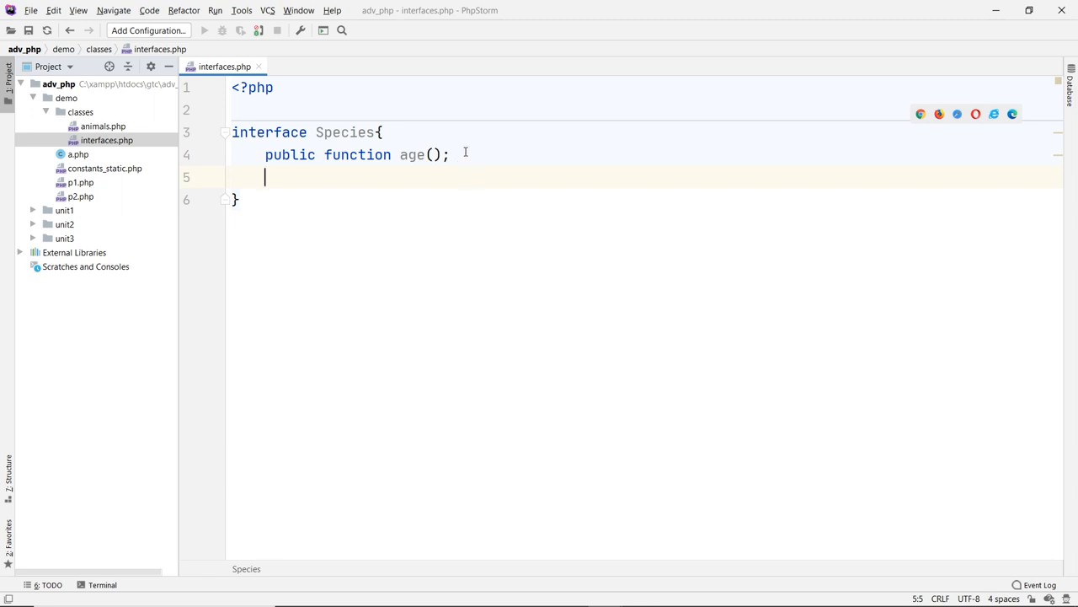
# - Annotate age() with a //definition comment and declare a second public method getName()
pyautogui.write('/')
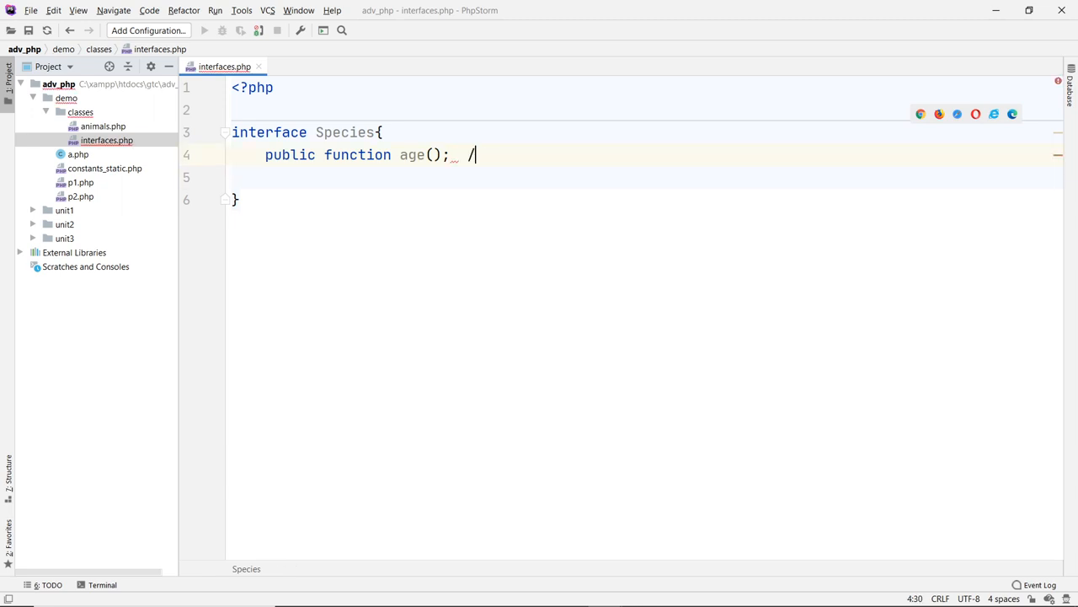
pyautogui.write('/definition')
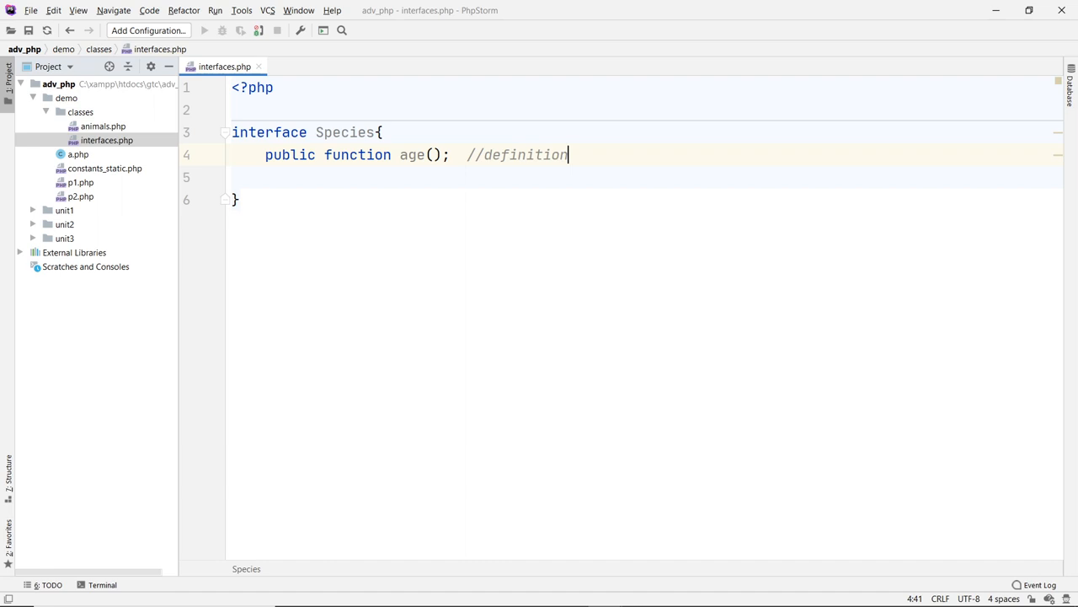
pyautogui.write('public function')
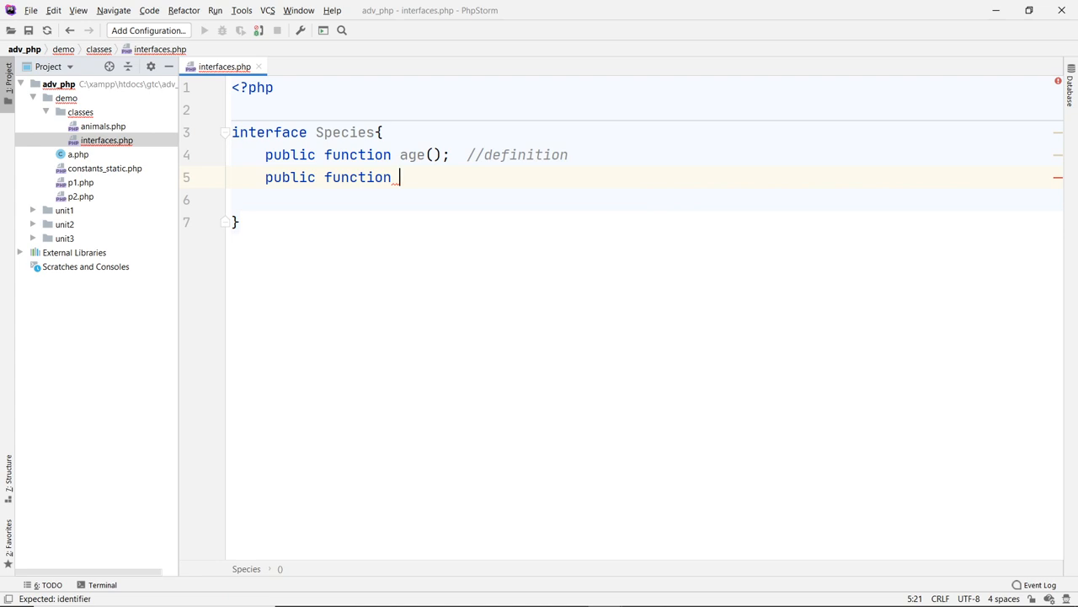
pyautogui.write('count')
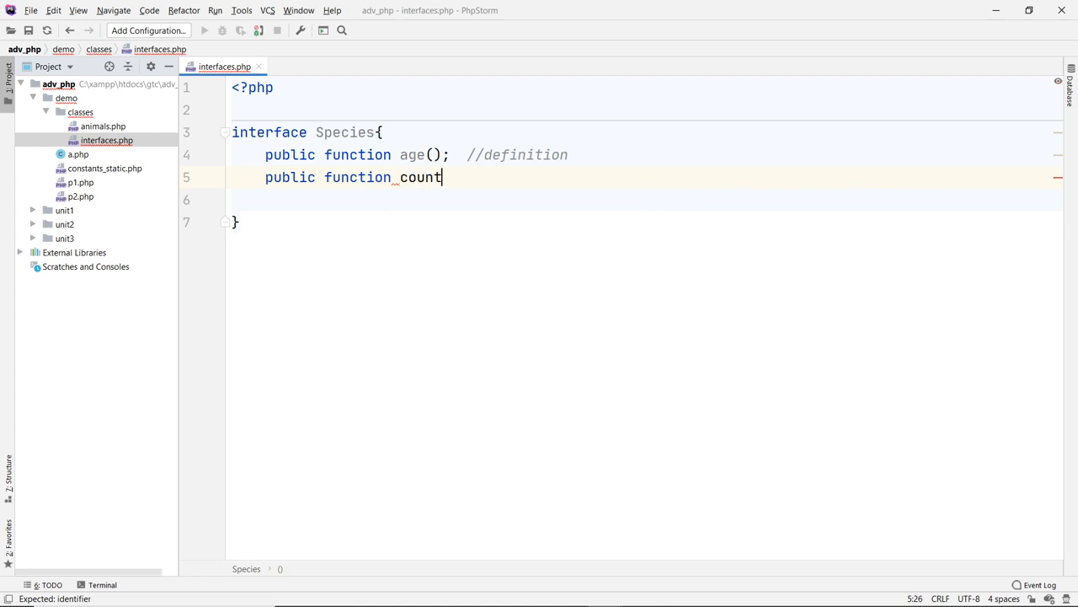
pyautogui.write('()')
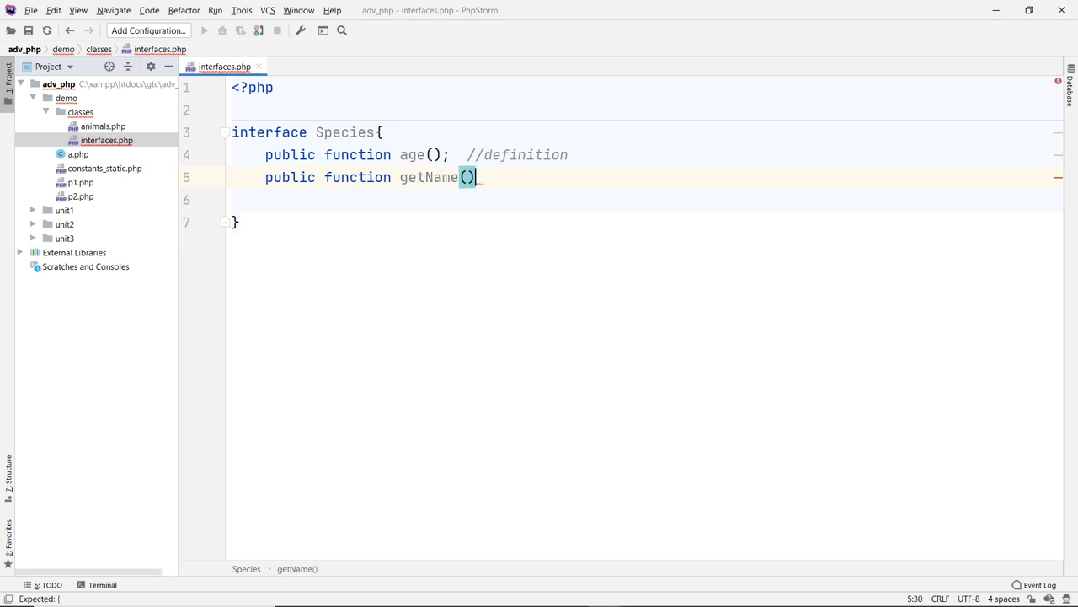
pyautogui.write('{')
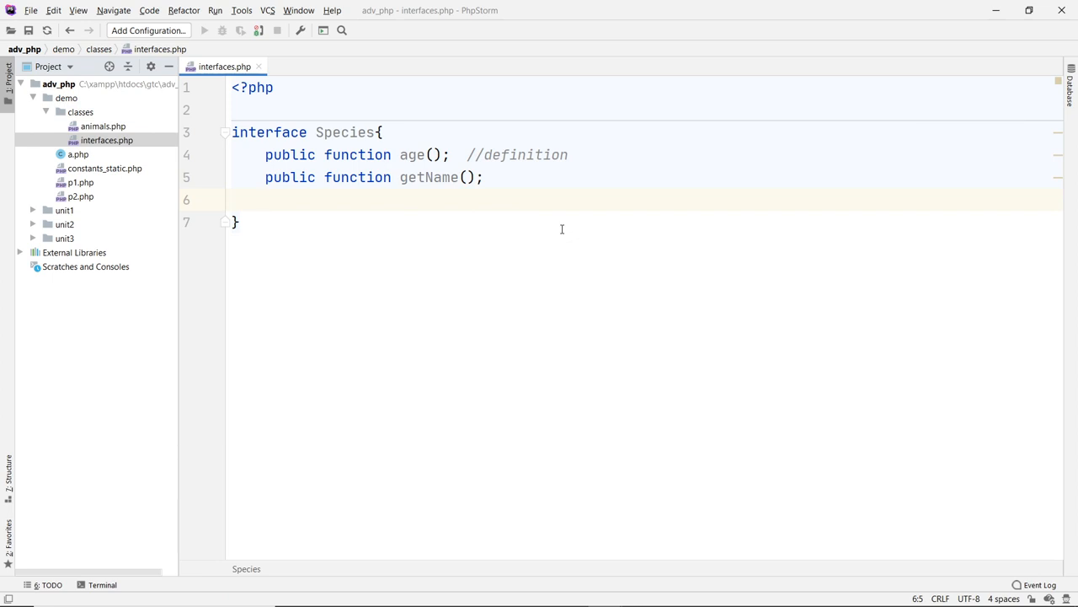
pyautogui.write('public fu')
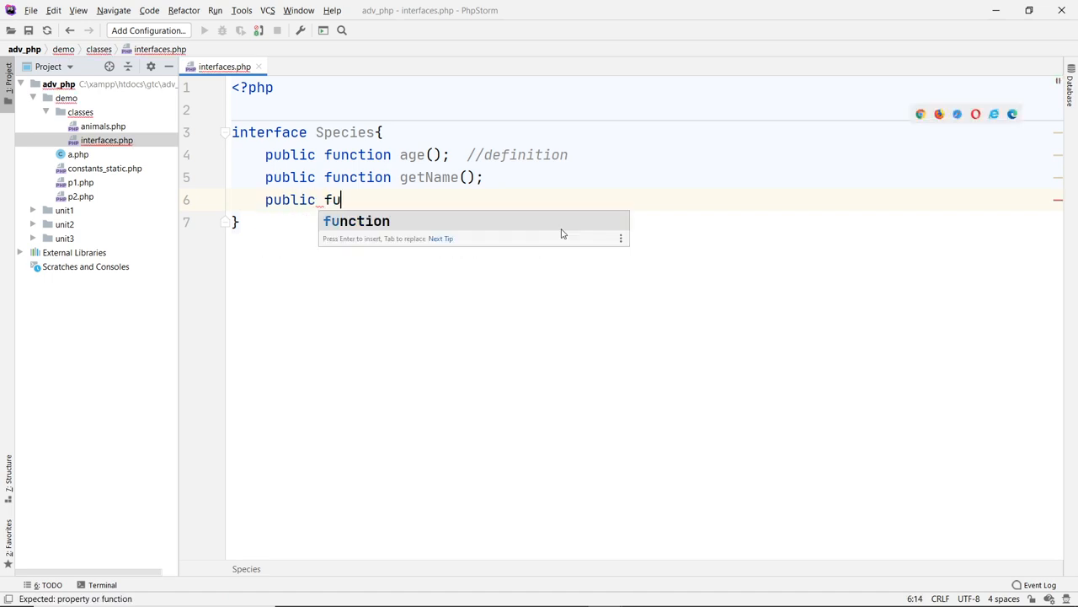
pyautogui.write('nction __')
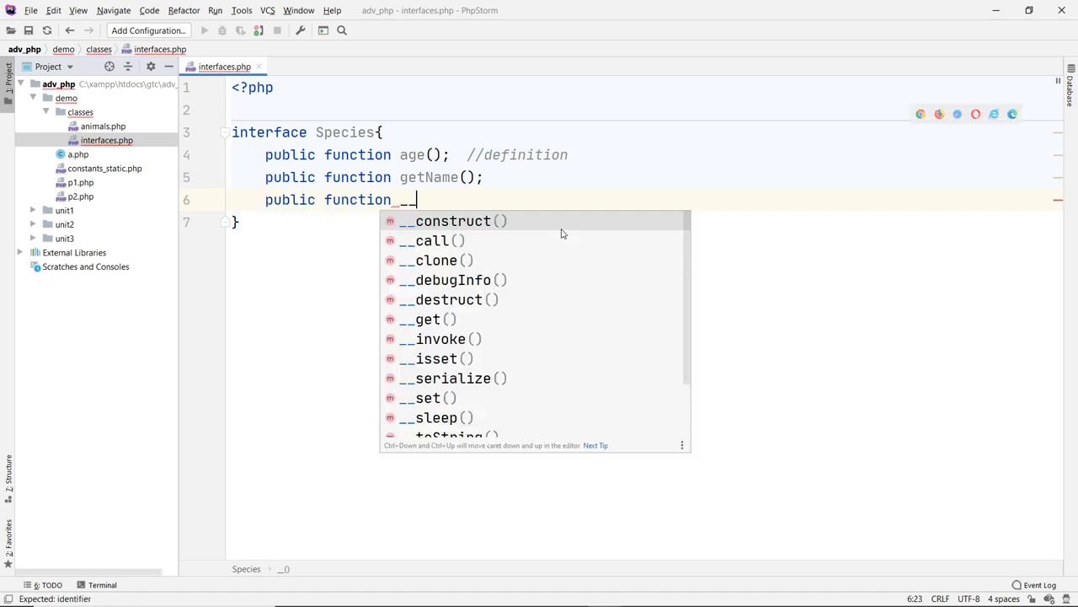
pyautogui.click(452, 219)
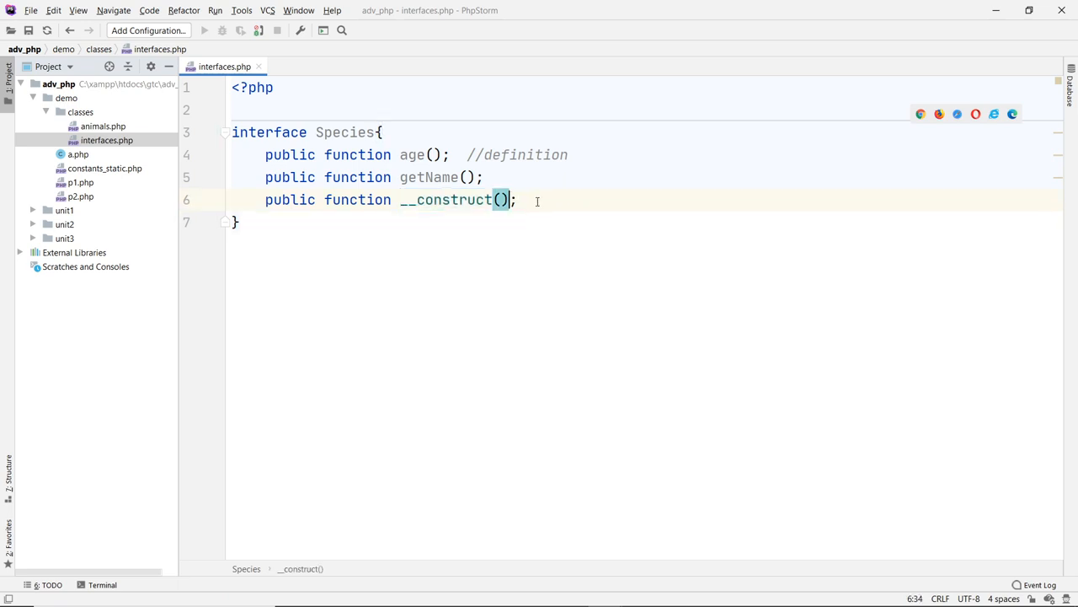
pyautogui.write('{}')
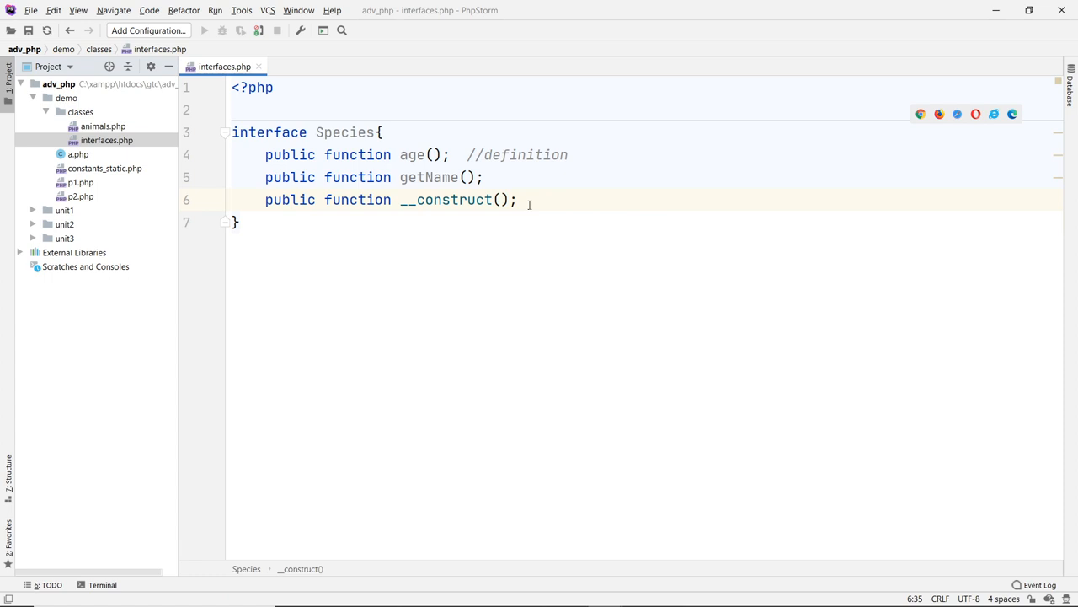
pyautogui.moveTo(522, 199)
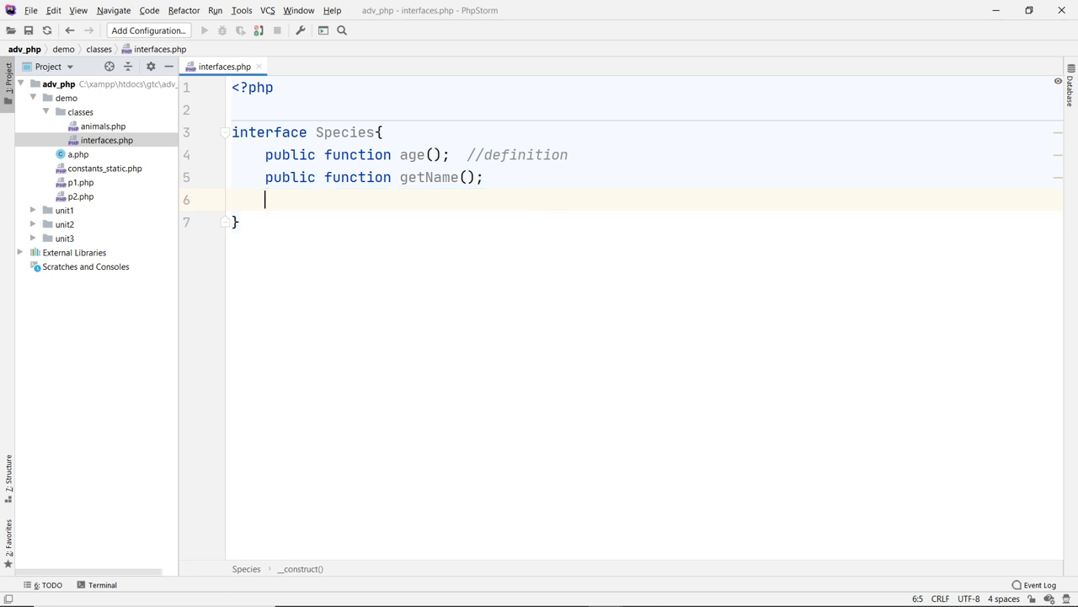
pyautogui.press('Backspace')
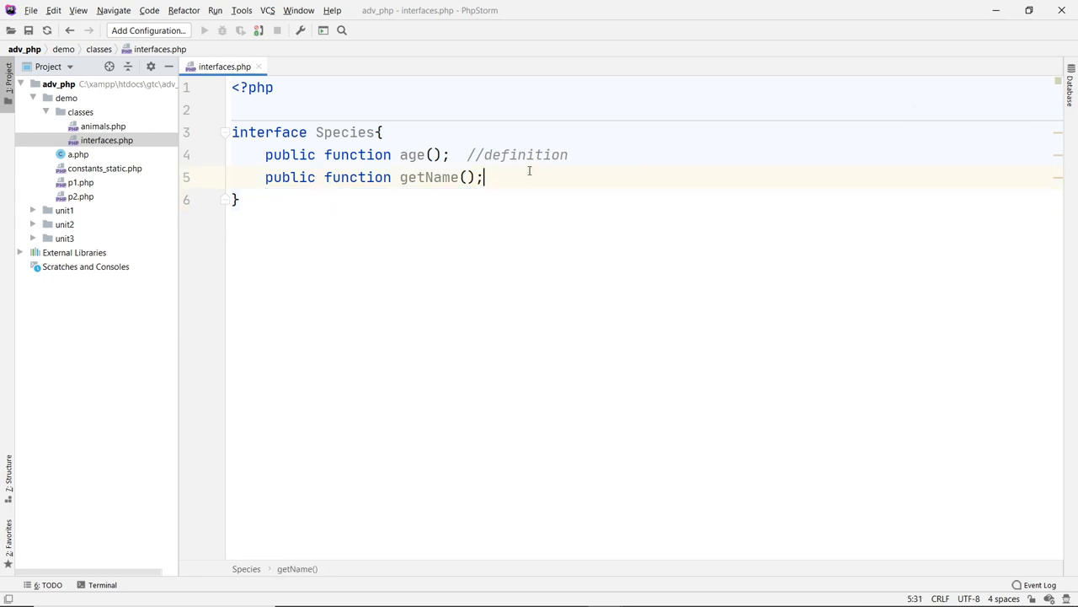
pyautogui.click(465, 110)
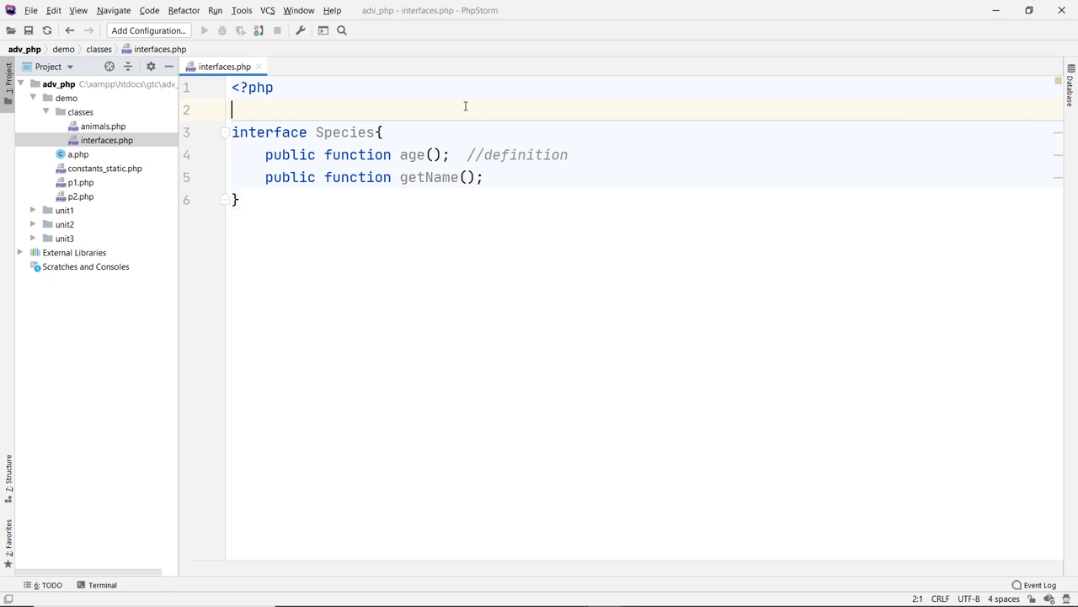
# - Declare an empty interface TypeA above Species and make Species extend TypeA
pyautogui.press('Return')
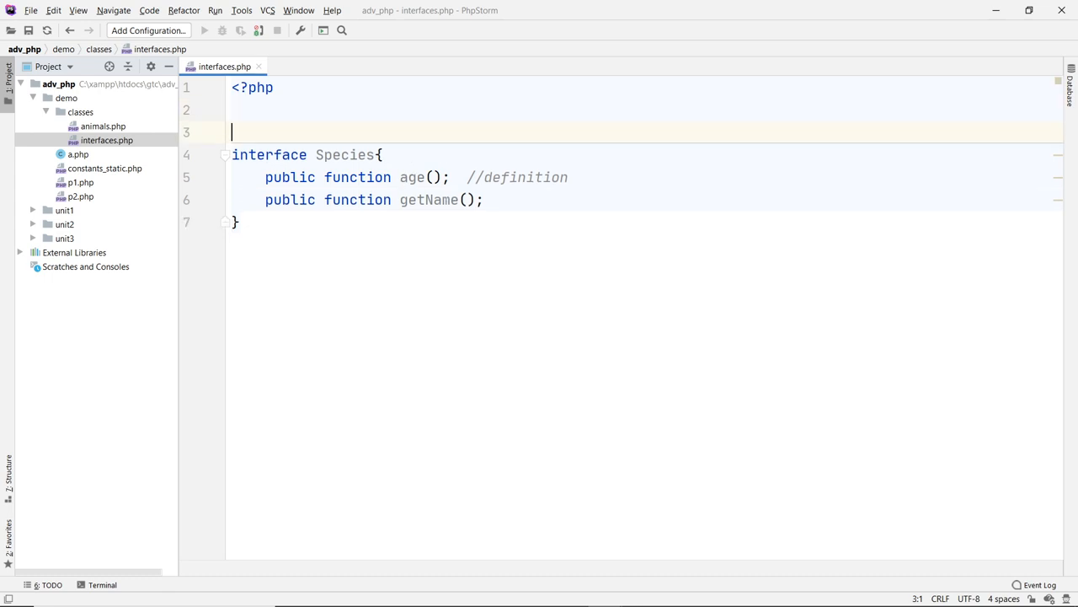
pyautogui.press('Return')
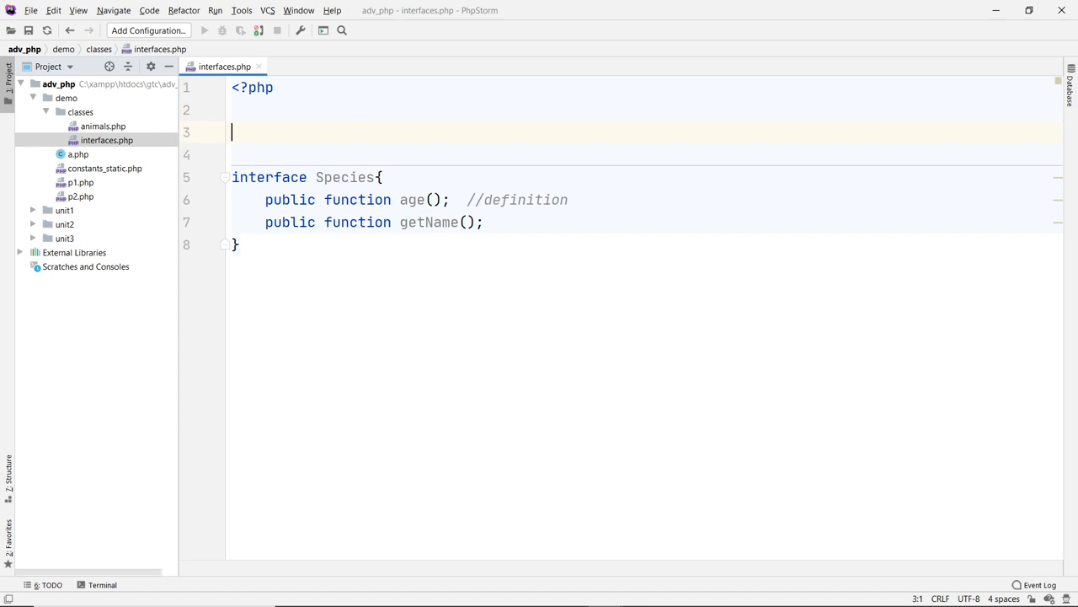
pyautogui.write('interface')
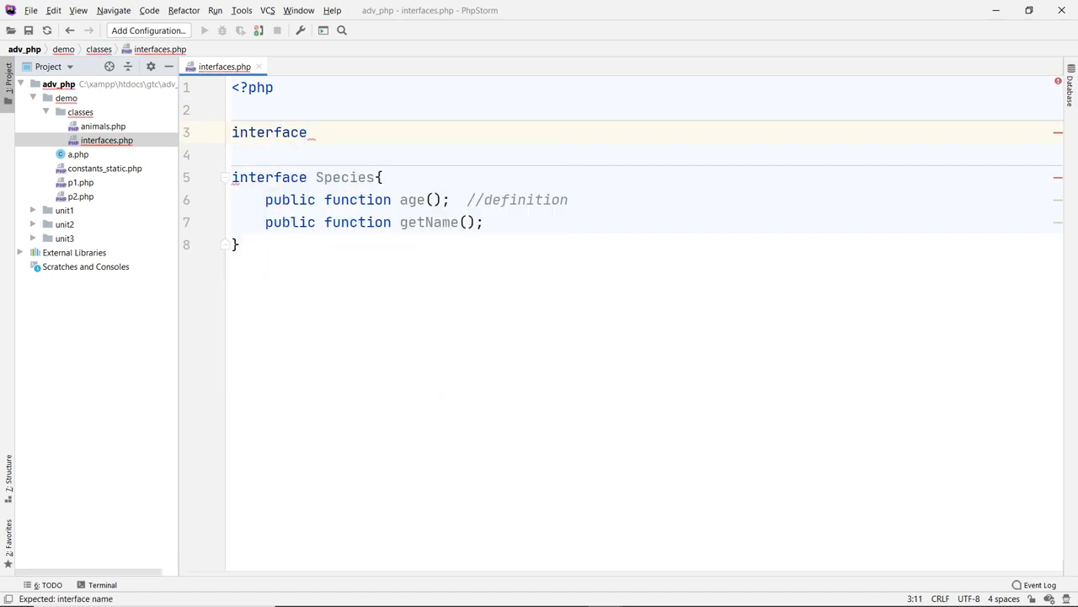
pyautogui.write('Type')
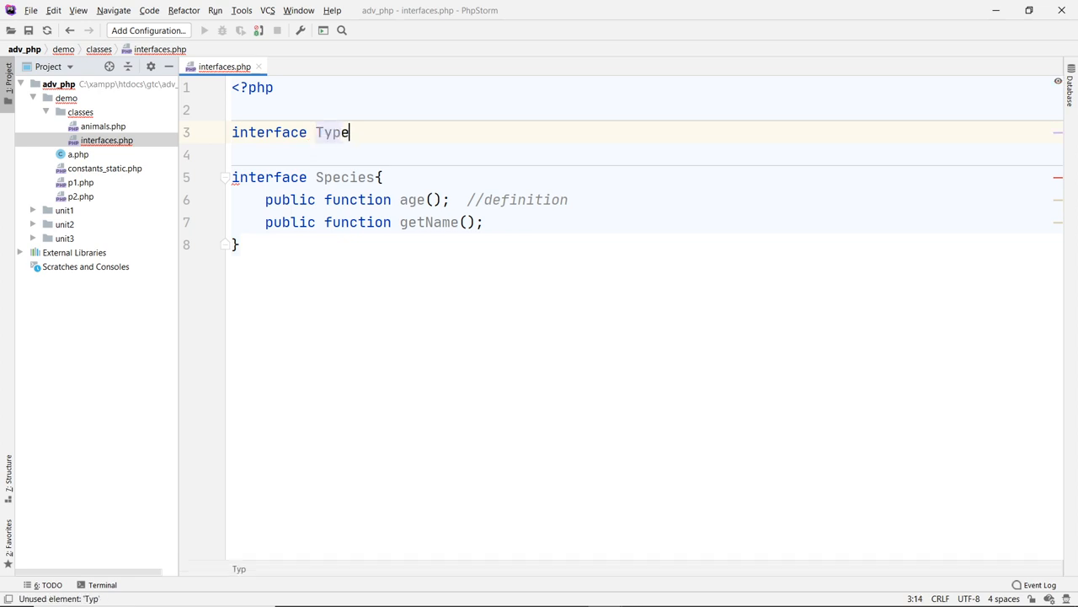
pyautogui.write('{')
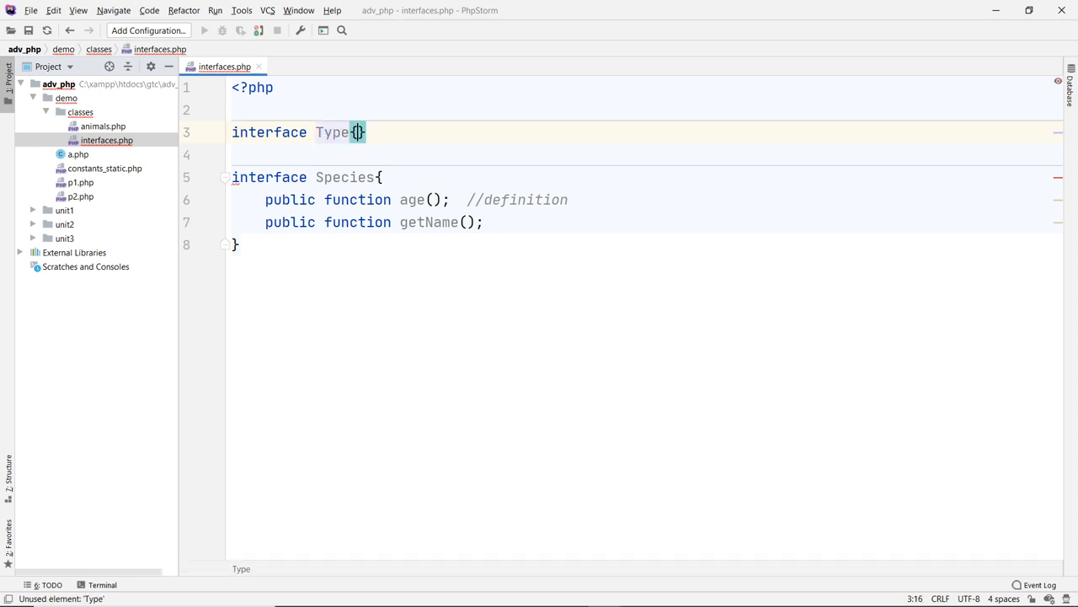
pyautogui.press('Enter')
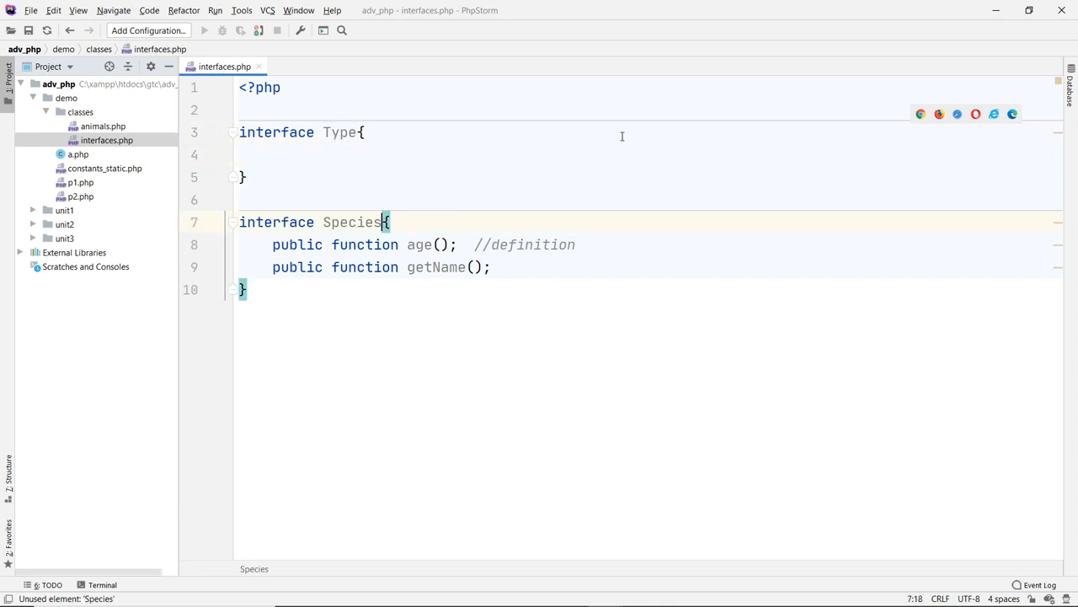
pyautogui.write('extends Type')
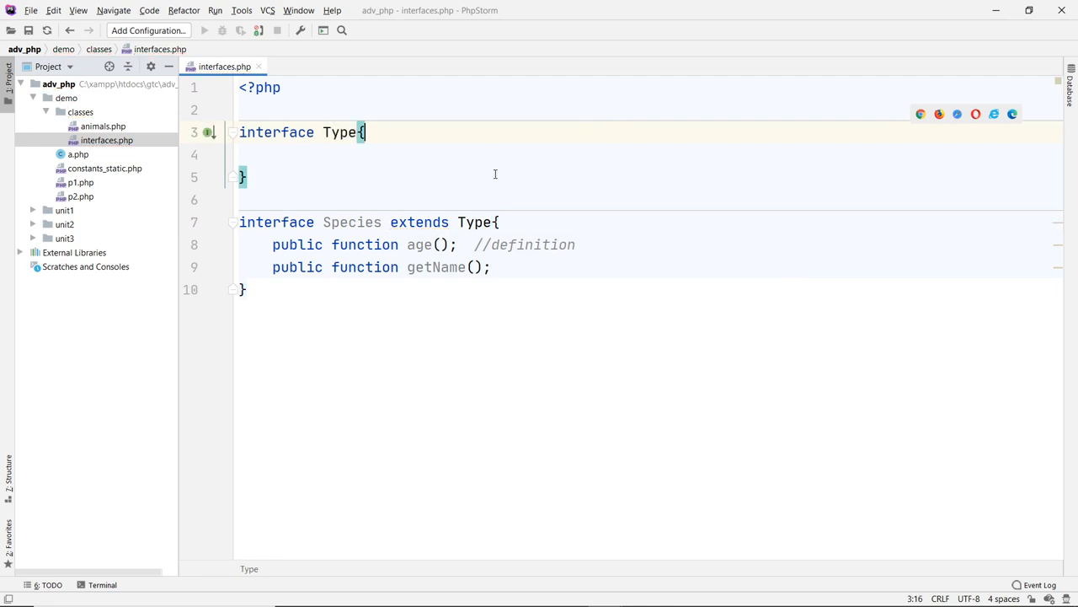
pyautogui.doubleClick(419, 222)
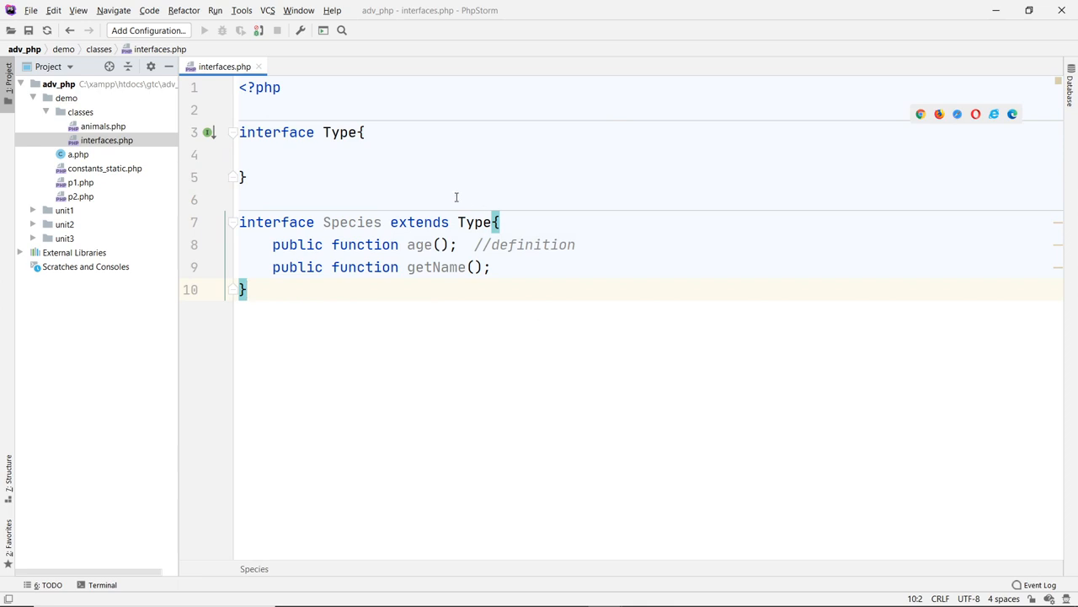
pyautogui.click(271, 155)
pyautogui.write('A')
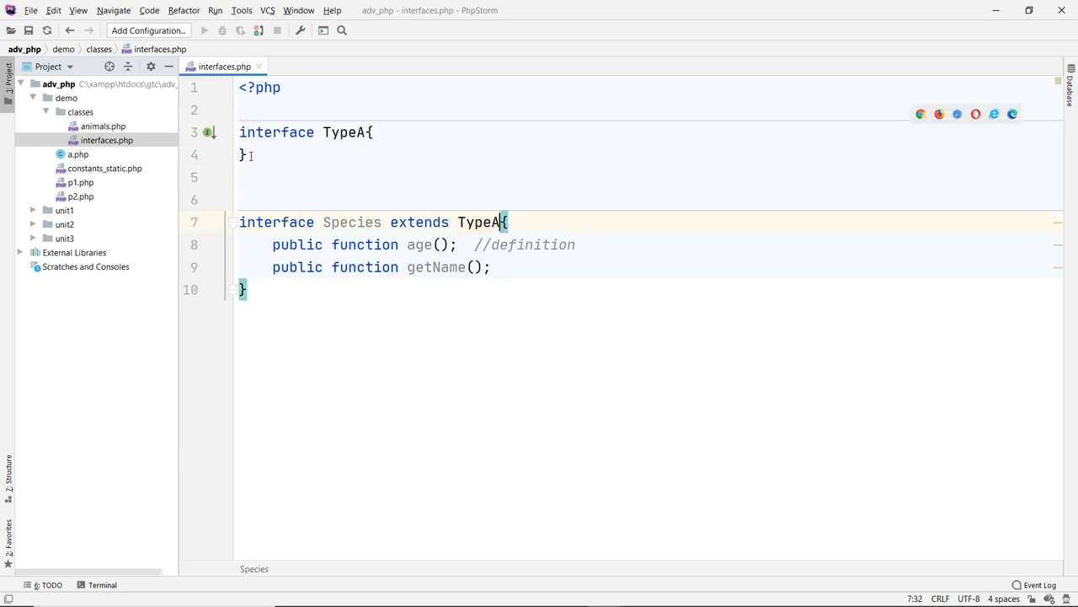
# - Declare an empty interface TypeB and add it so Species extends TypeA, TypeB
pyautogui.write('intrface')
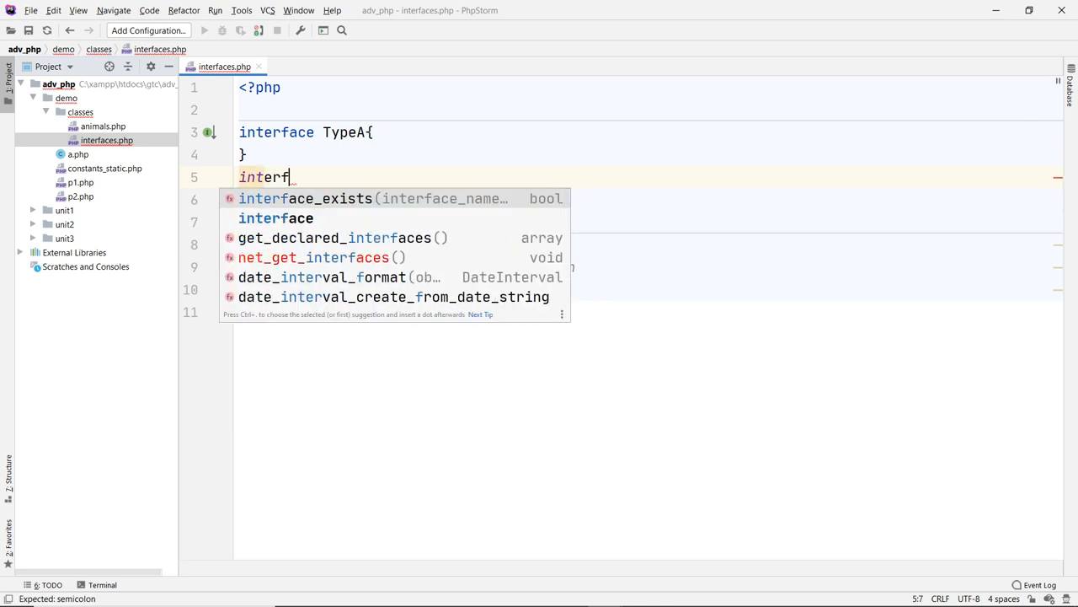
pyautogui.write('ace Teyp')
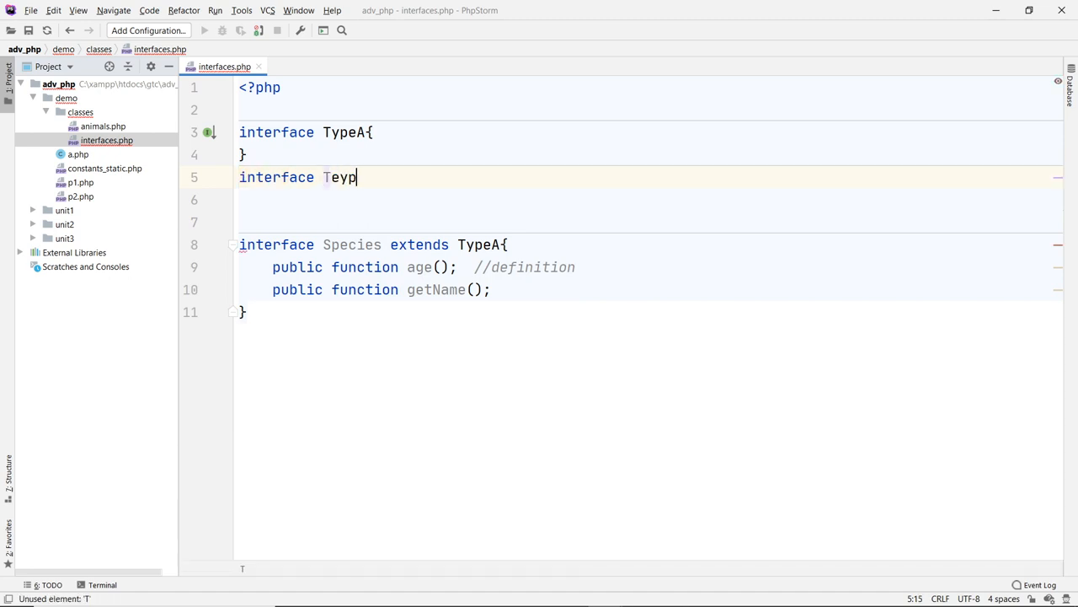
pyautogui.write('TypeB')
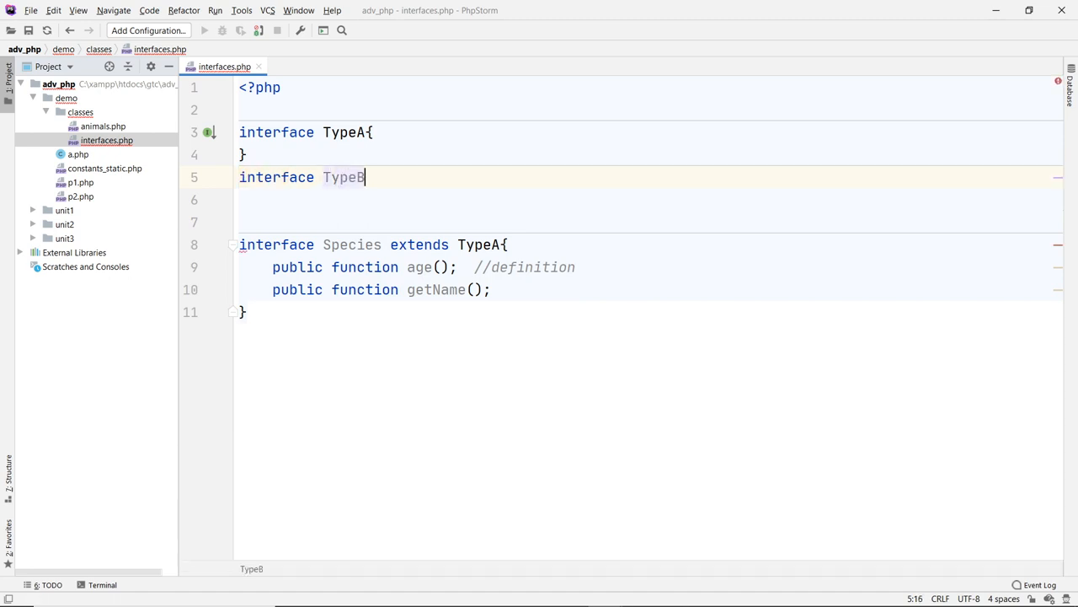
pyautogui.write('{}')
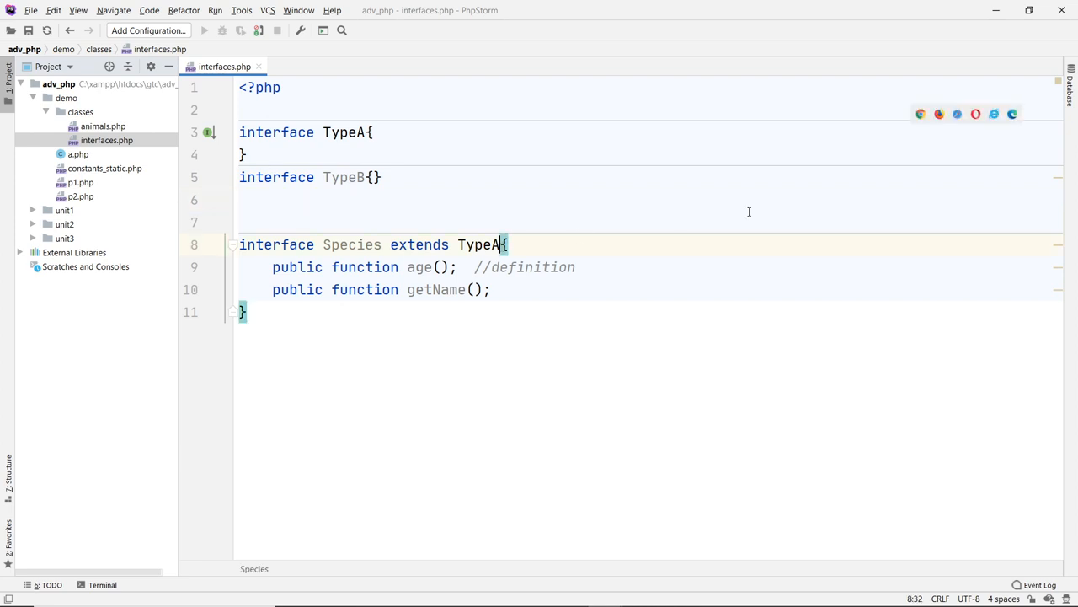
pyautogui.write(', Type')
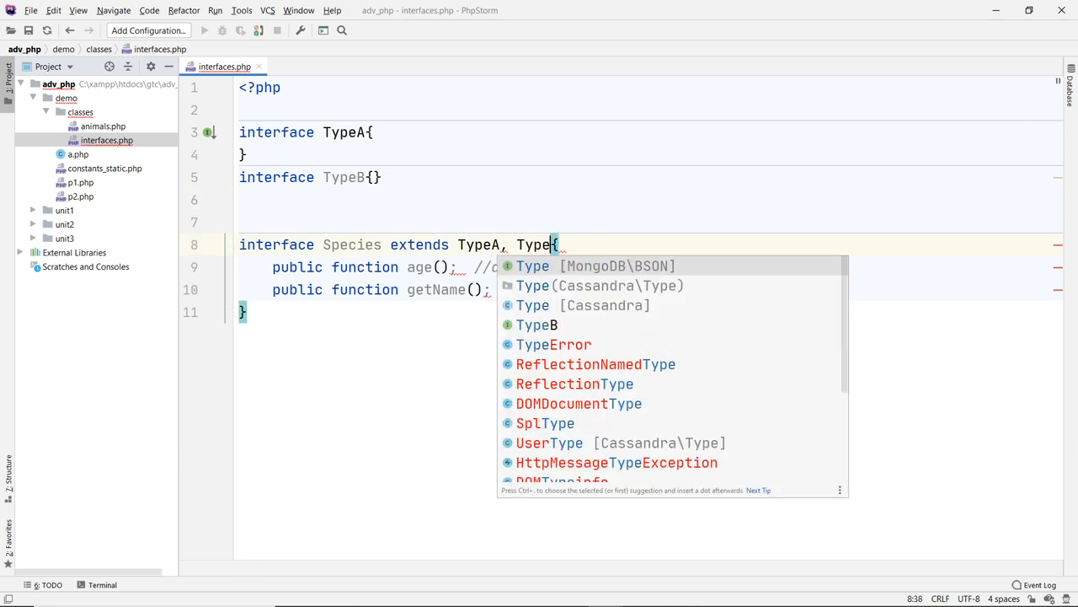
pyautogui.click(535, 323)
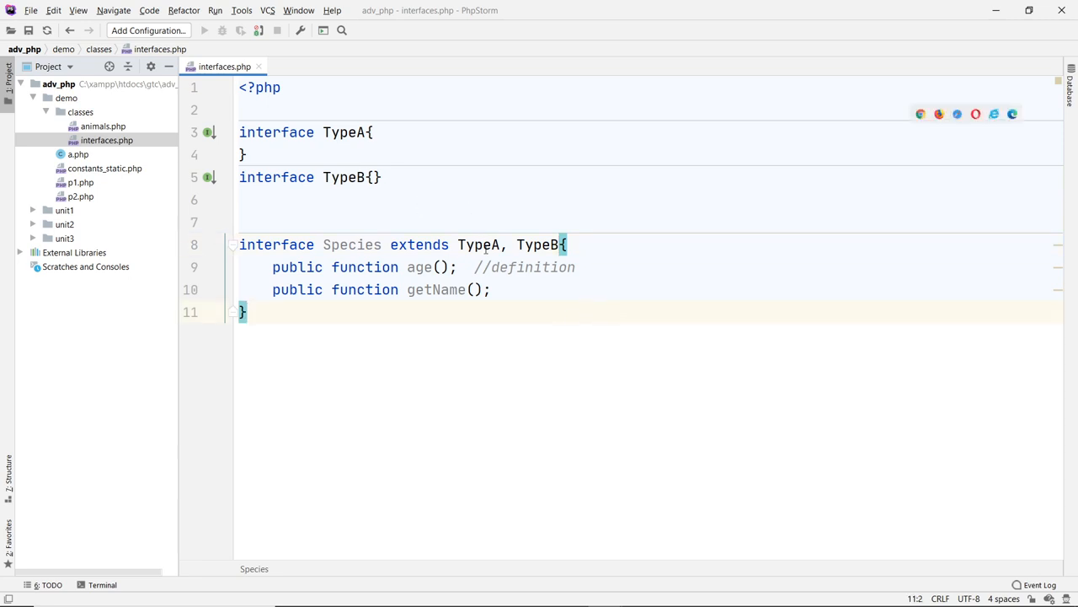
pyautogui.moveTo(398, 191)
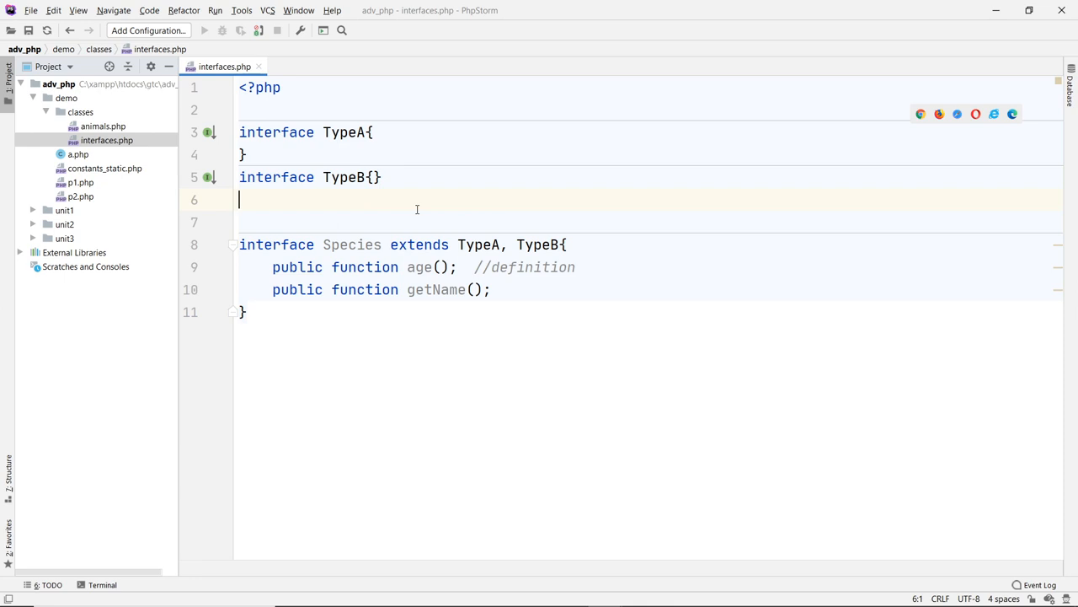
# - Add the statement $s = new Species(); below the Species interface
pyautogui.click(244, 312)
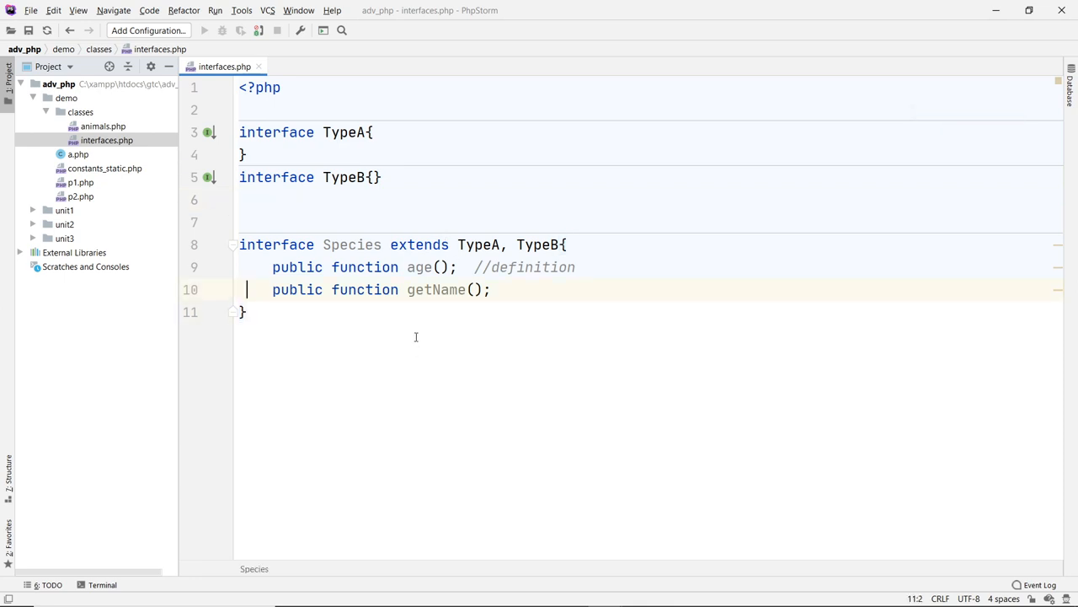
pyautogui.press('Backspace')
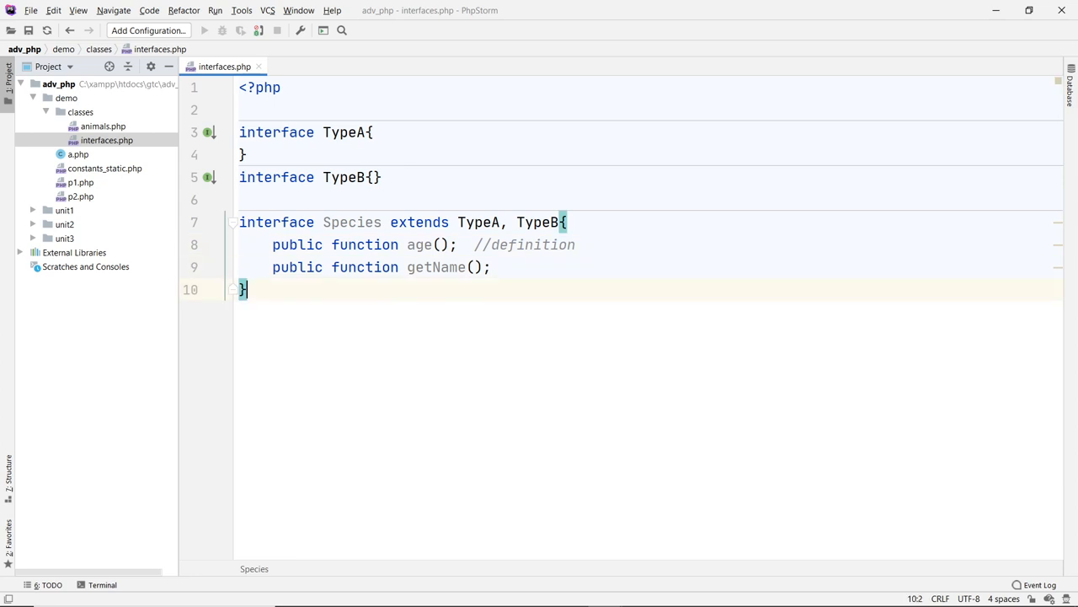
pyautogui.write('$')
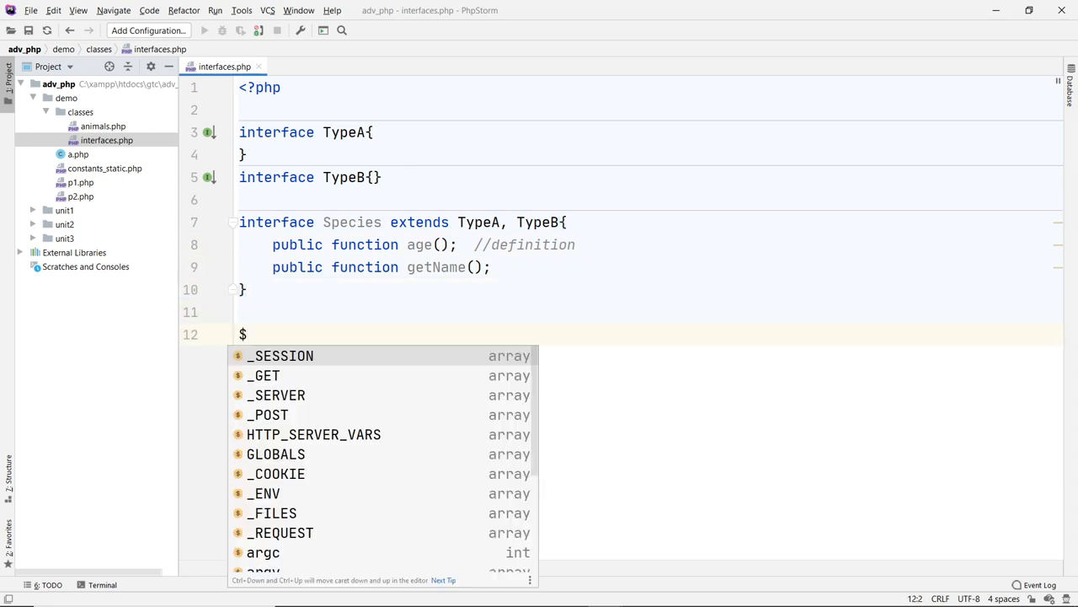
pyautogui.write('s = new')
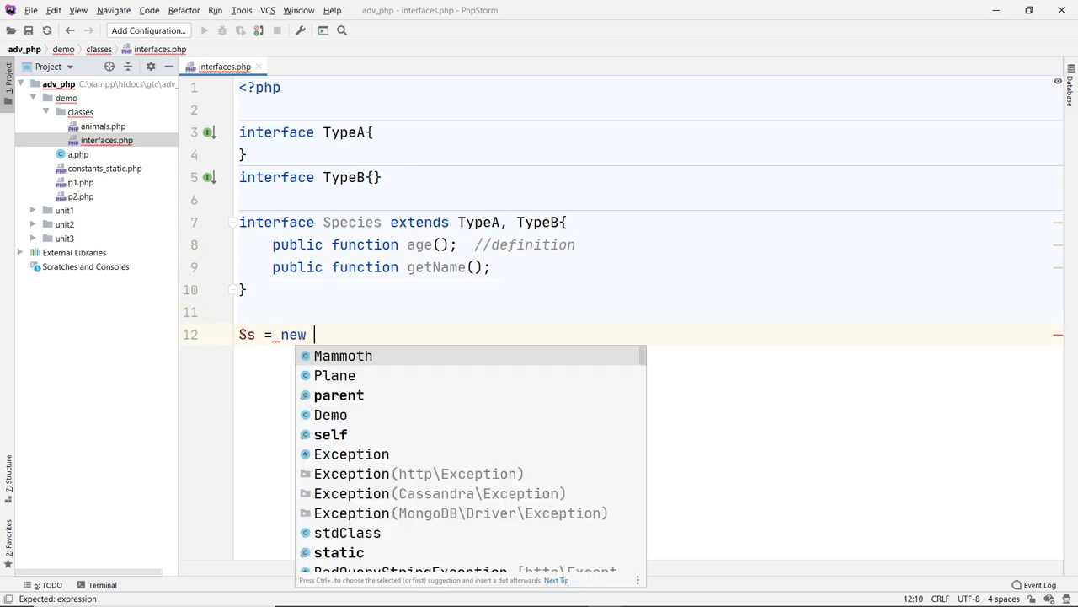
pyautogui.write('Speci')
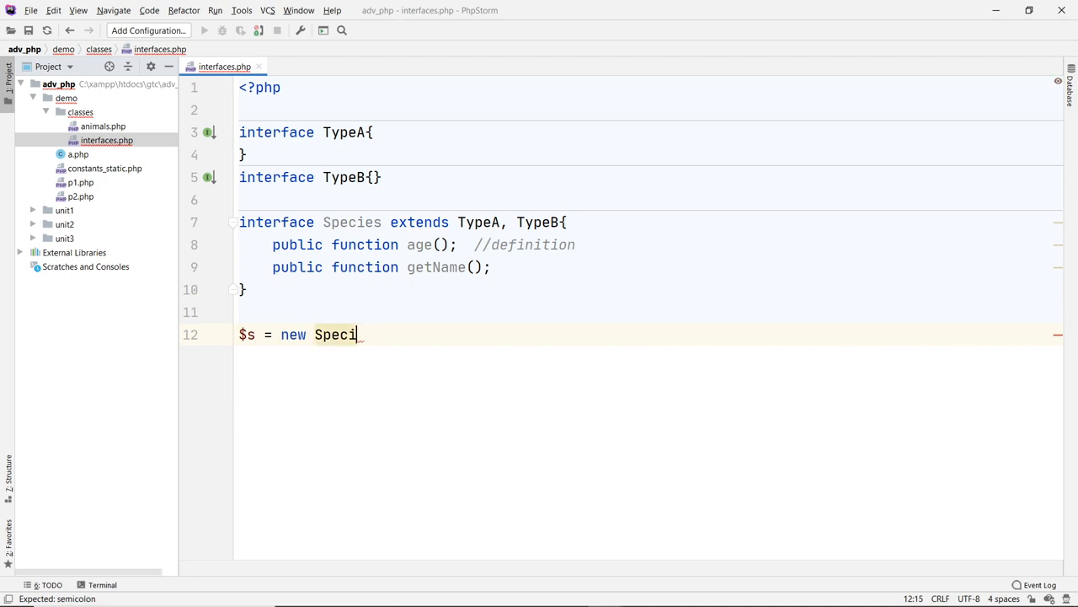
pyautogui.write('es')
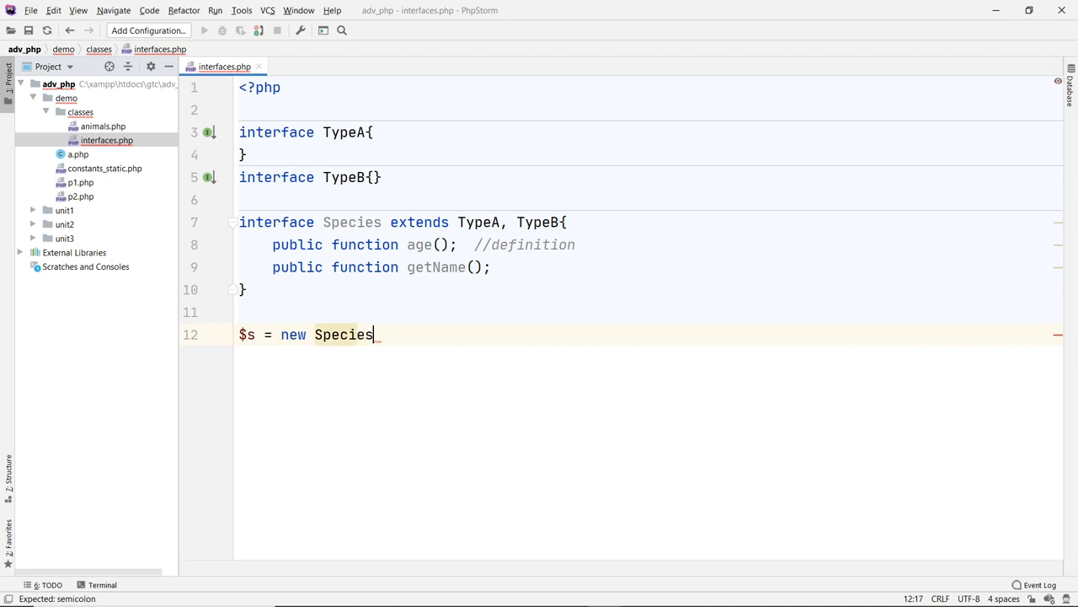
pyautogui.write('();')
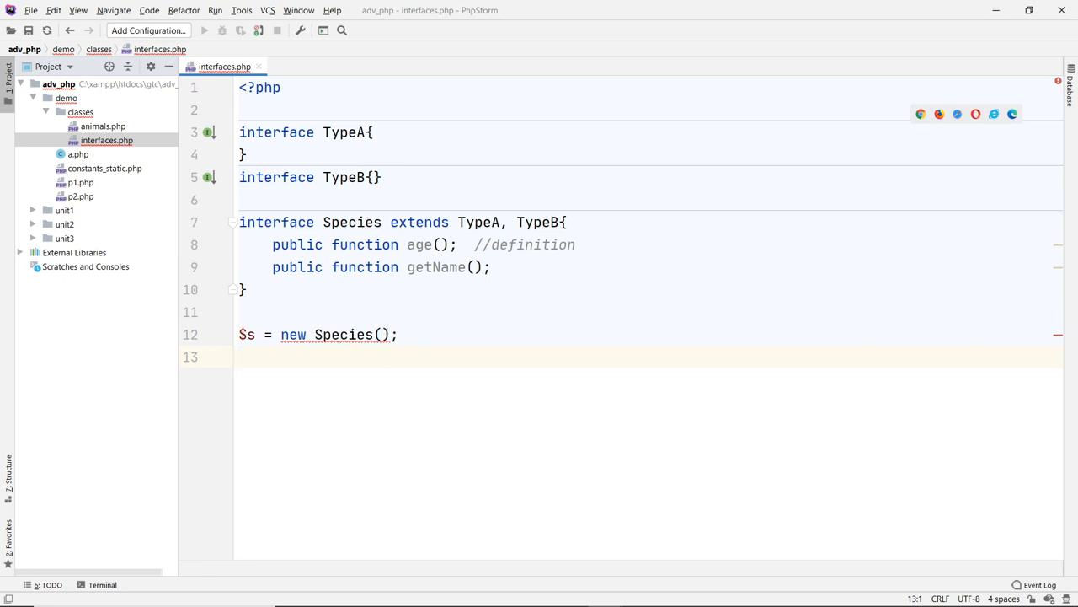
pyautogui.moveTo(344, 333)
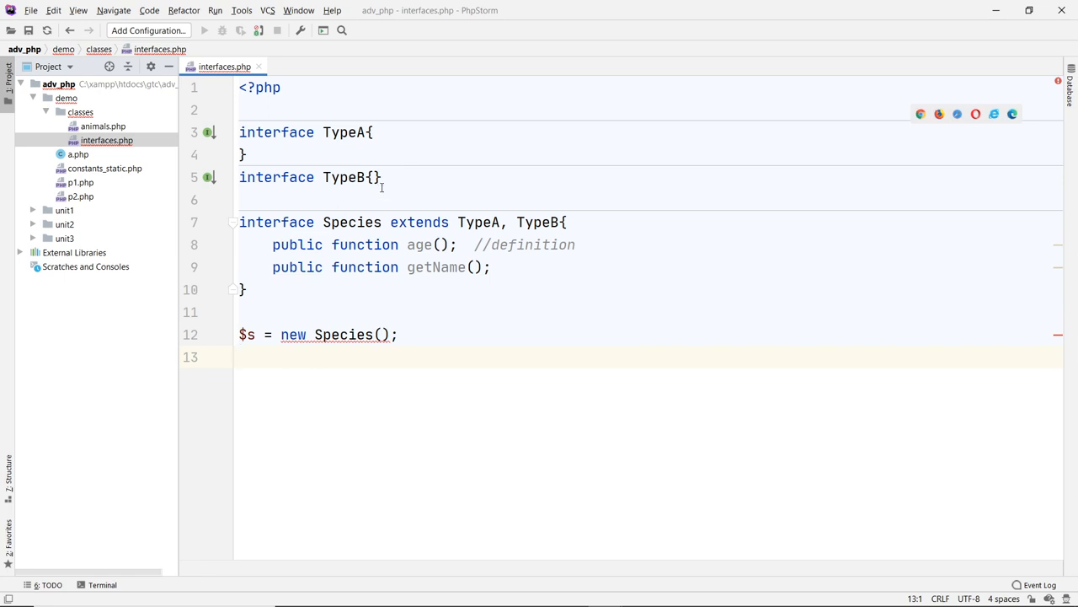
pyautogui.moveTo(345, 303)
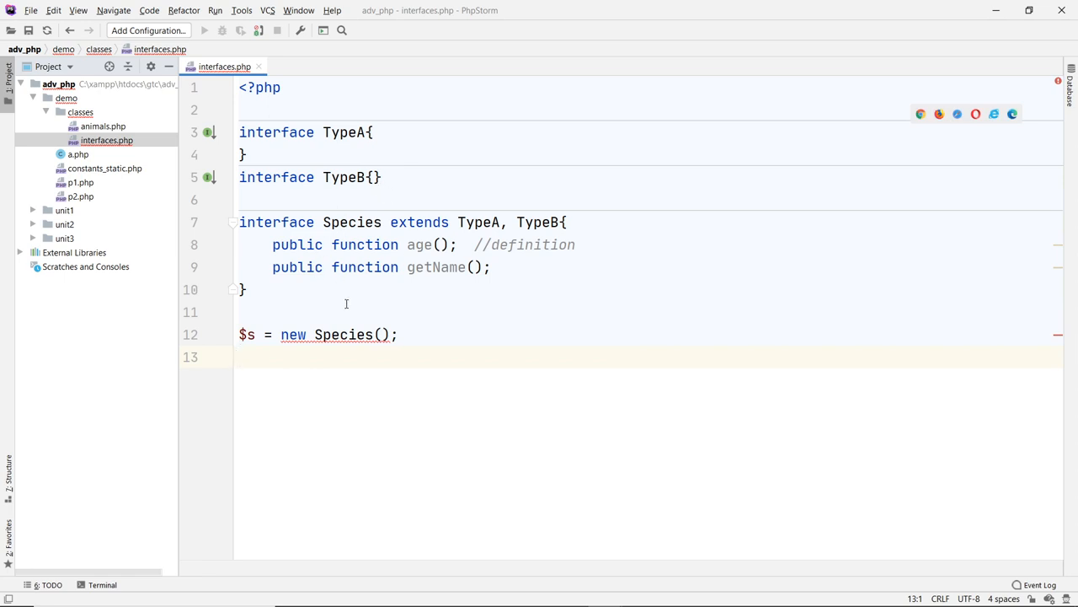
pyautogui.moveTo(397, 313)
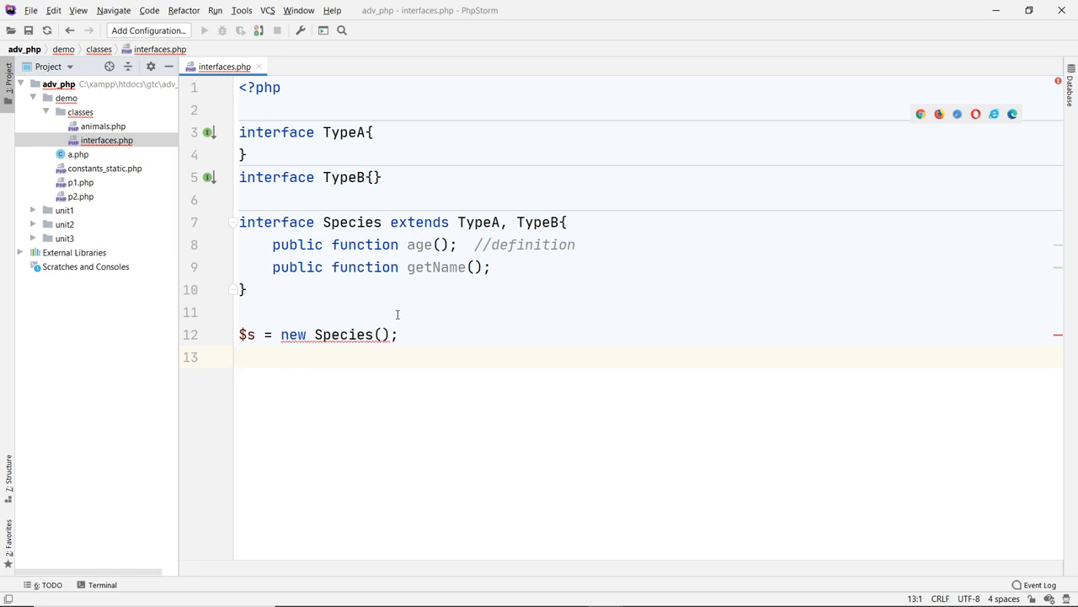
# - Declare an empty abstract class Animal implements Species between the interface and the $s line
pyautogui.click(525, 311)
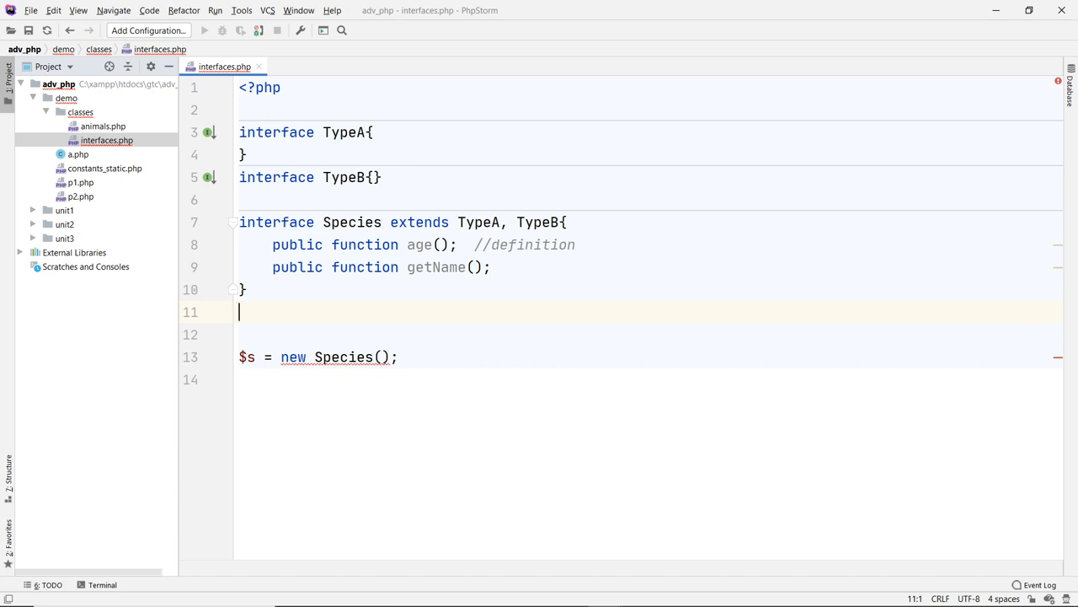
pyautogui.write('class')
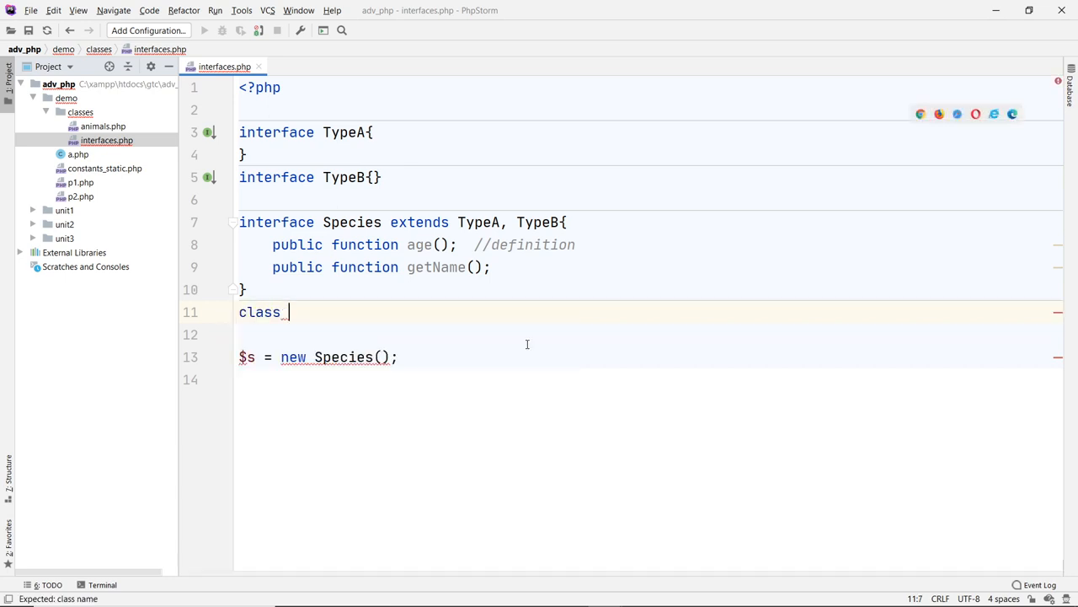
pyautogui.write('Animal')
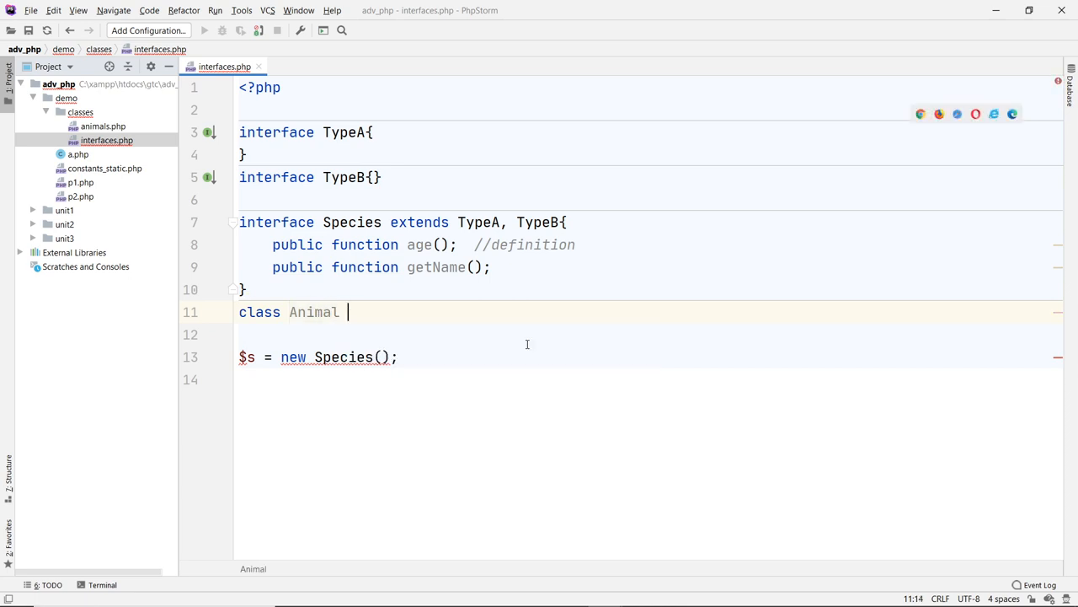
pyautogui.write('implements Species')
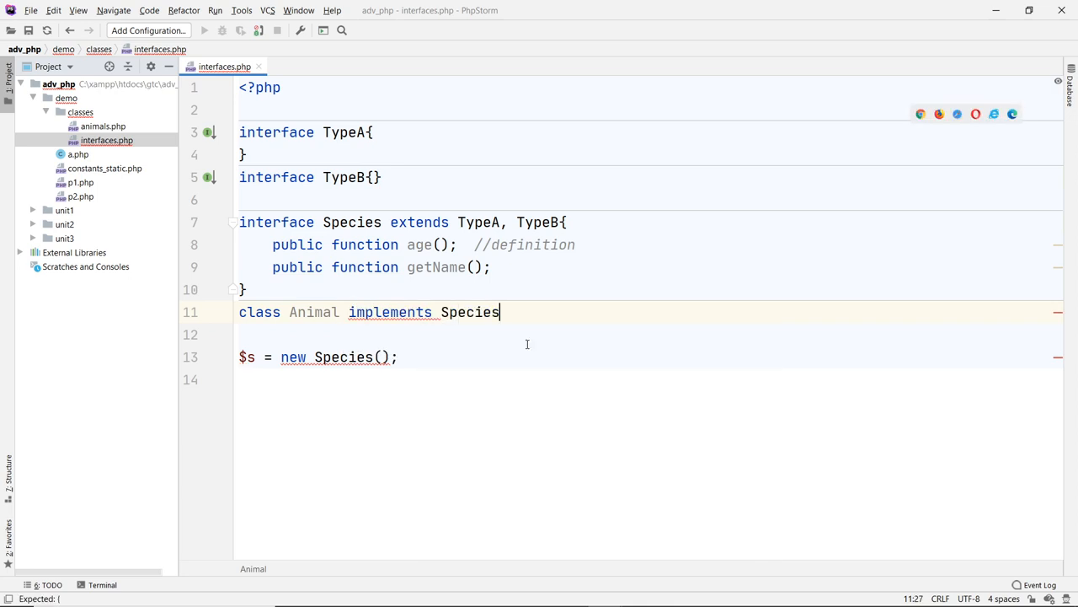
pyautogui.write('{')
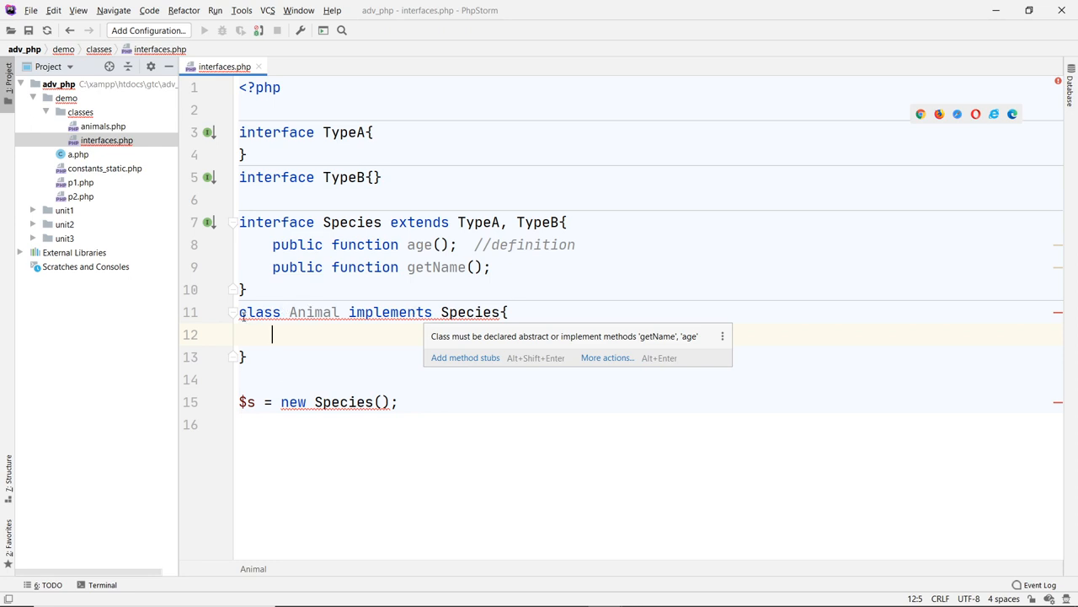
pyautogui.write('abstract')
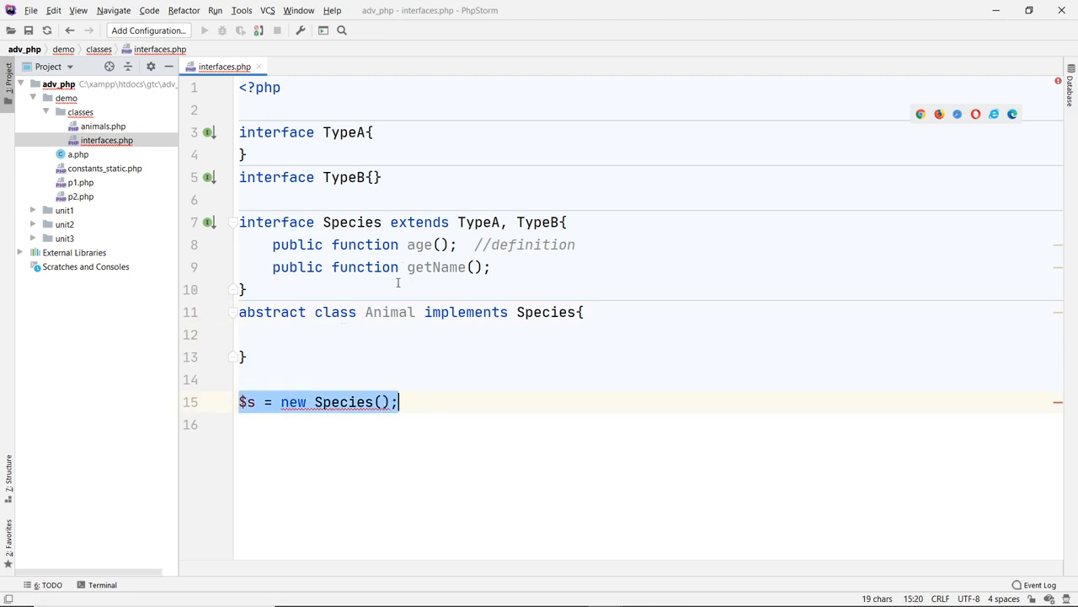
pyautogui.click(337, 334)
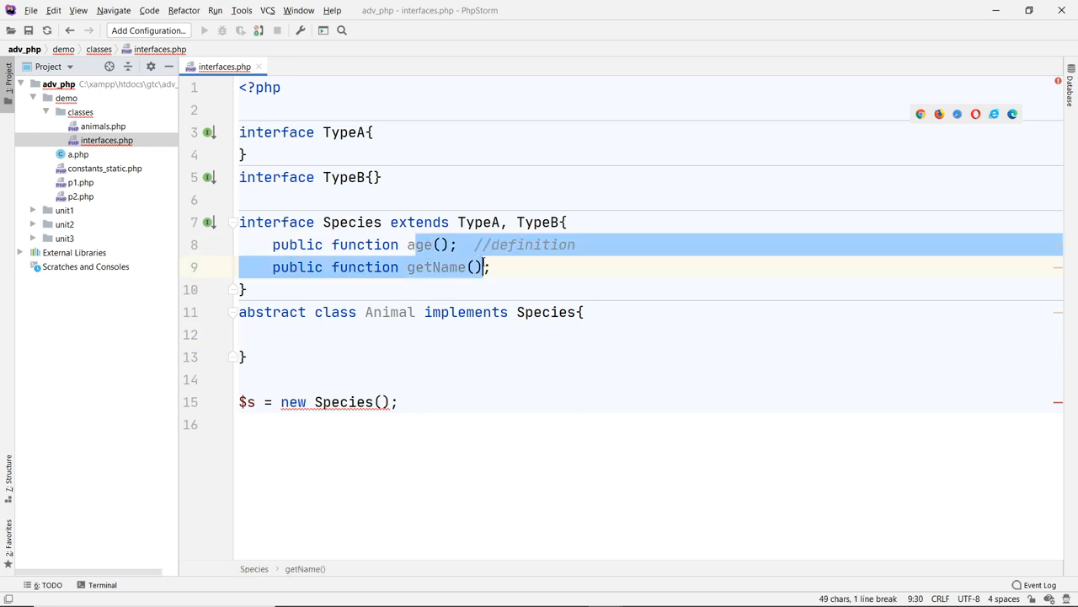
pyautogui.moveTo(549, 293)
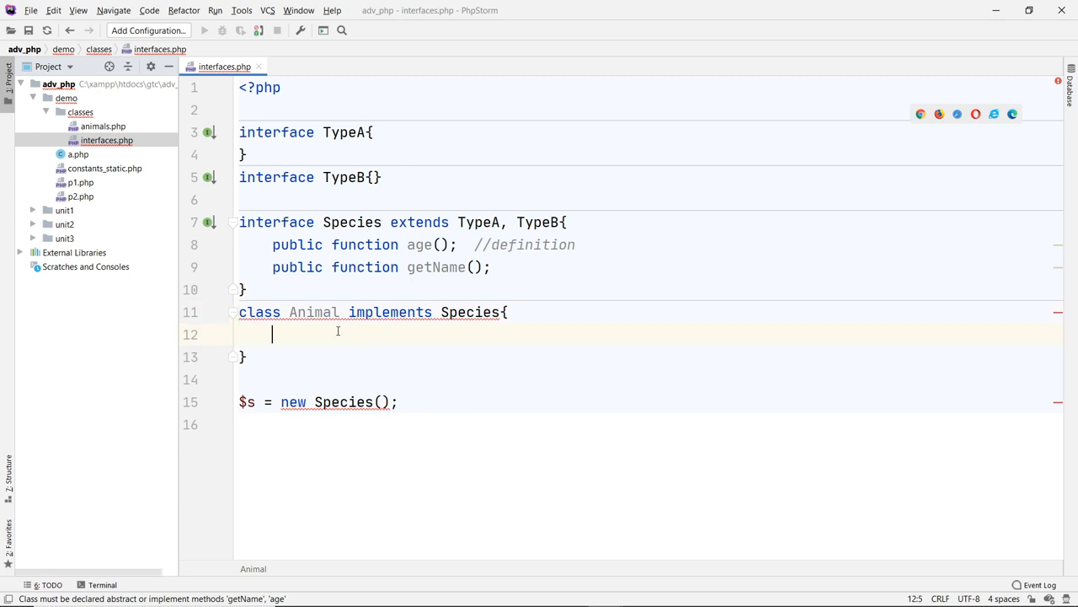
pyautogui.moveTo(369, 317)
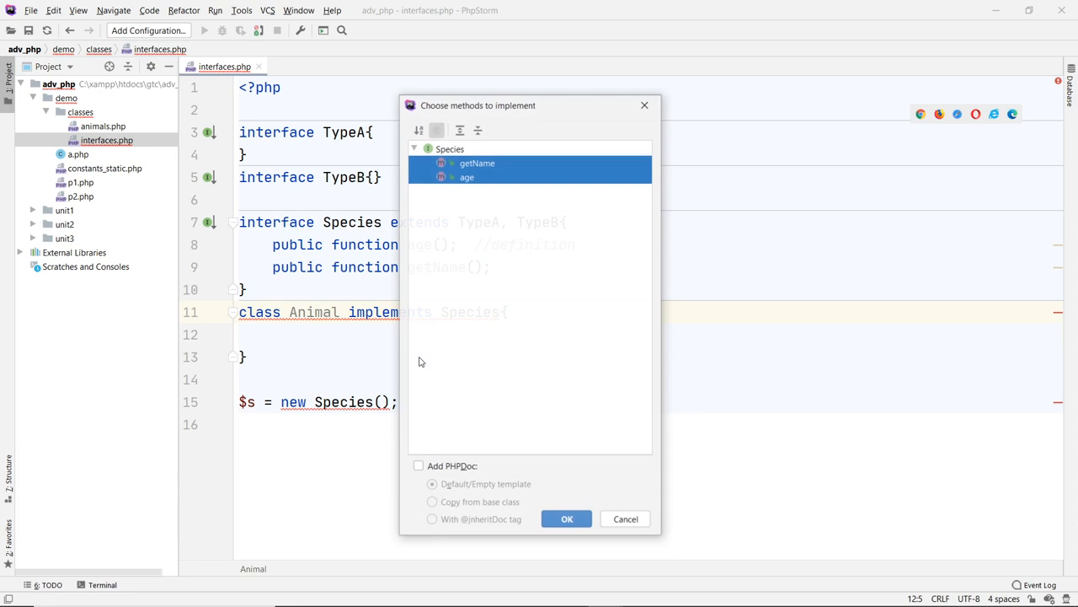
# - Generate age() and getName() stubs in Animal and make $s instantiate Animal instead of Species
pyautogui.click(566, 519)
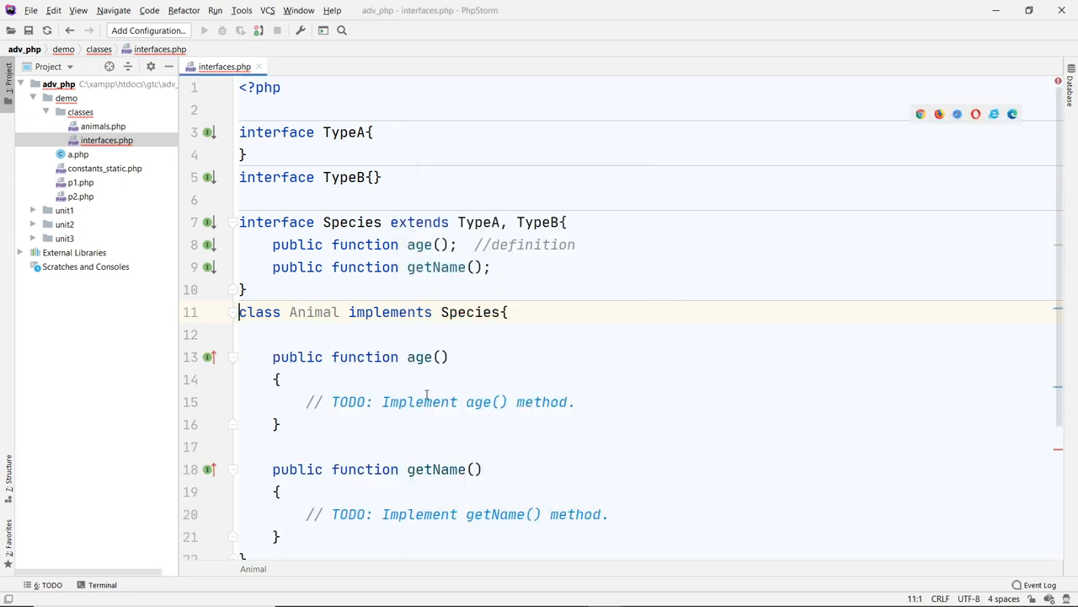
pyautogui.scroll(-3)
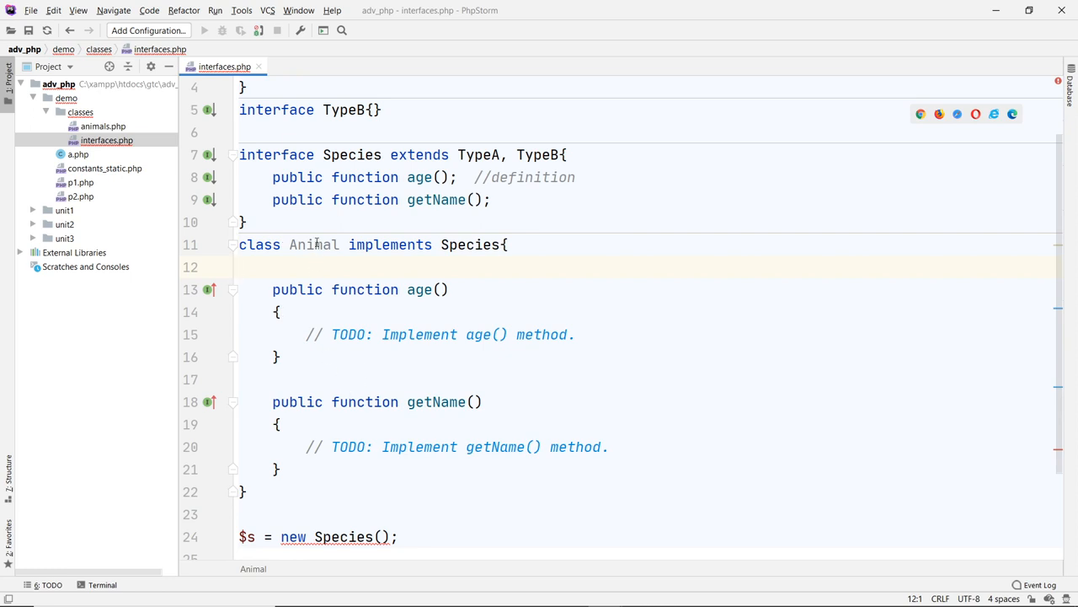
pyautogui.doubleClick(313, 244)
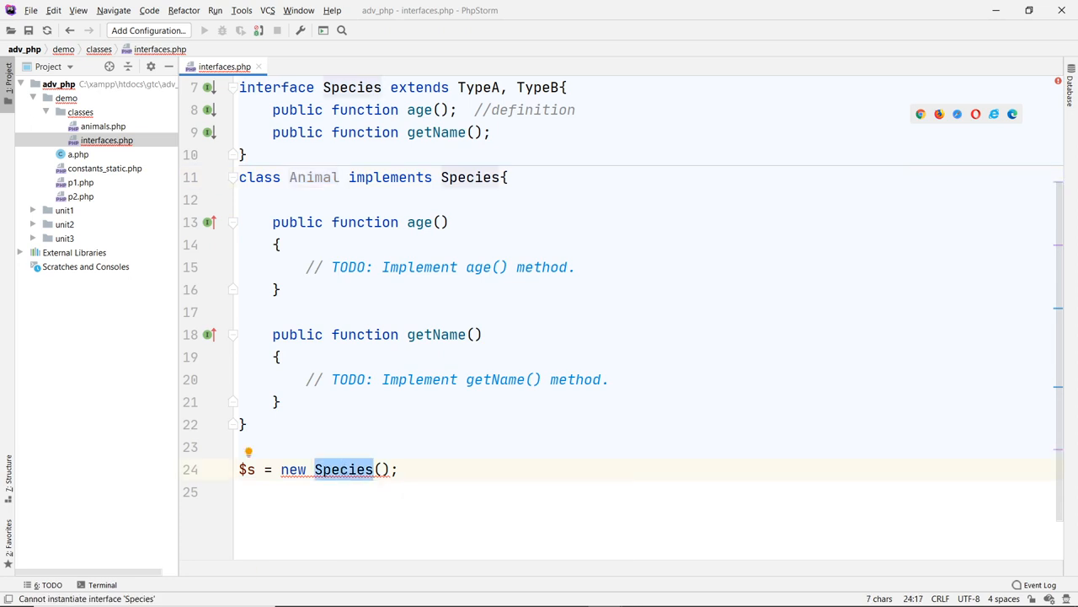
pyautogui.write('Animal')
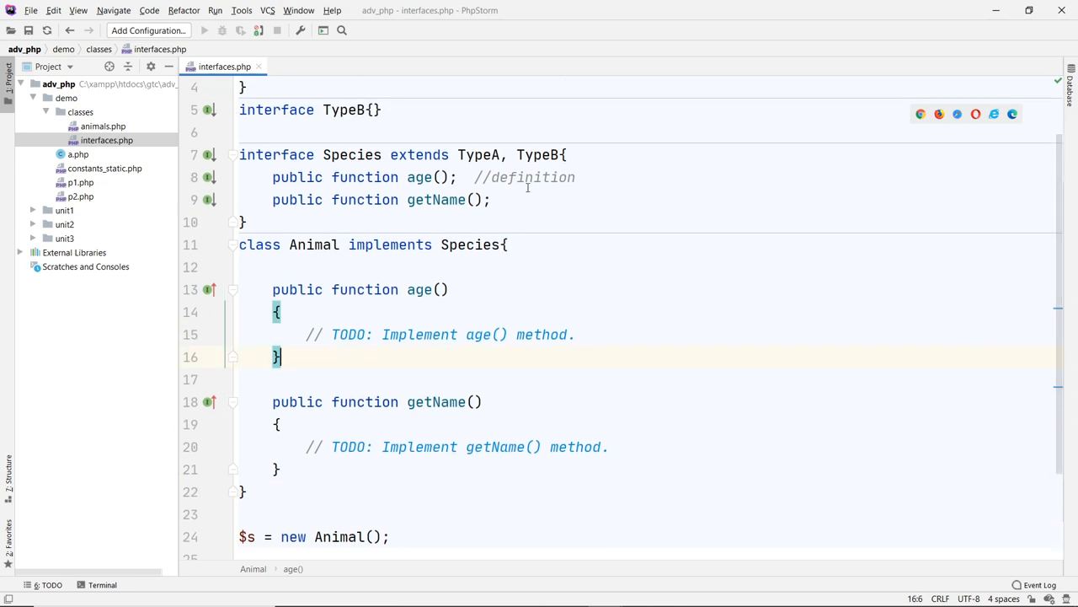
pyautogui.click(356, 155)
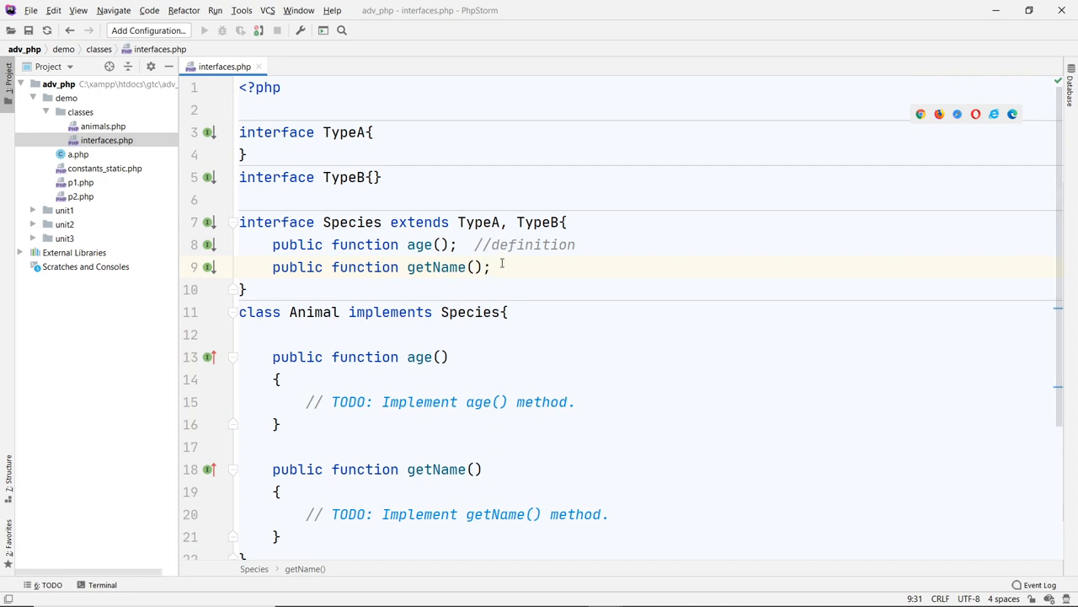
pyautogui.moveTo(495, 266)
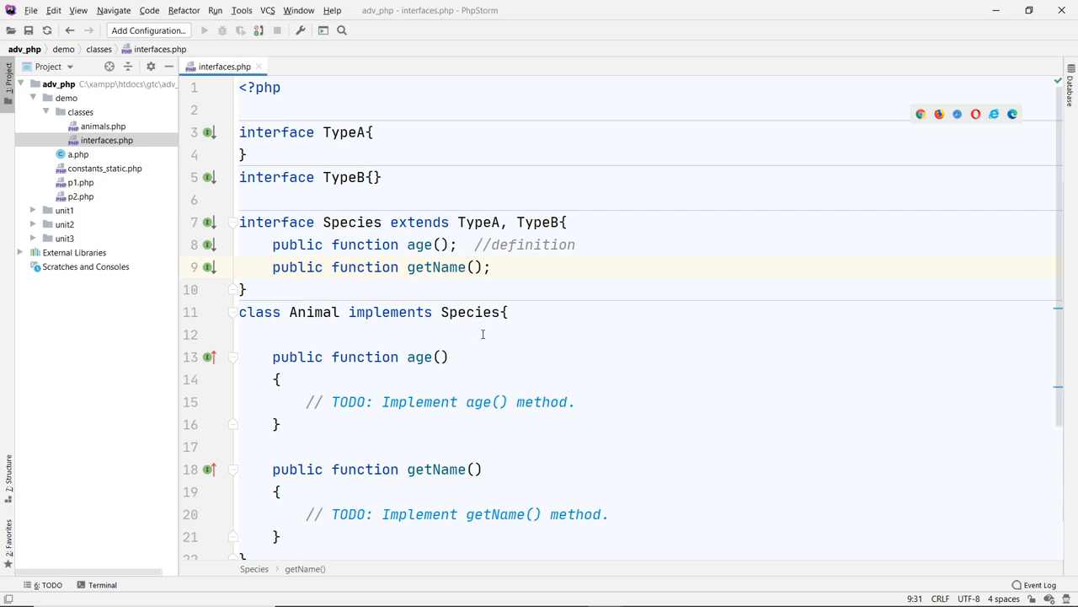
pyautogui.click(492, 266)
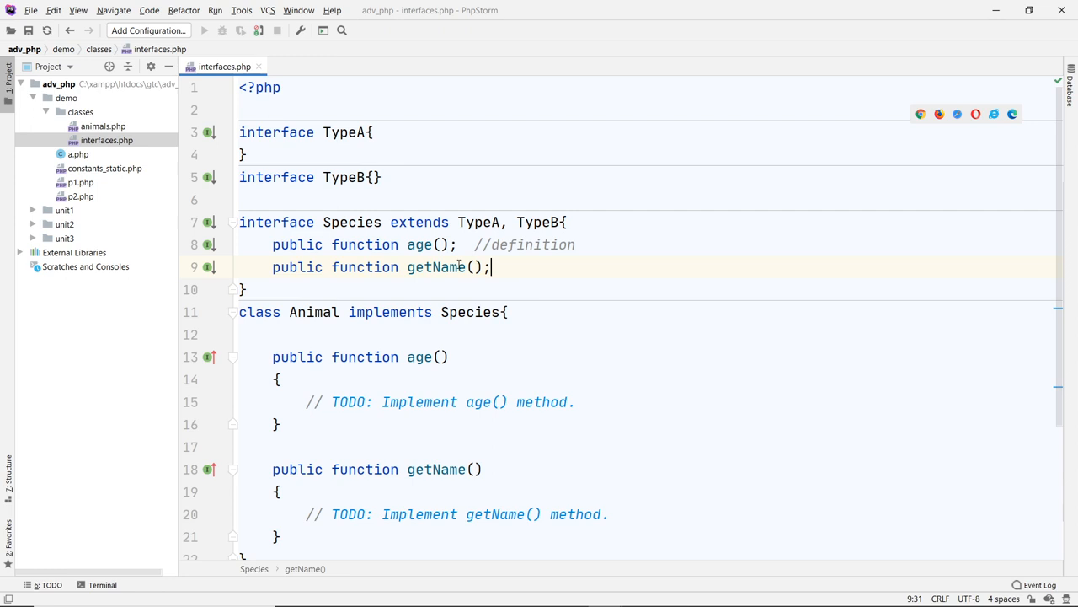
pyautogui.moveTo(434, 267)
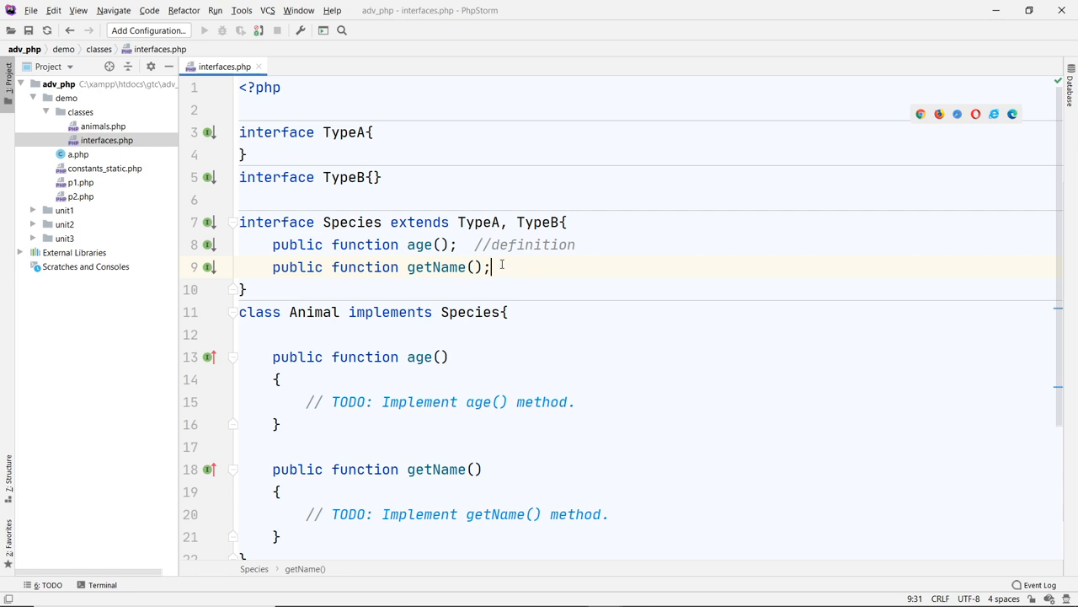
pyautogui.scroll(-3)
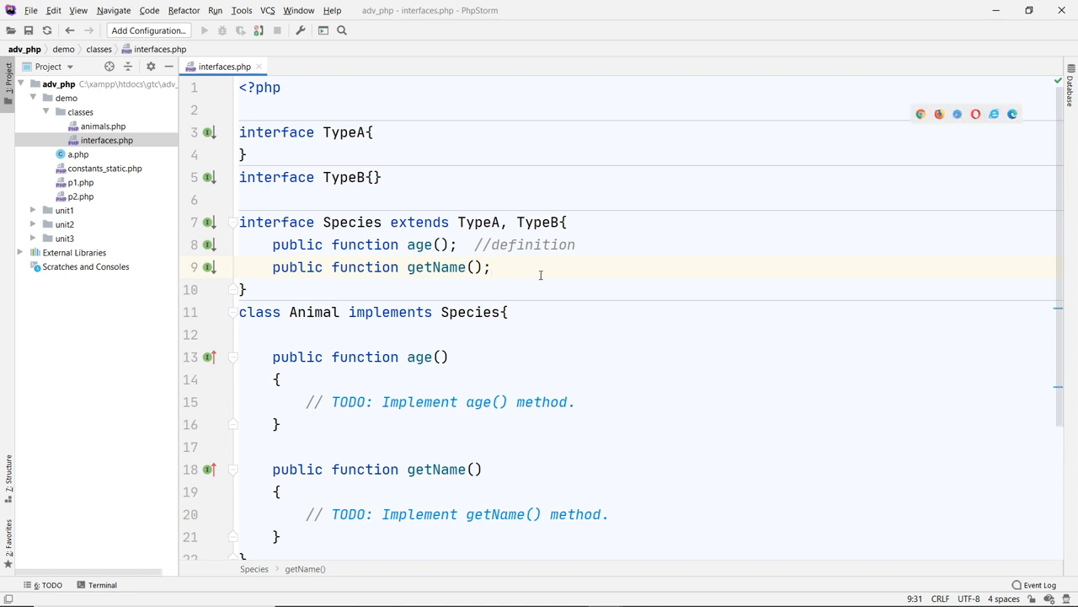
pyautogui.click(408, 244)
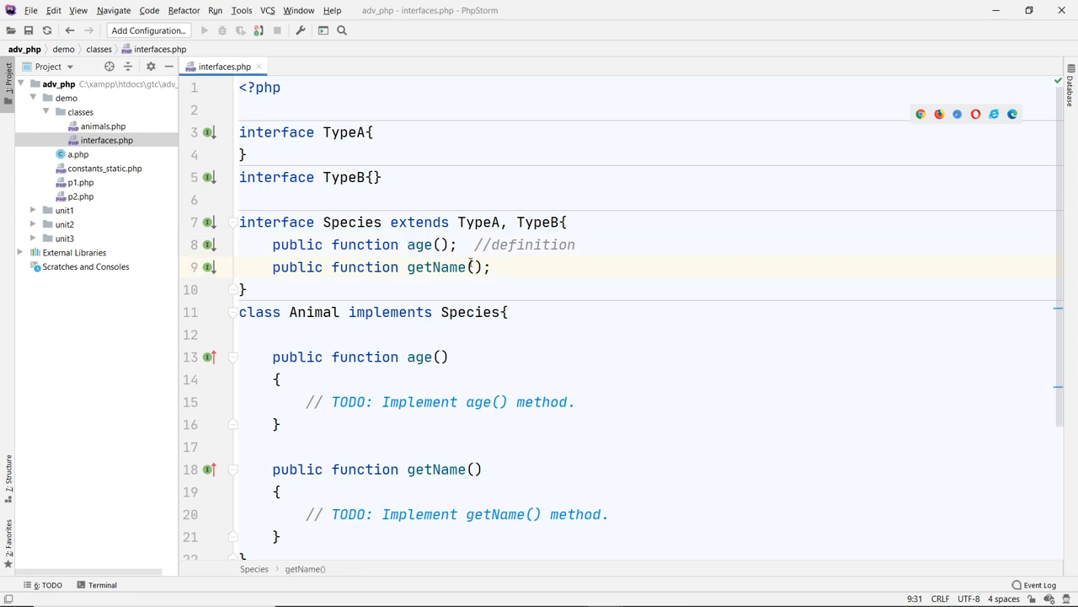
pyautogui.moveTo(554, 273)
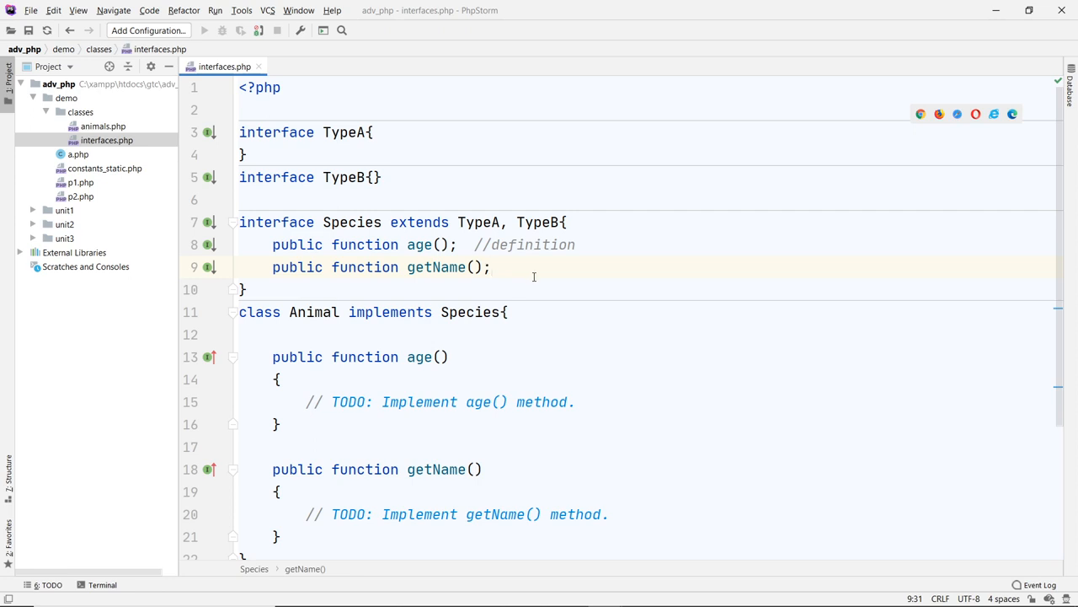
pyautogui.moveTo(562, 288)
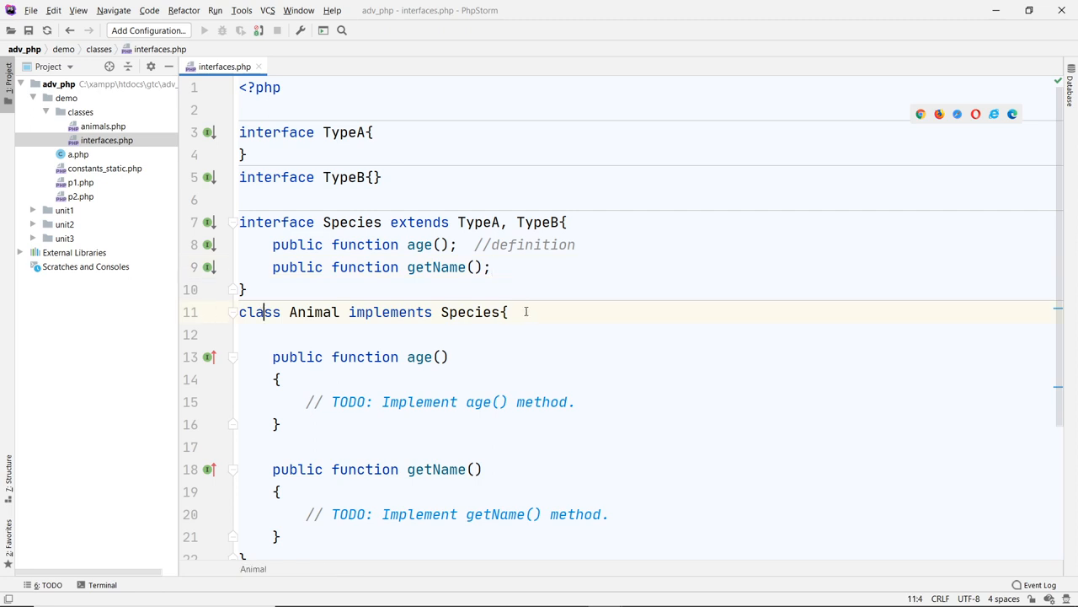
pyautogui.click(505, 311)
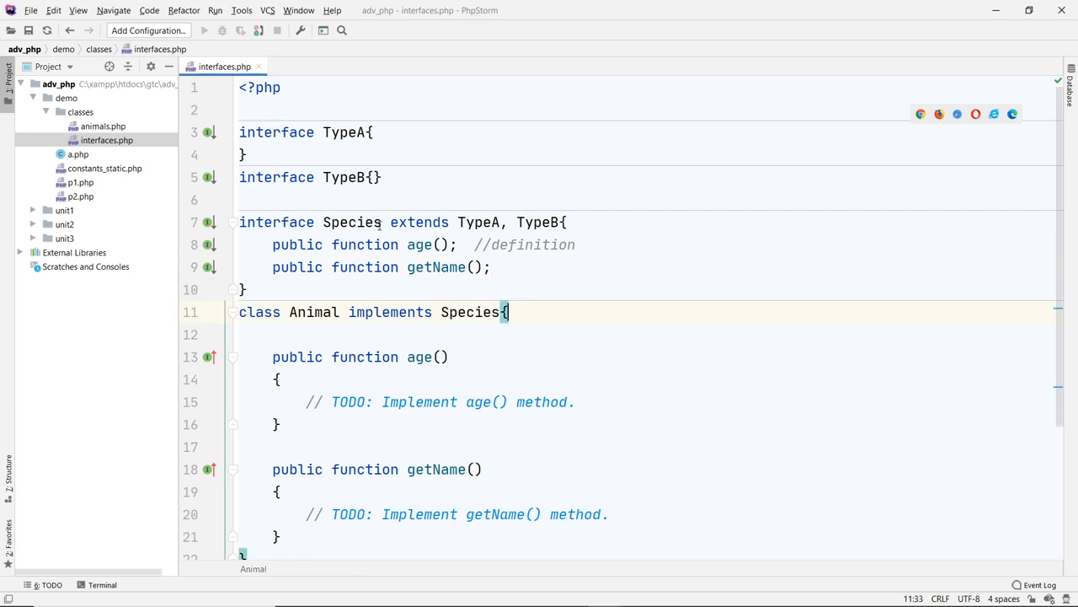
pyautogui.click(347, 222)
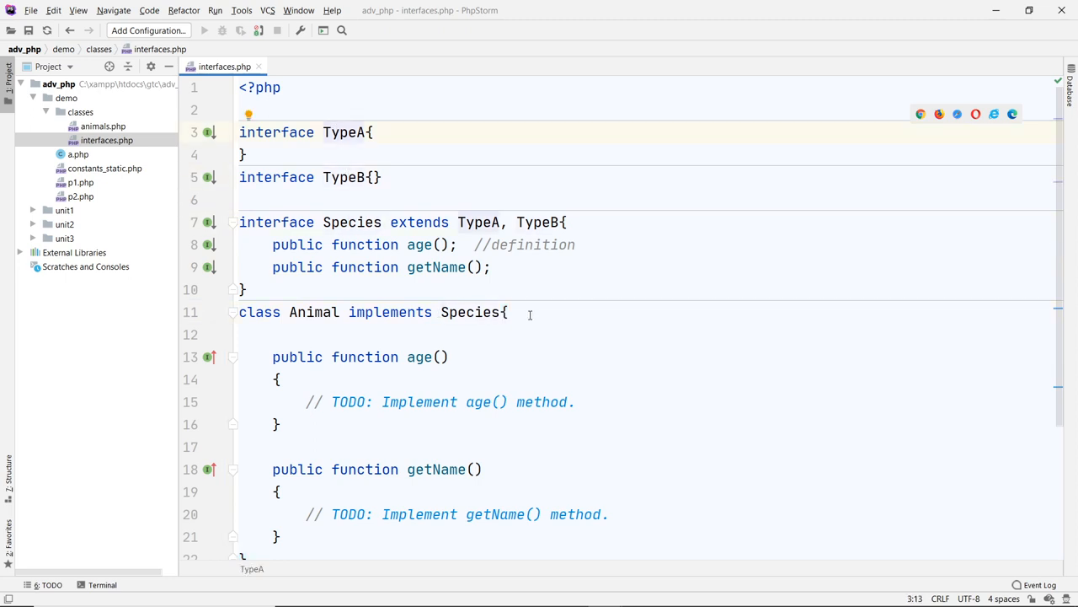
pyautogui.click(506, 312)
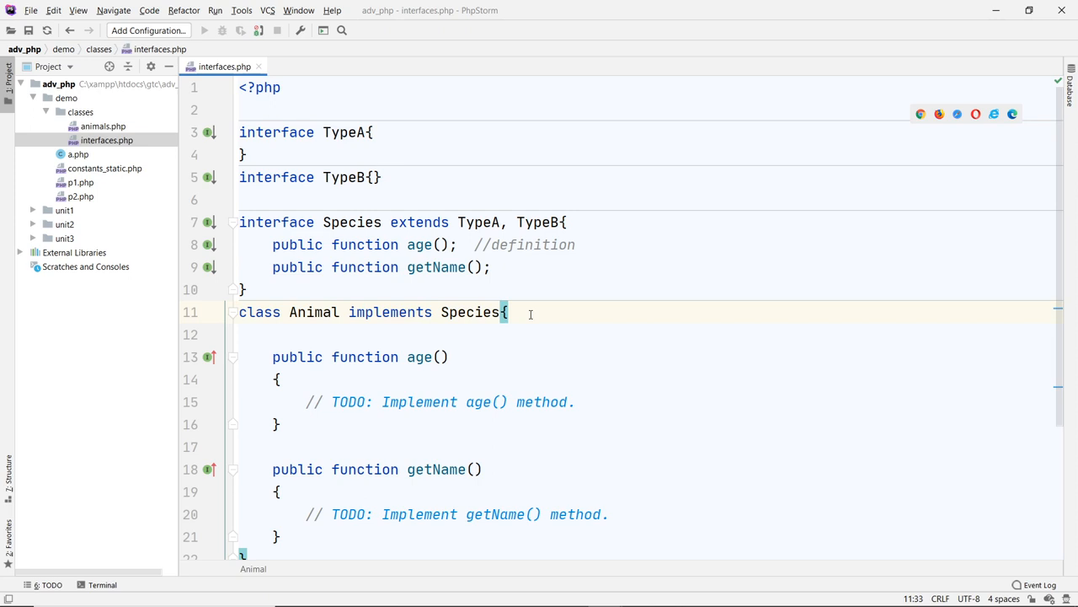
# - Fold the Animal class and start a new class Dog extends Animal above the instance line
pyautogui.click(476, 290)
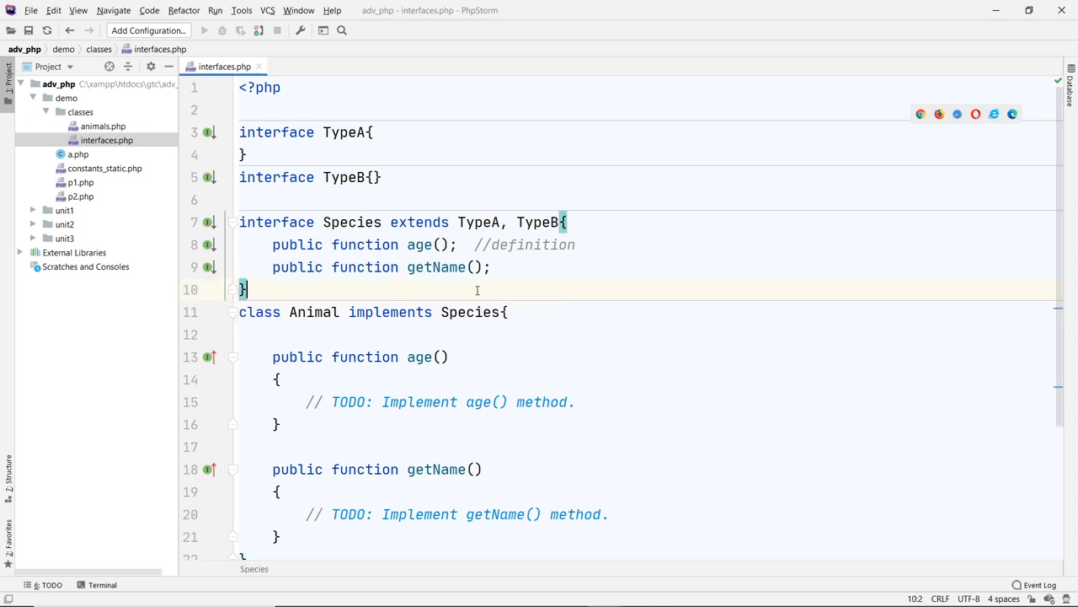
pyautogui.click(233, 312)
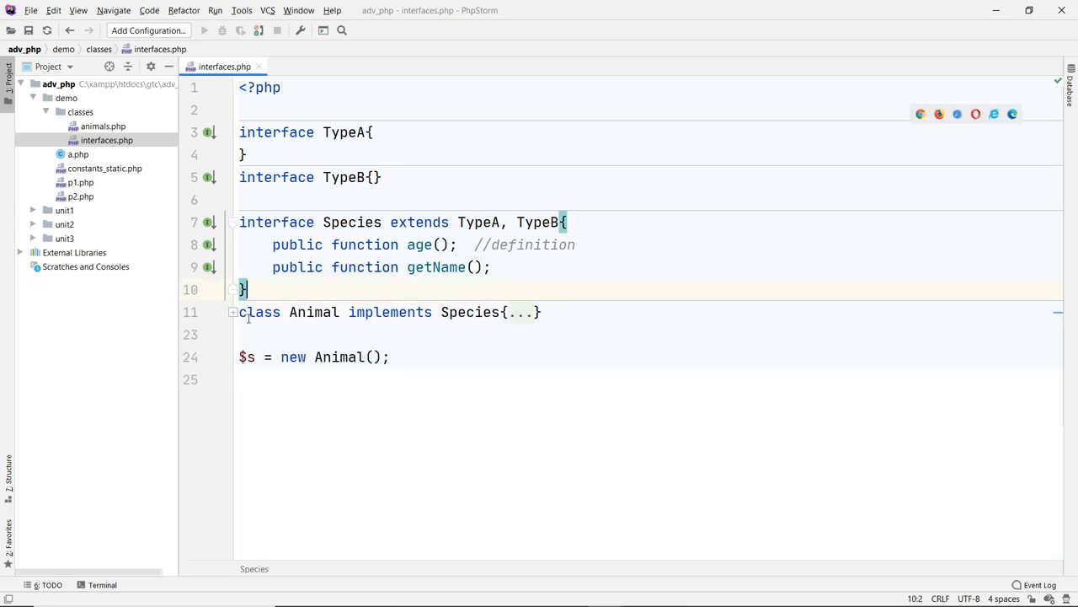
pyautogui.press('enter')
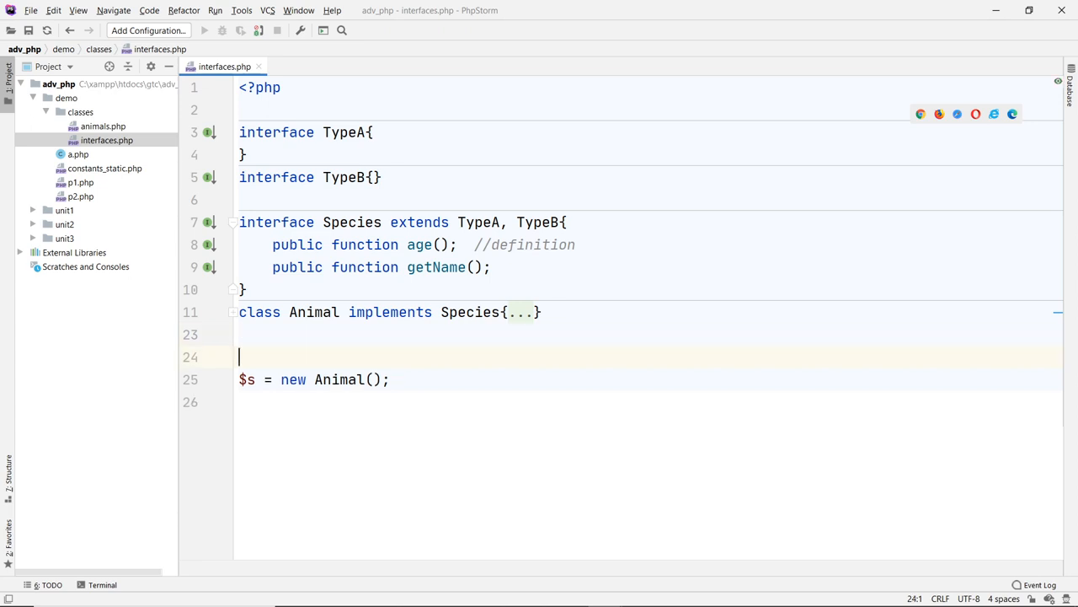
pyautogui.write('class')
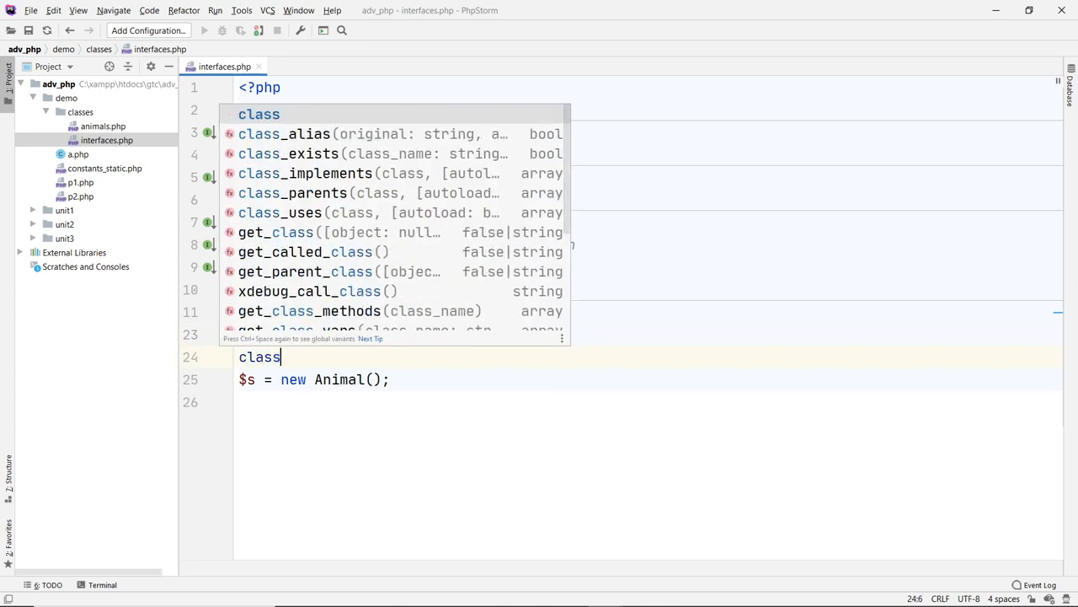
pyautogui.write('Dog')
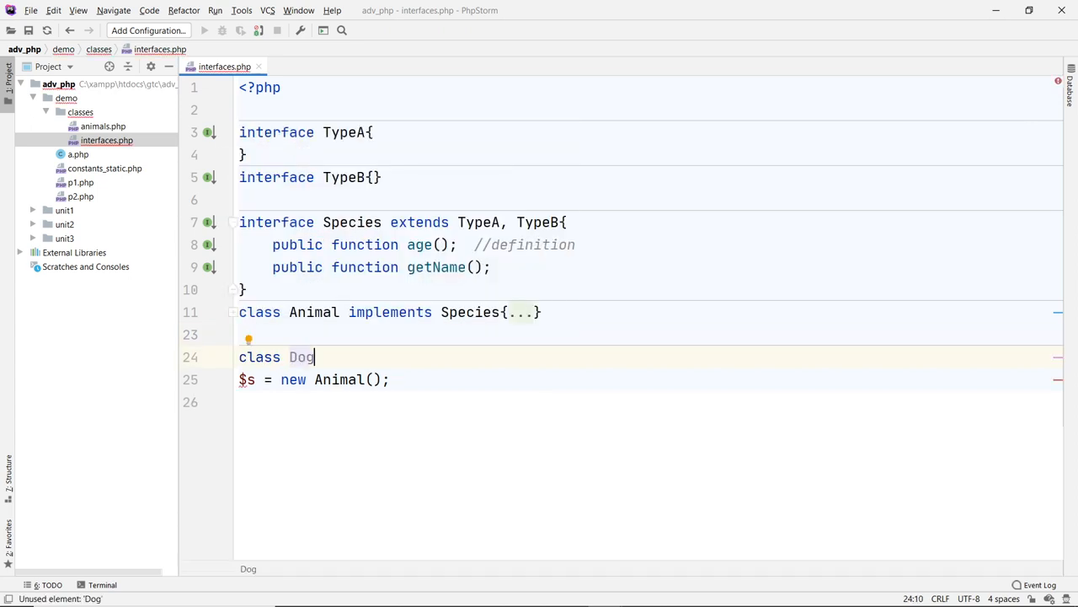
pyautogui.write('extends Animal')
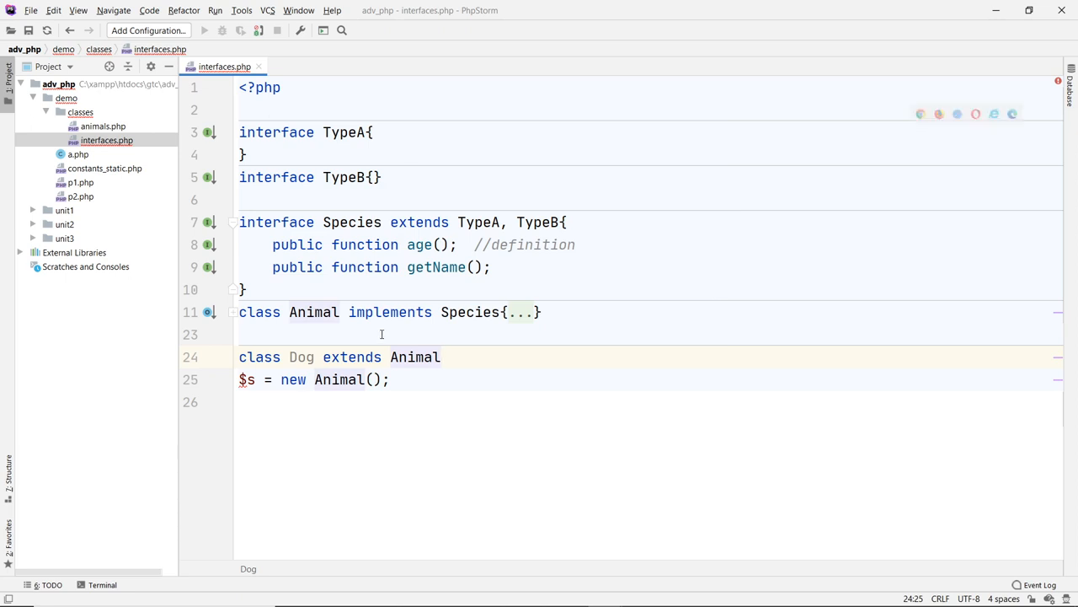
# - Remove implements Species from Animal and finish Dog as implements TypeA, TypeB
pyautogui.click(347, 312)
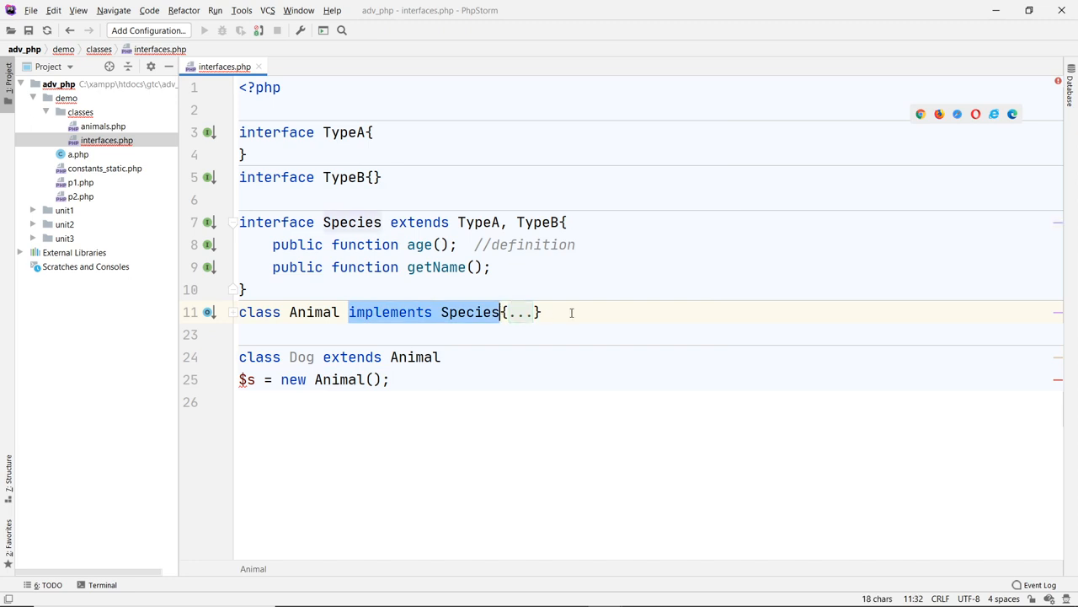
pyautogui.press('Delete')
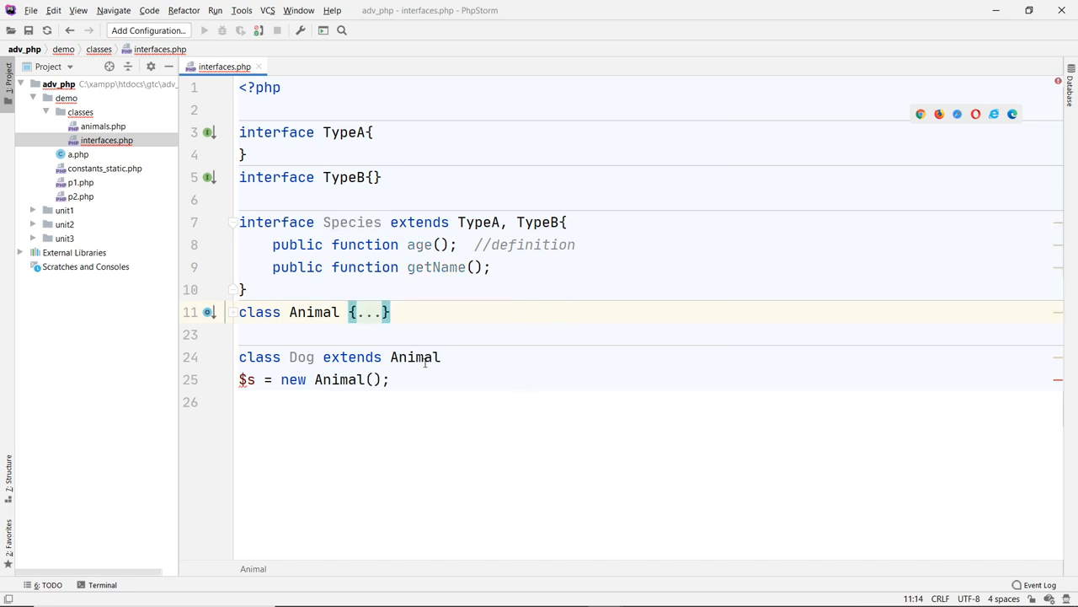
pyautogui.click(446, 357)
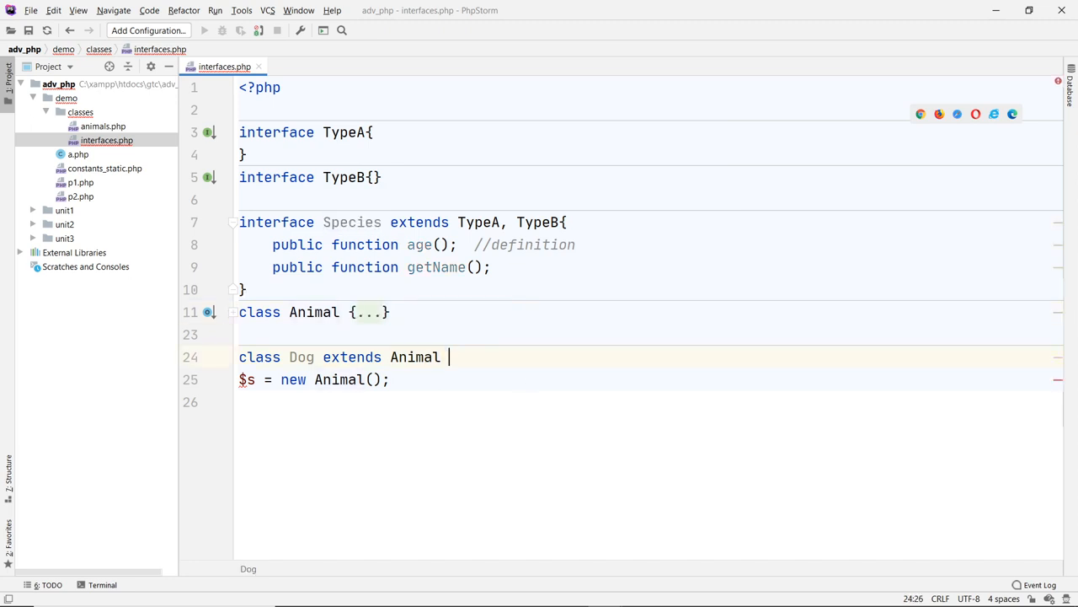
pyautogui.write('implements')
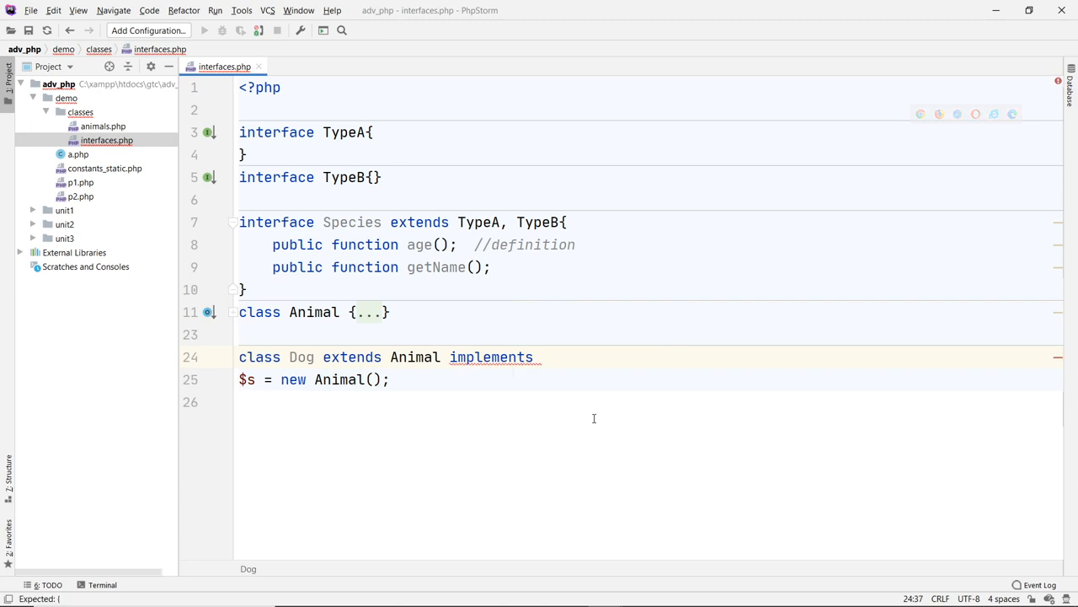
pyautogui.write('S')
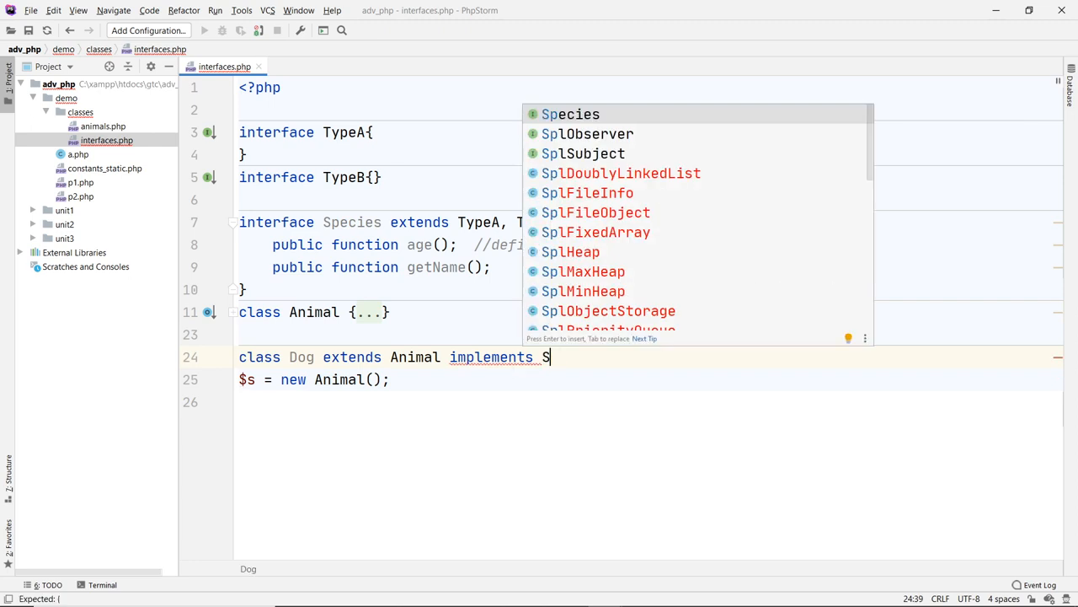
pyautogui.write('ypeA,')
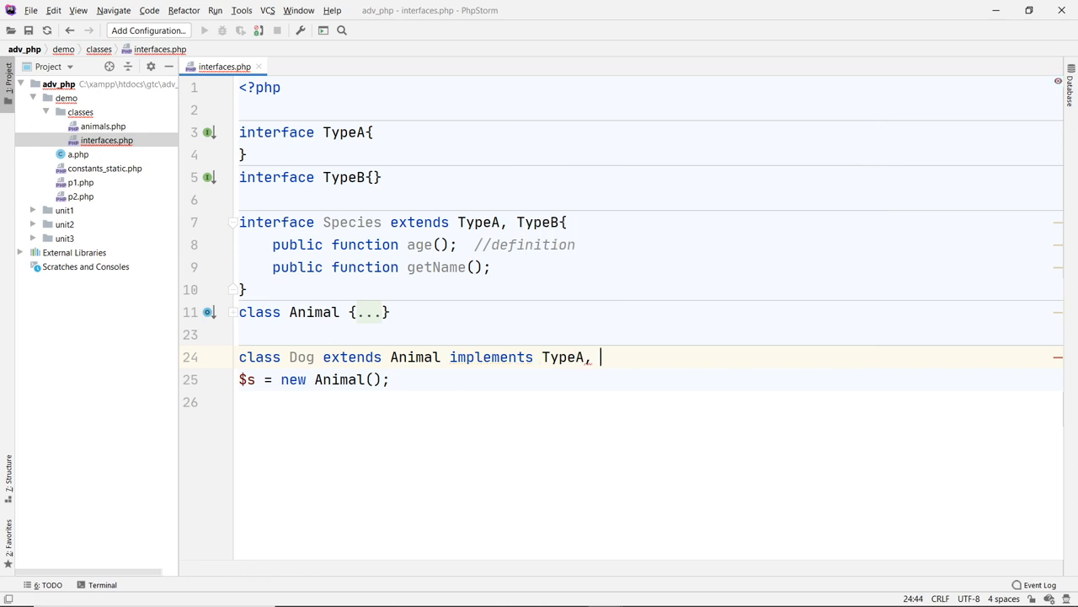
pyautogui.write('TypeB{')
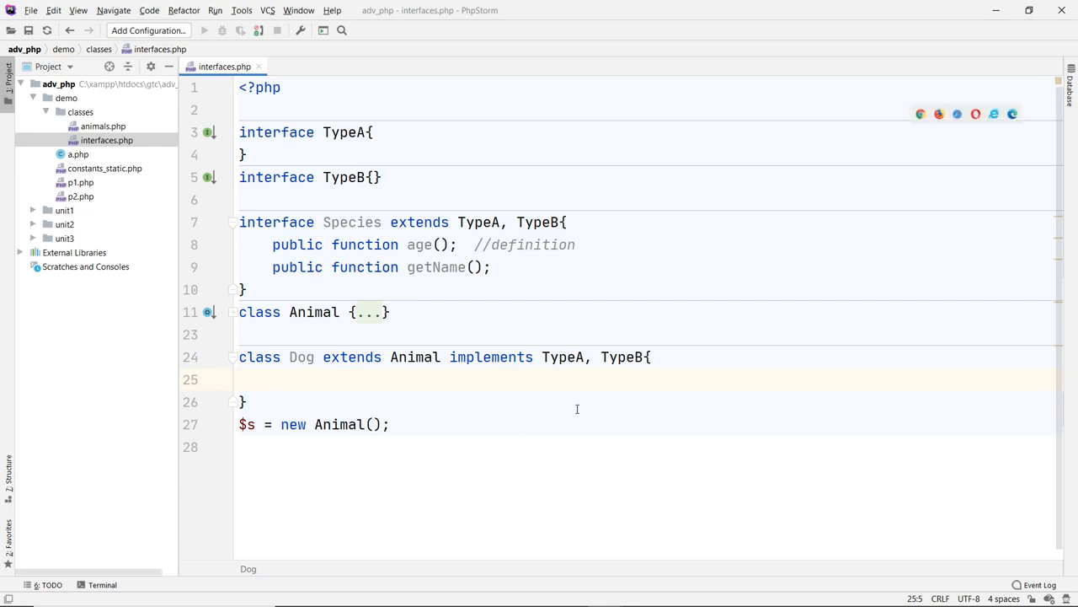
# - Review the Dog declaration, highlighting extends Animal and its implements list, leaving the code unchanged
pyautogui.doubleClick(300, 357)
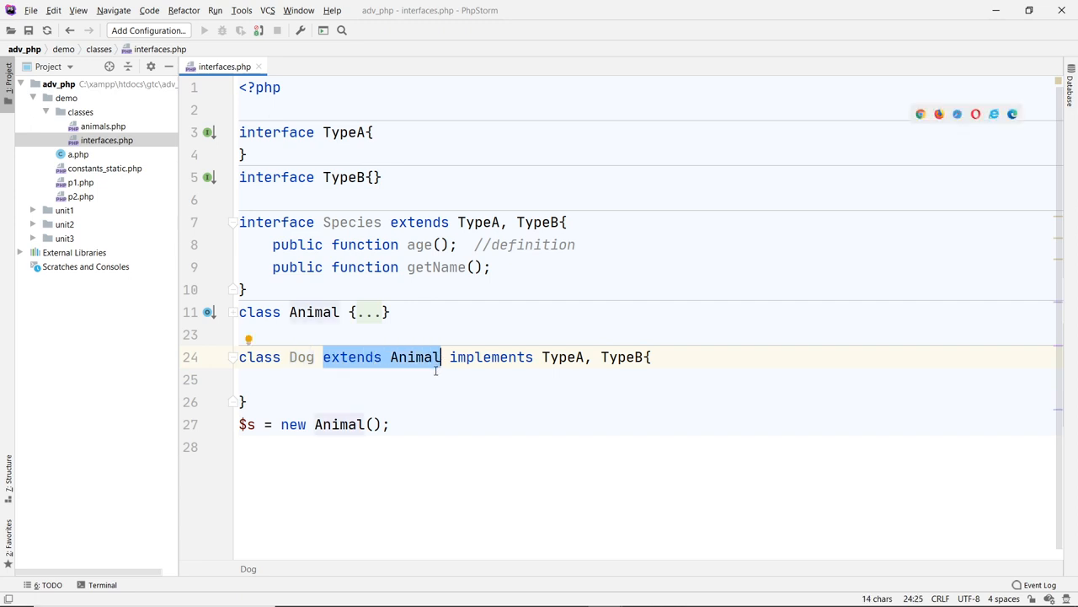
pyautogui.click(313, 312)
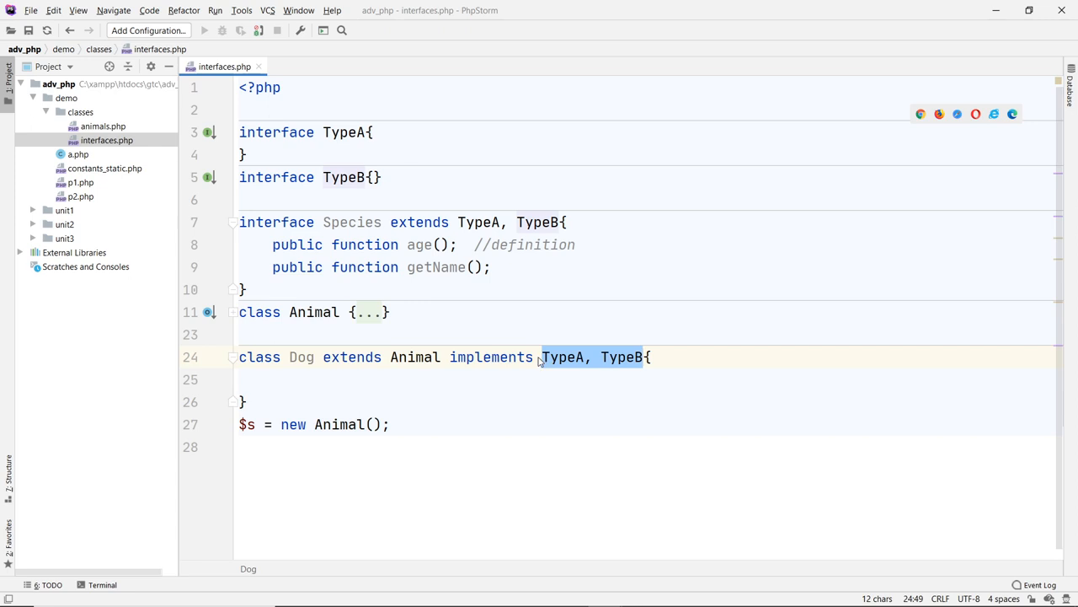
pyautogui.moveTo(707, 360)
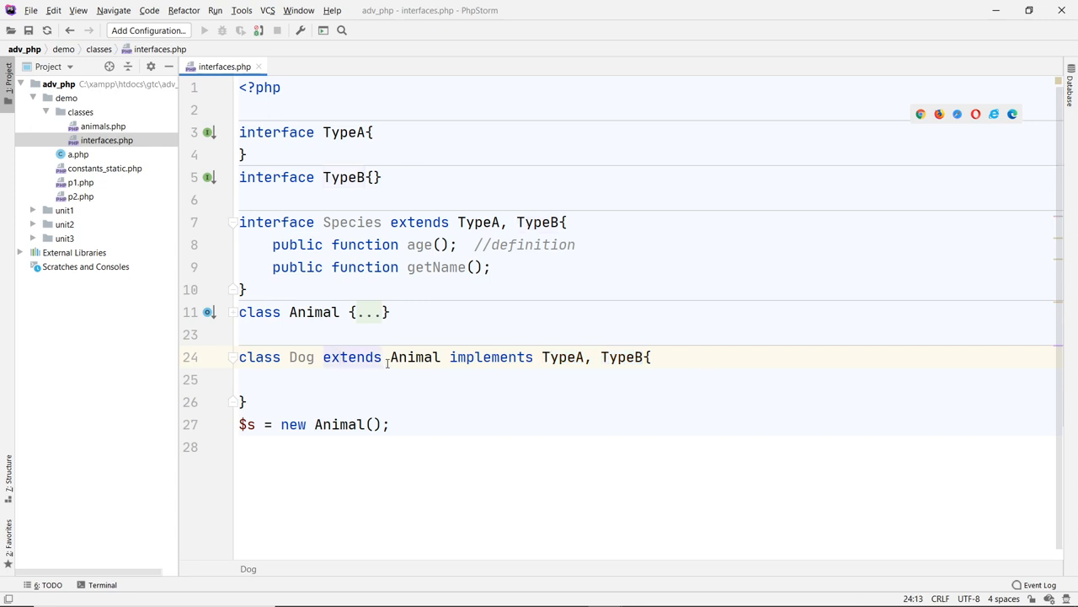
pyautogui.doubleClick(414, 357)
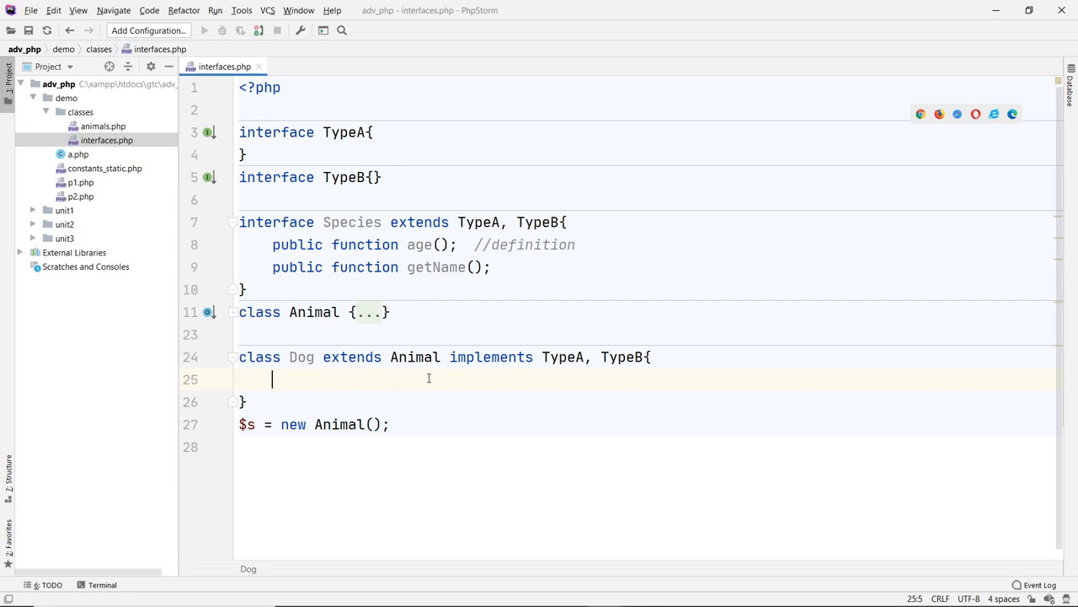
pyautogui.moveTo(329, 397)
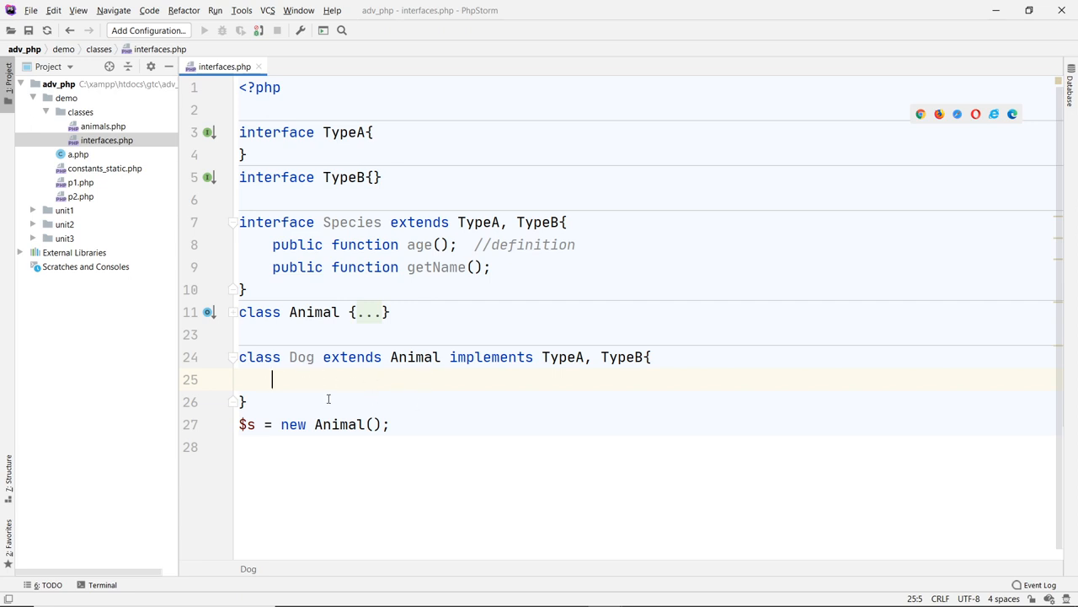
pyautogui.click(313, 334)
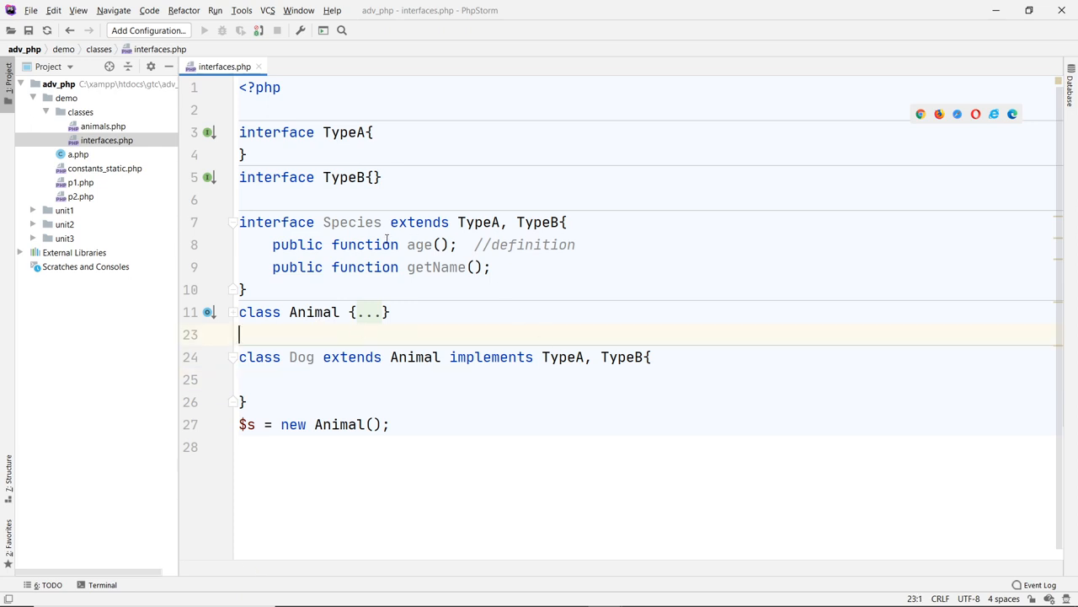
pyautogui.click(273, 379)
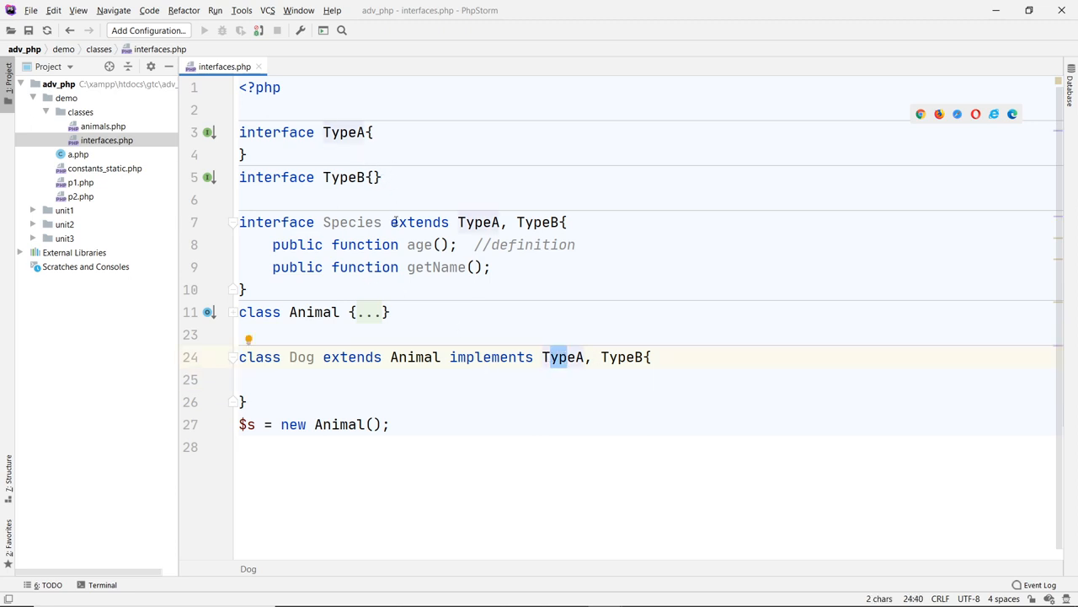
# - Declare function getA(); in TypeA and function getB(); in TypeB
pyautogui.press('Enter')
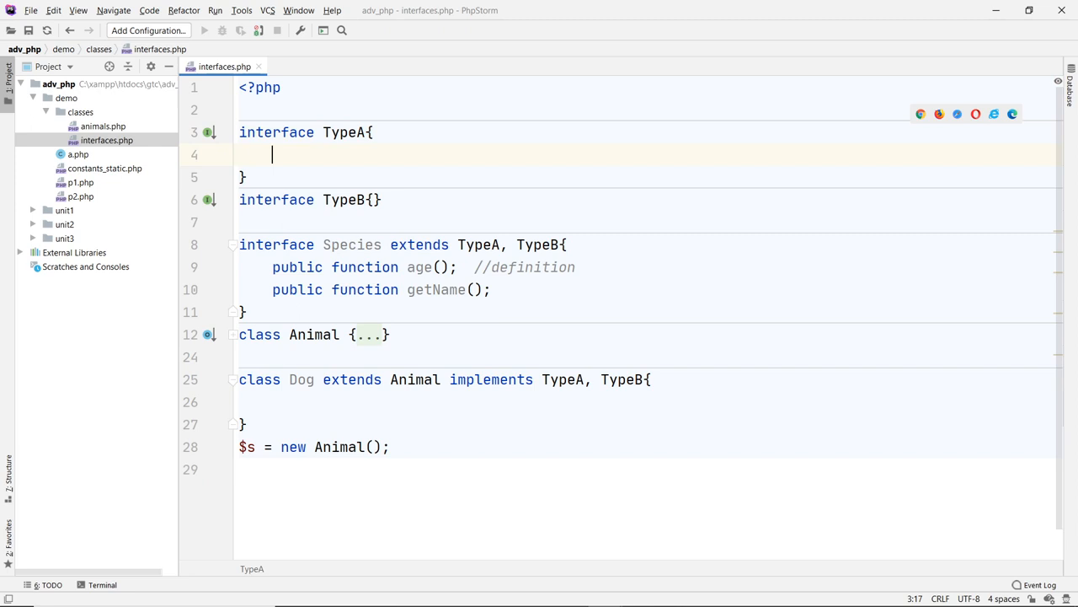
pyautogui.write('f')
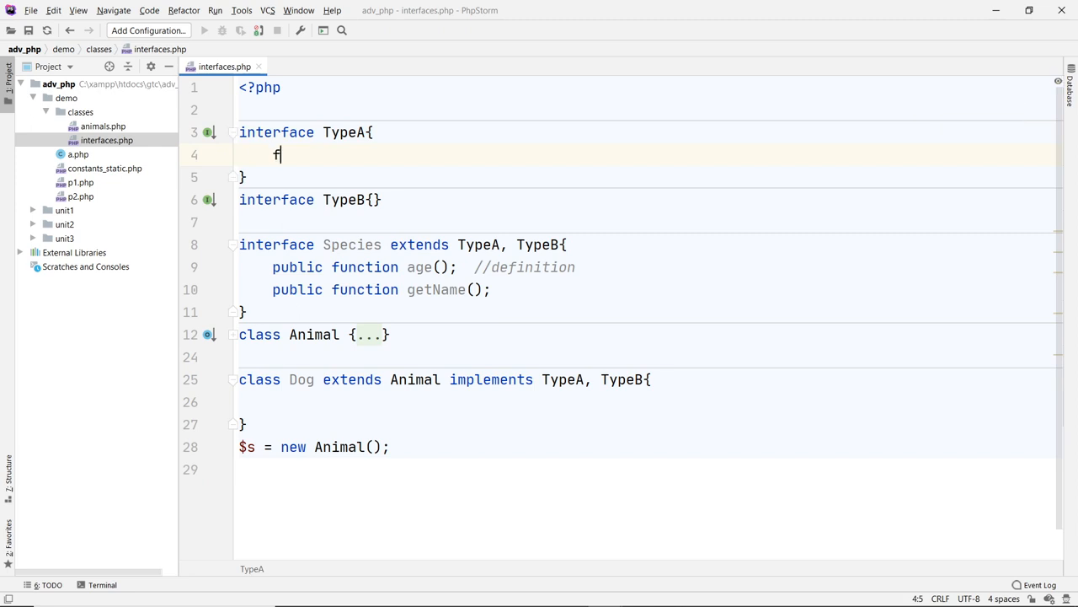
pyautogui.write('unction')
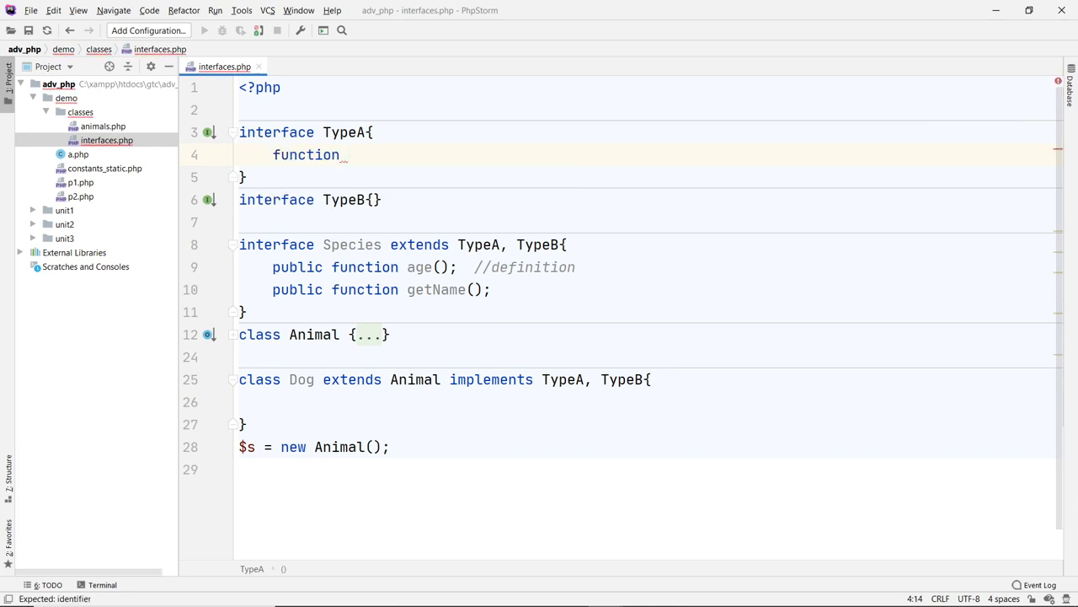
pyautogui.write('getA();')
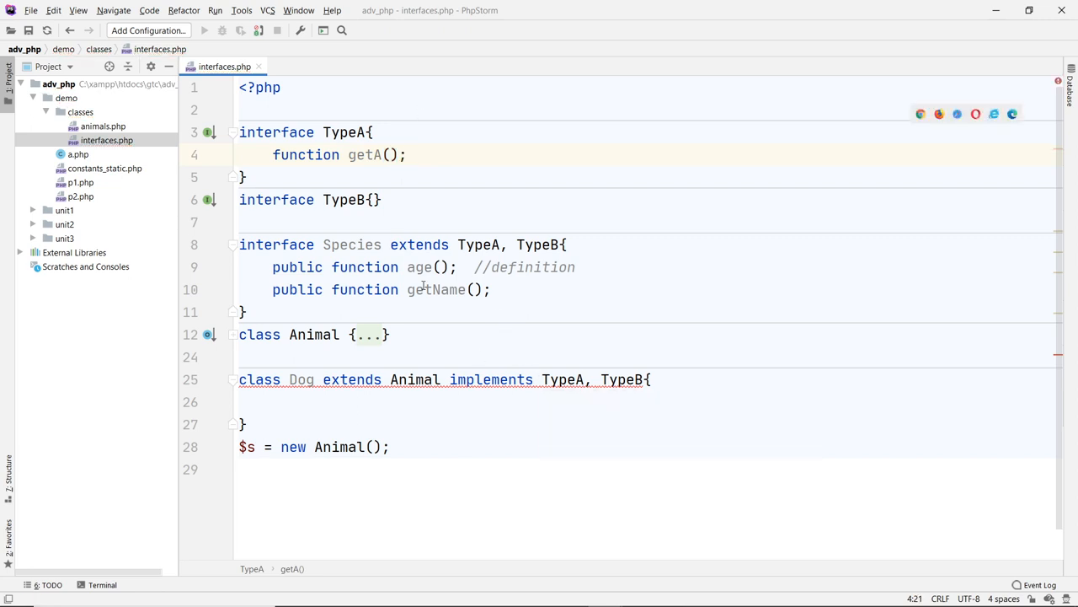
pyautogui.press('Enter')
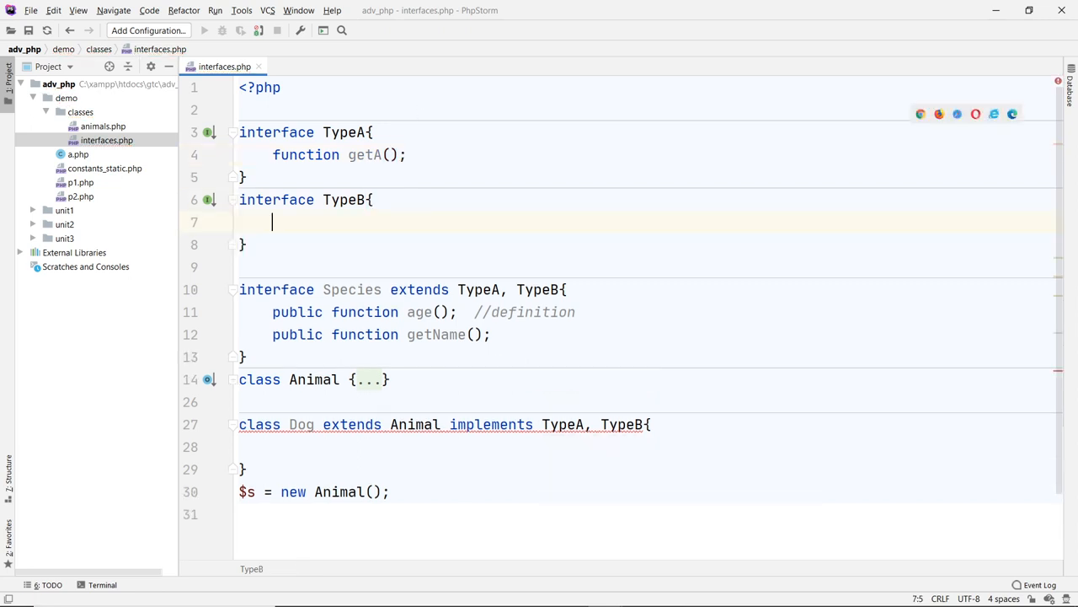
pyautogui.write('function get')
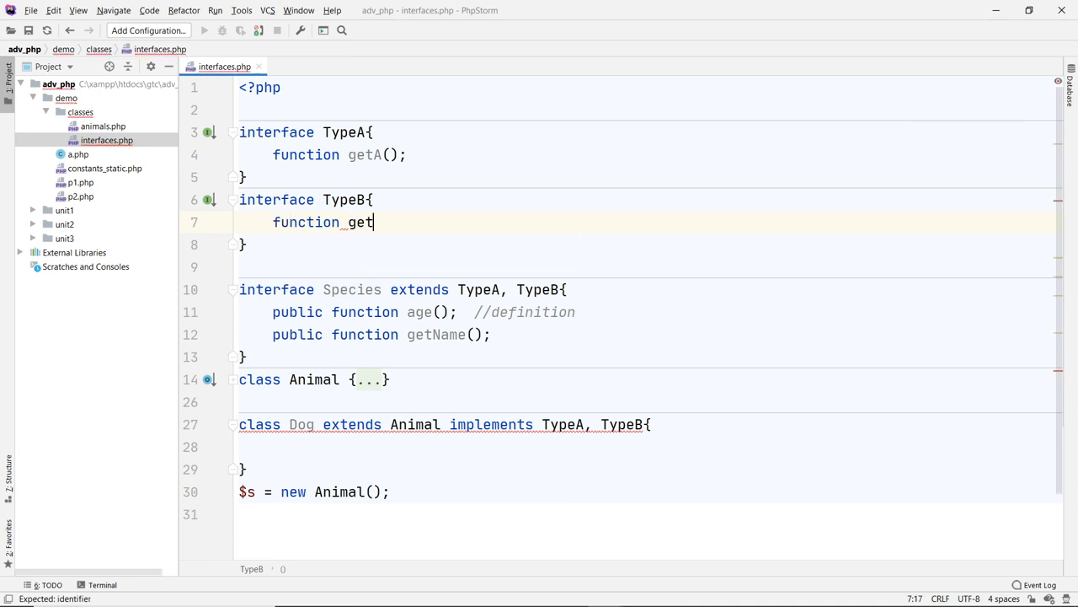
pyautogui.write('B();')
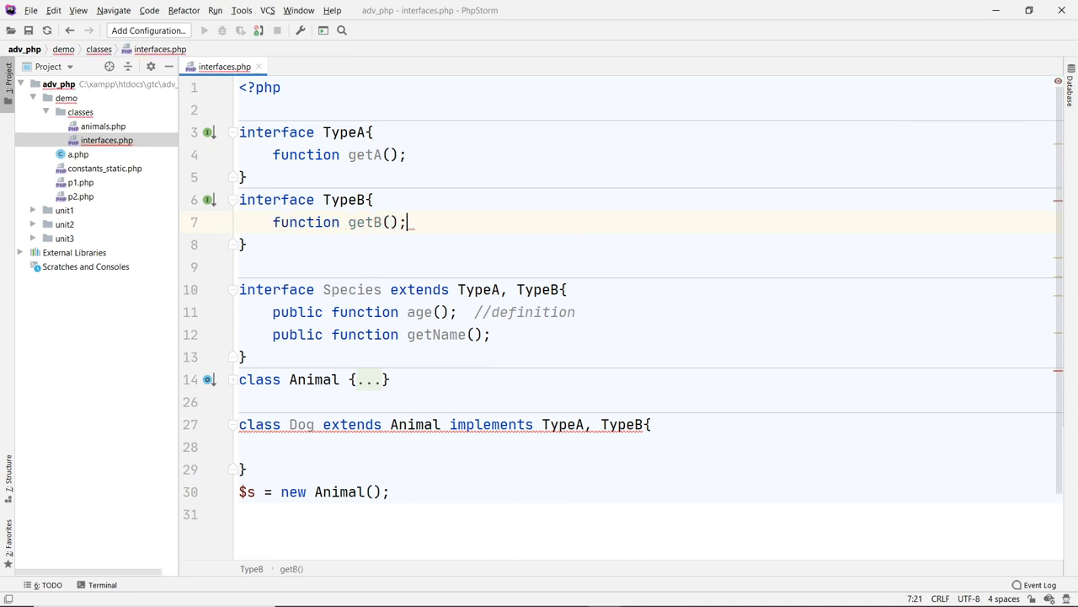
# - Generate getA() and getB() method stubs in Dog via the Add method stubs quick-fix
pyautogui.scroll(3)
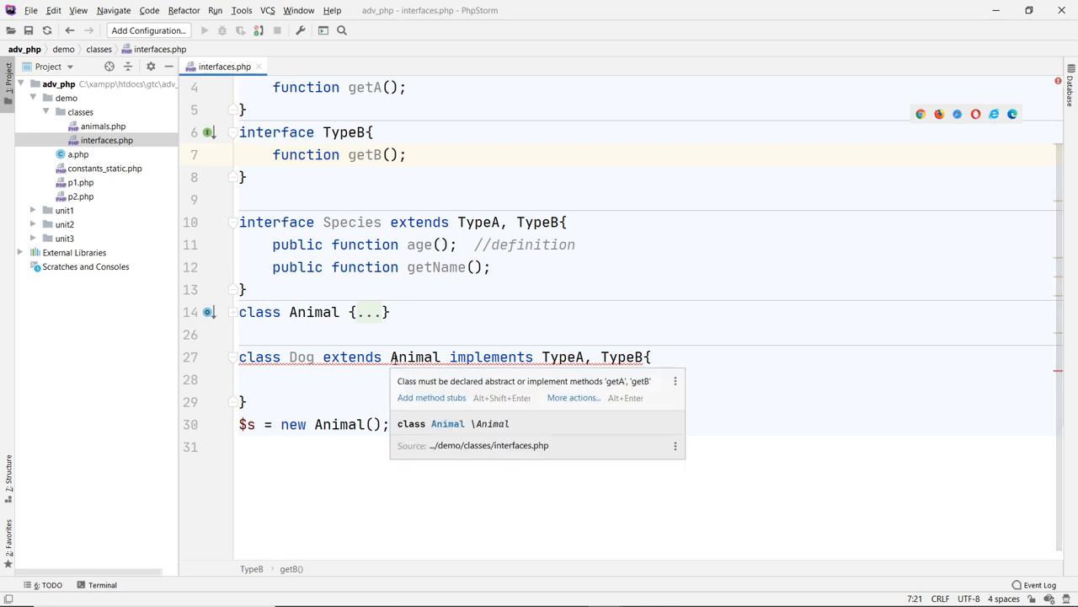
pyautogui.click(431, 398)
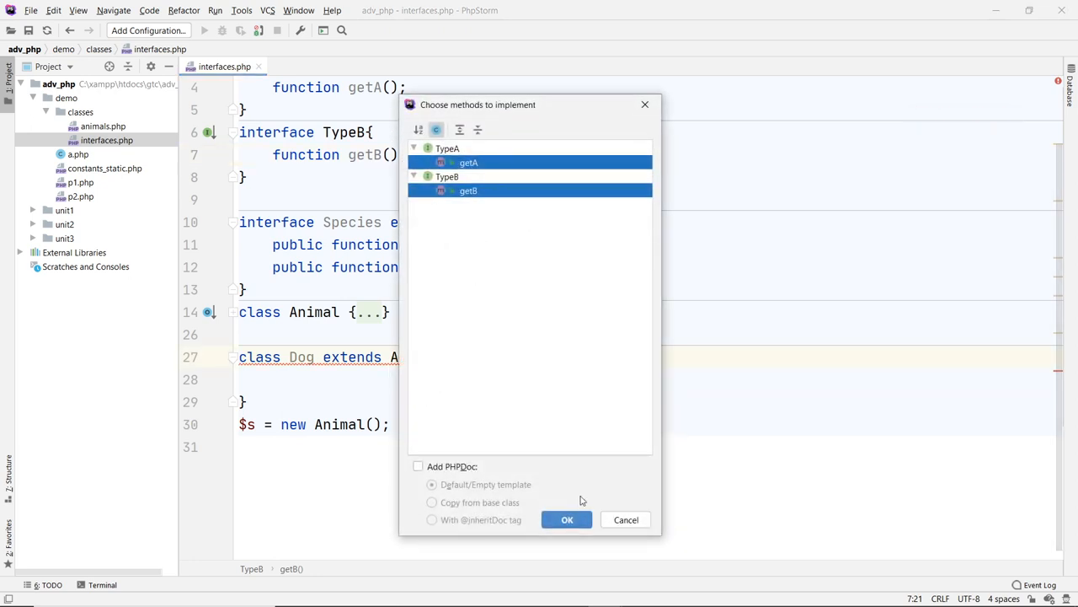
pyautogui.click(566, 519)
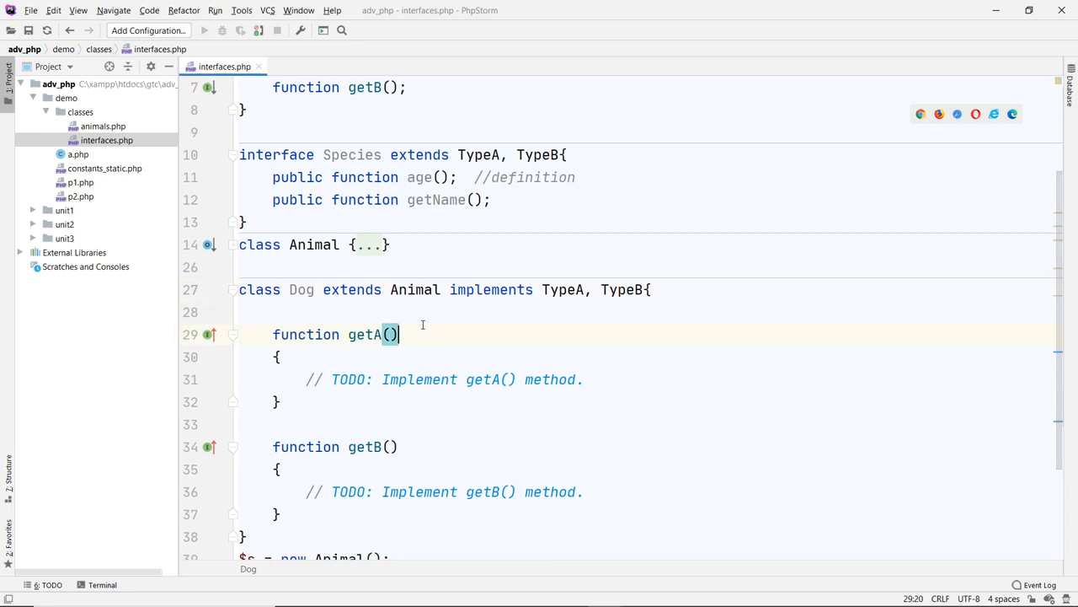
pyautogui.click(431, 310)
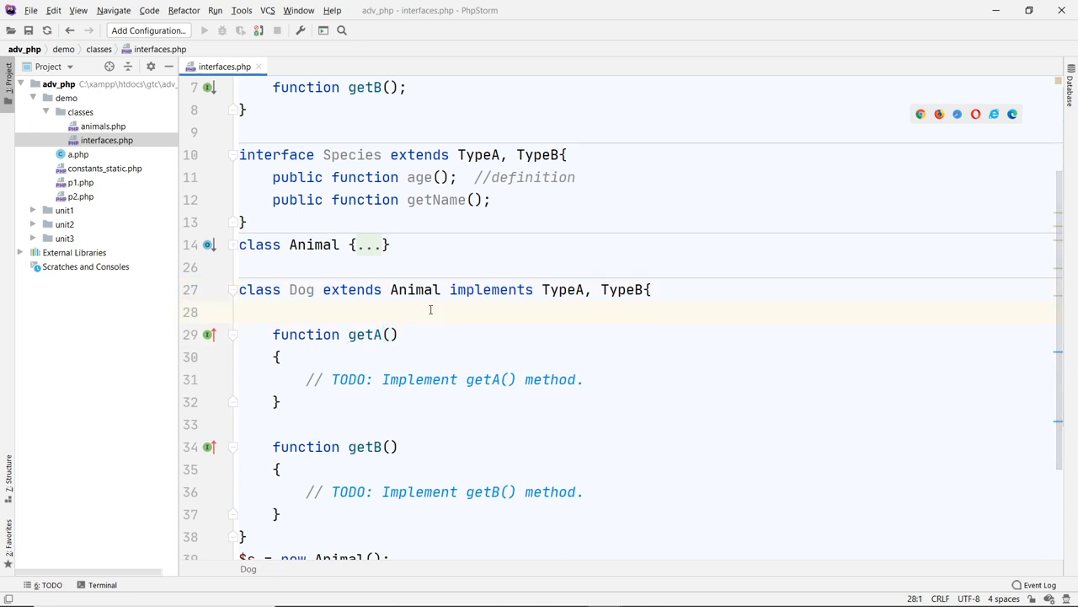
pyautogui.scroll(-3)
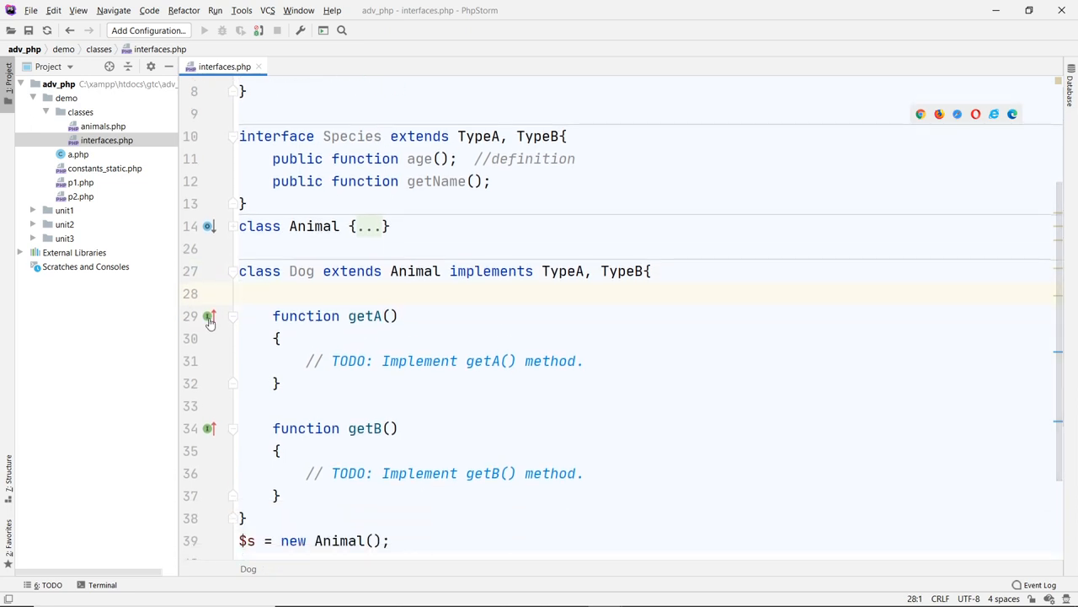
pyautogui.moveTo(209, 317)
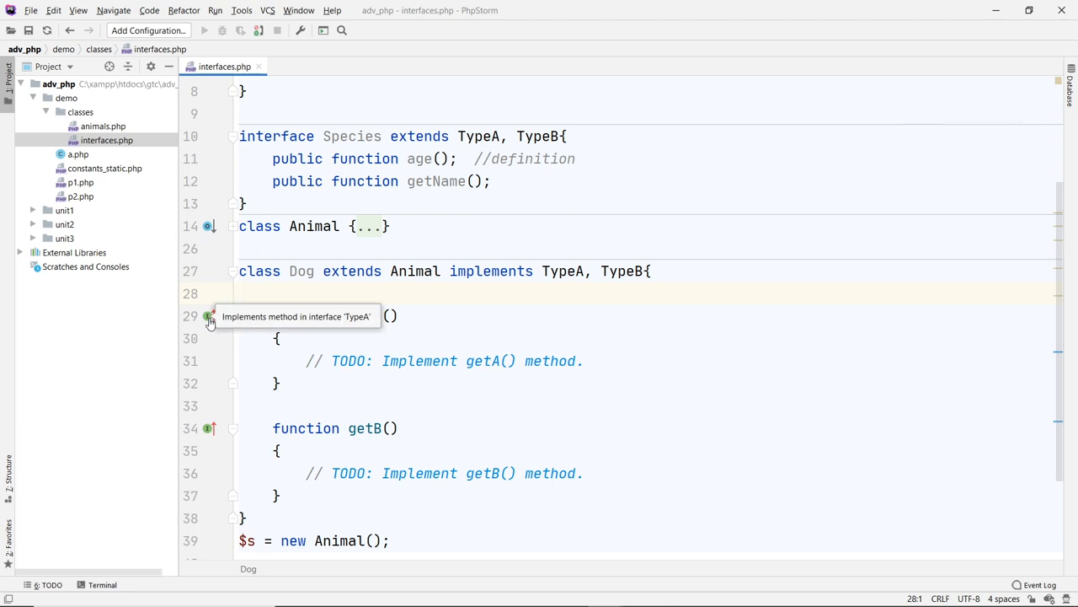
pyautogui.moveTo(209, 428)
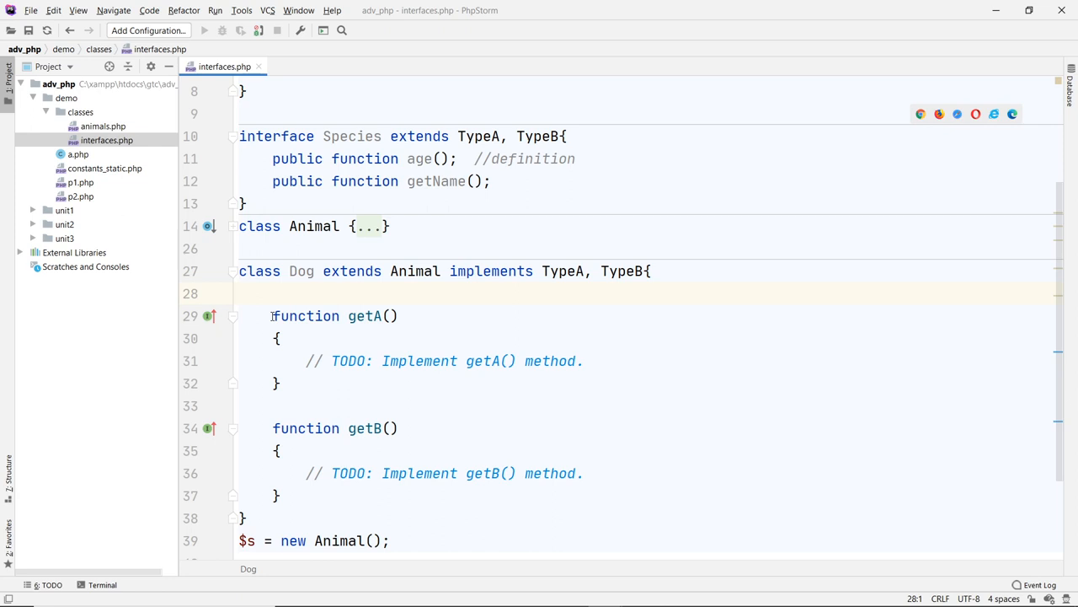
pyautogui.moveTo(209, 317)
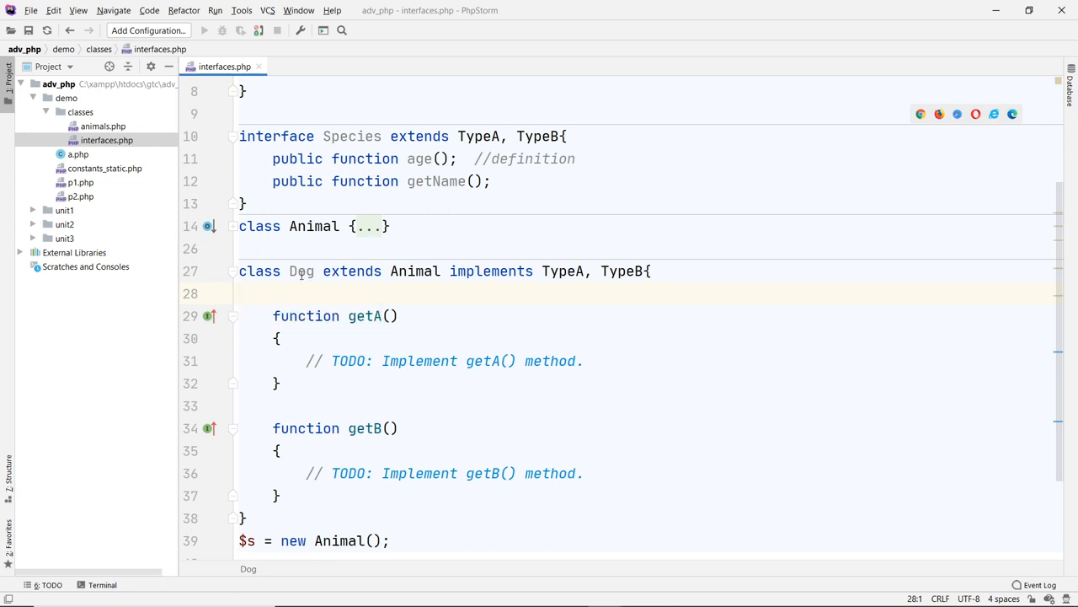
pyautogui.click(377, 293)
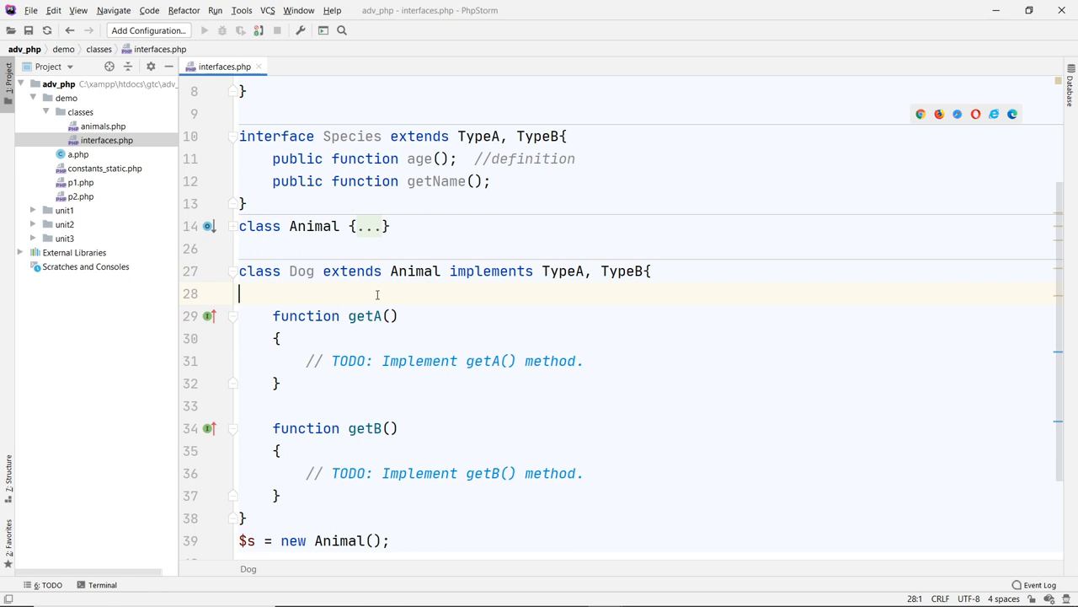
pyautogui.moveTo(475, 241)
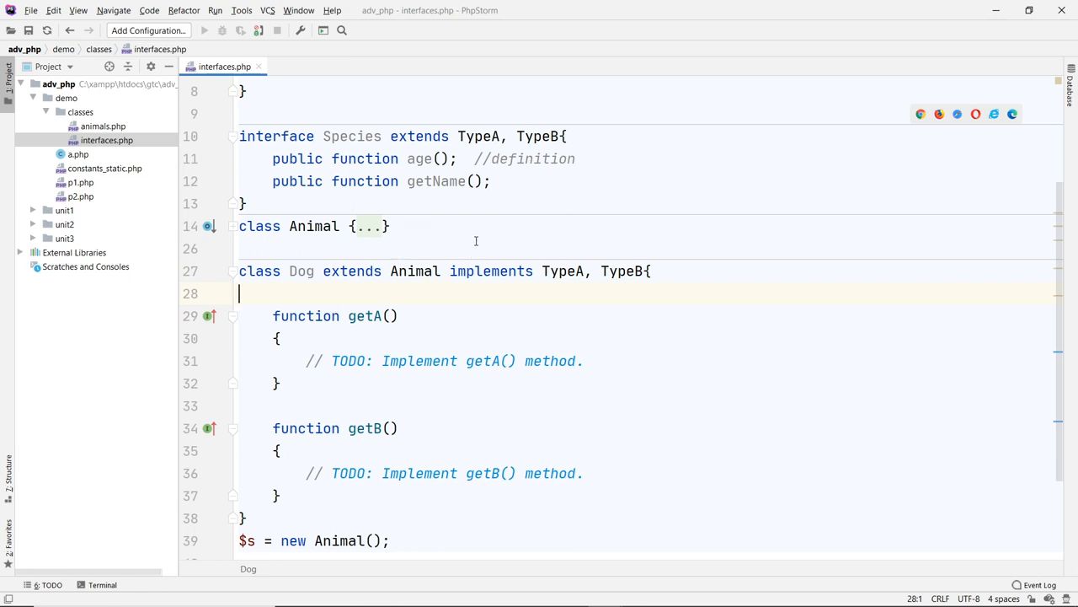
pyautogui.scroll(-3)
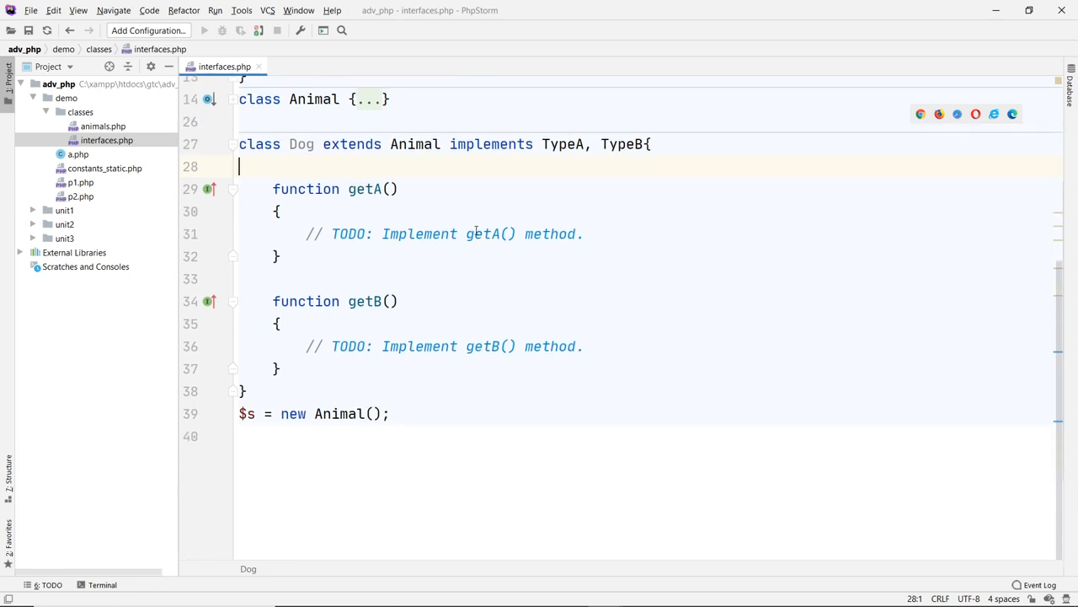
pyautogui.scroll(3)
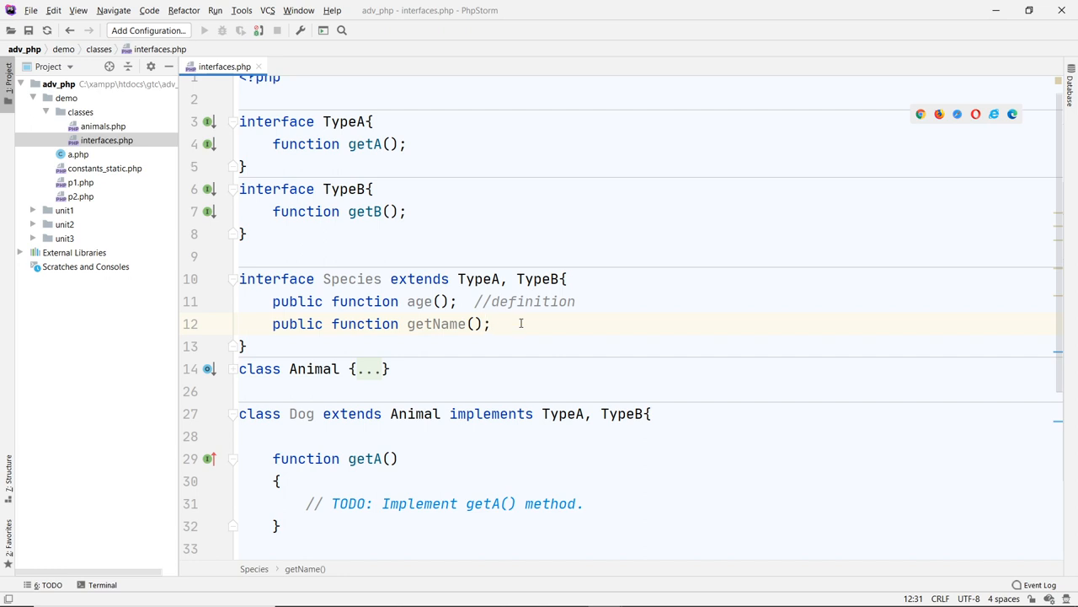
pyautogui.scroll(-3)
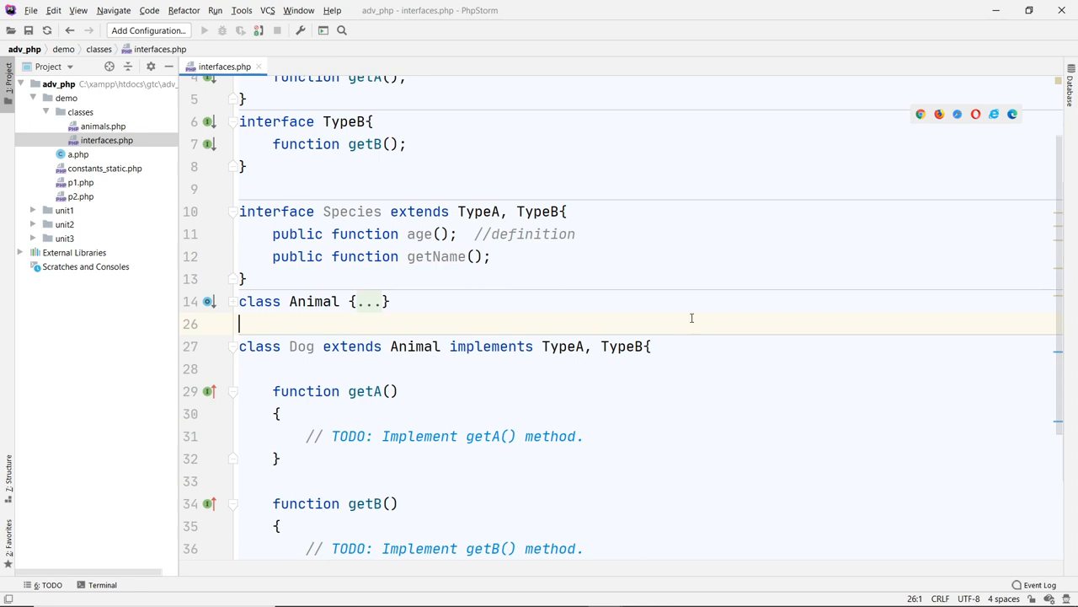
pyautogui.moveTo(726, 294)
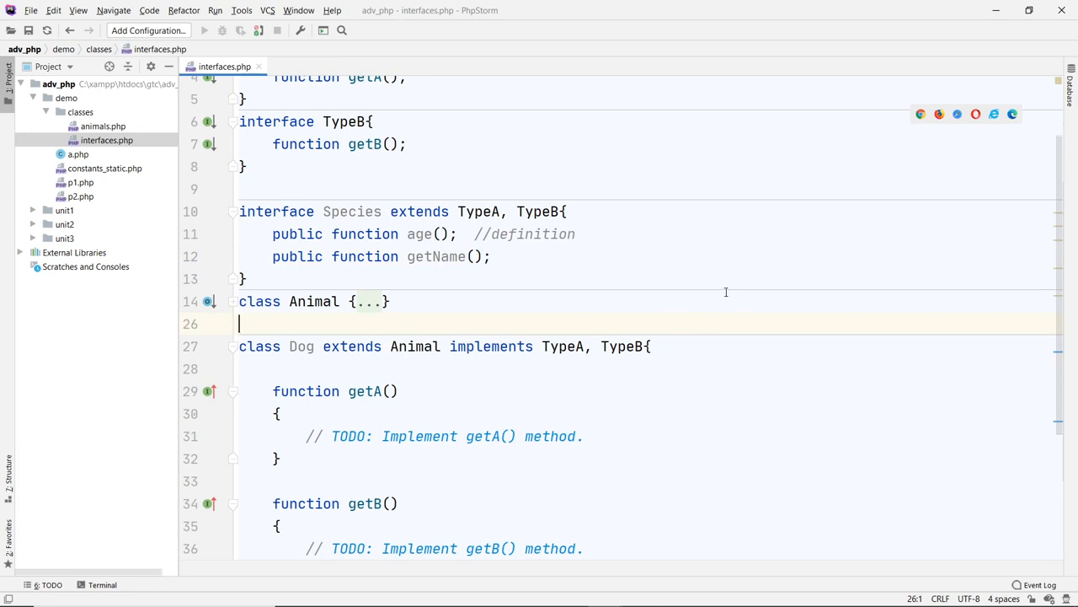
pyautogui.scroll(3)
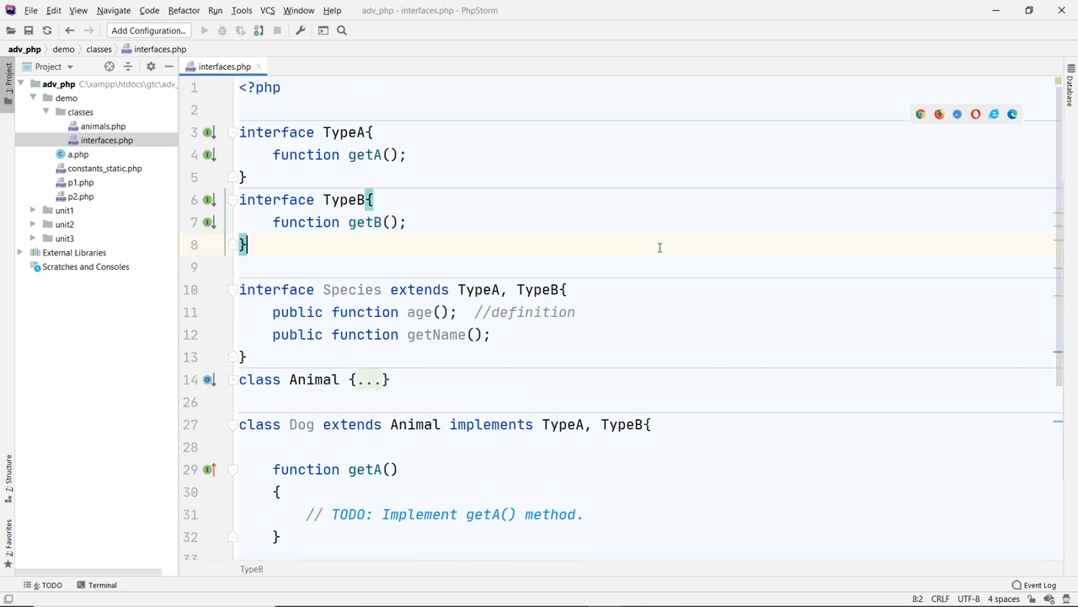